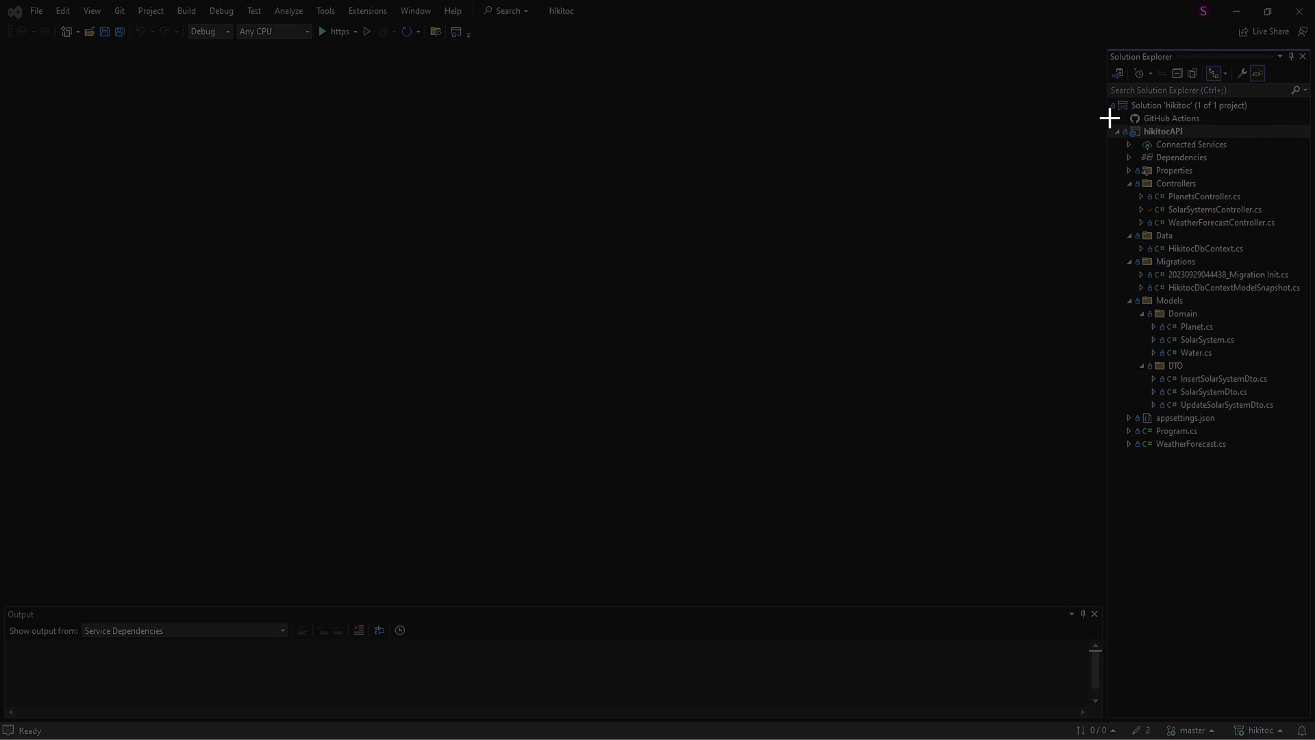
# Step: Create a new folder named StorageRepositories under the hikitocAPI project
pyautogui.click(1163, 131)
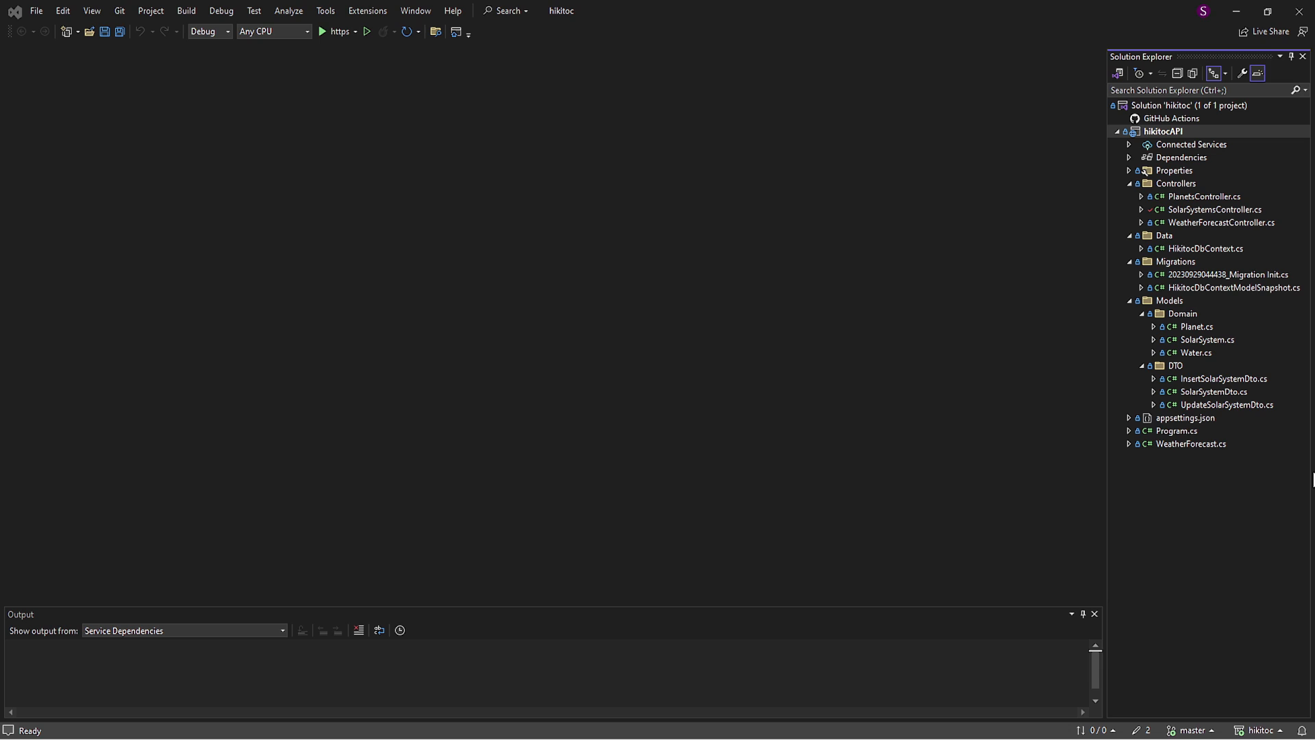
pyautogui.moveTo(1203, 124)
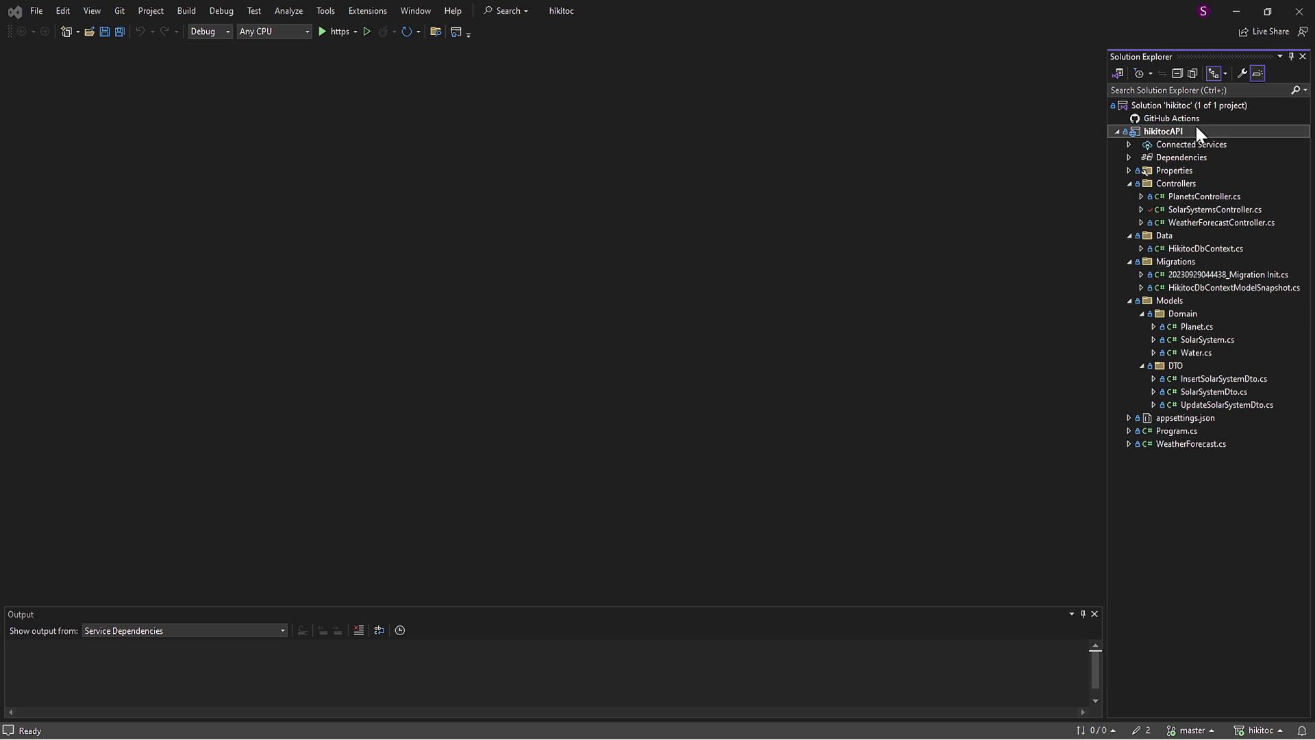
pyautogui.rightClick(1165, 131)
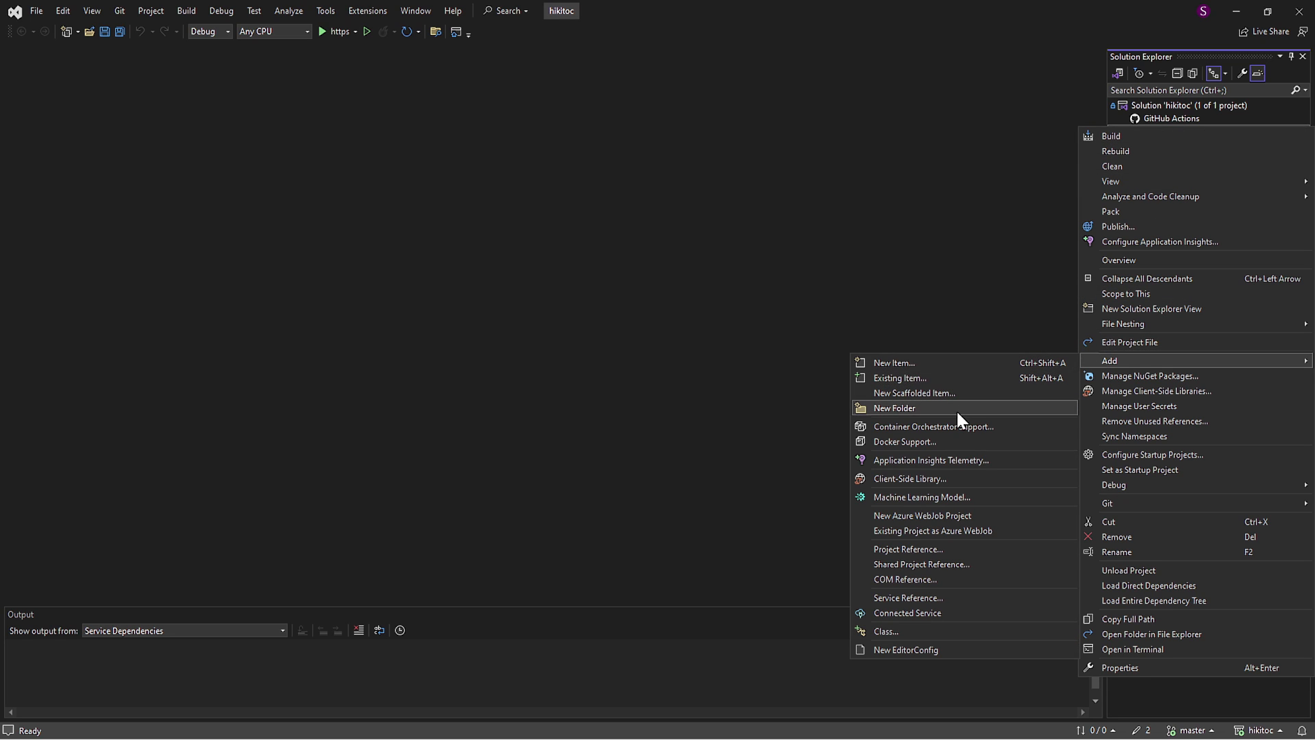
pyautogui.click(894, 408)
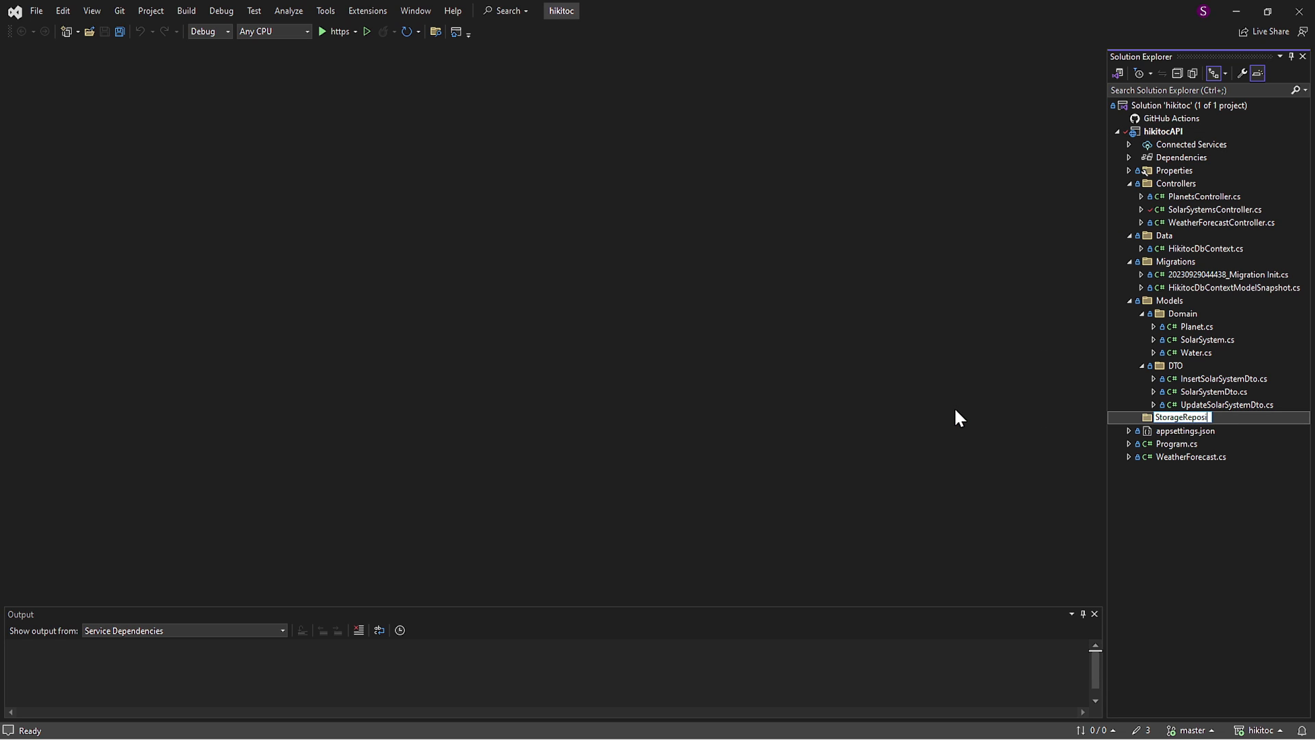
pyautogui.press('Enter')
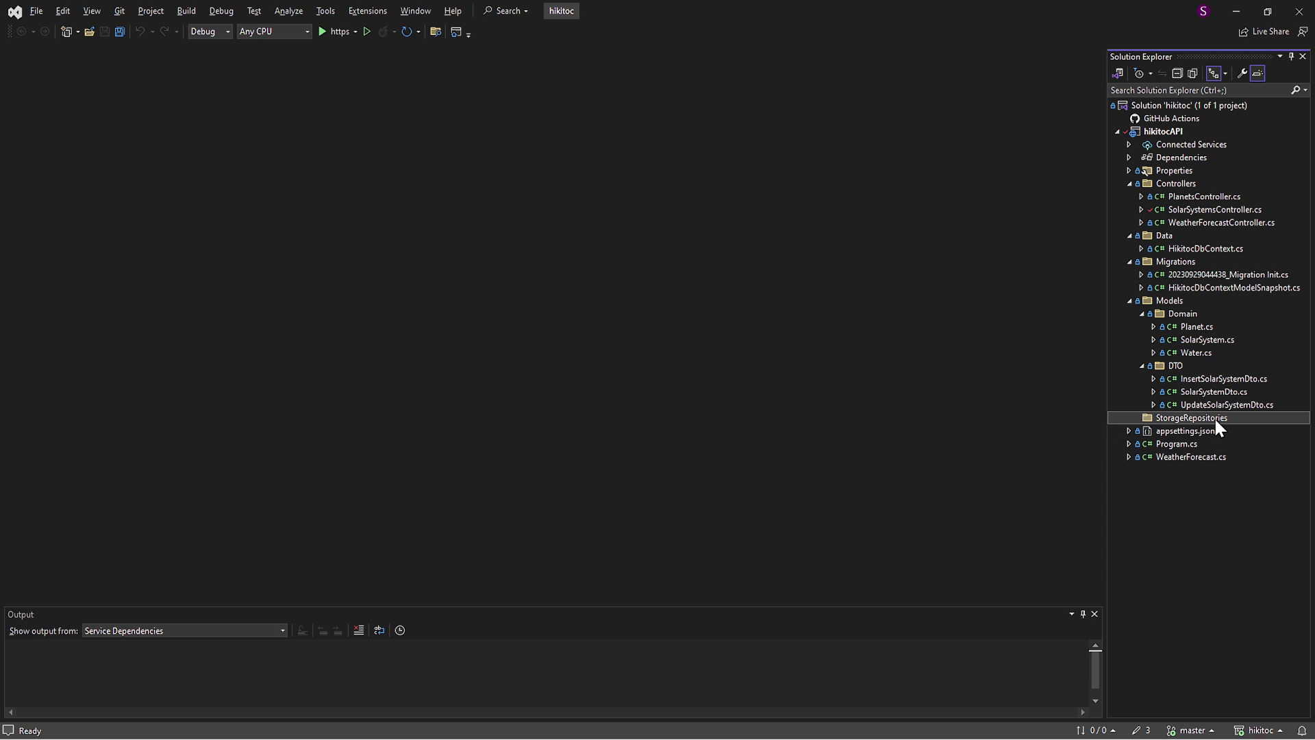
# Step: Add an Interface item named ISolarSystemStorageRepository.cs to the StorageRepositories folder
pyautogui.rightClick(1192, 417)
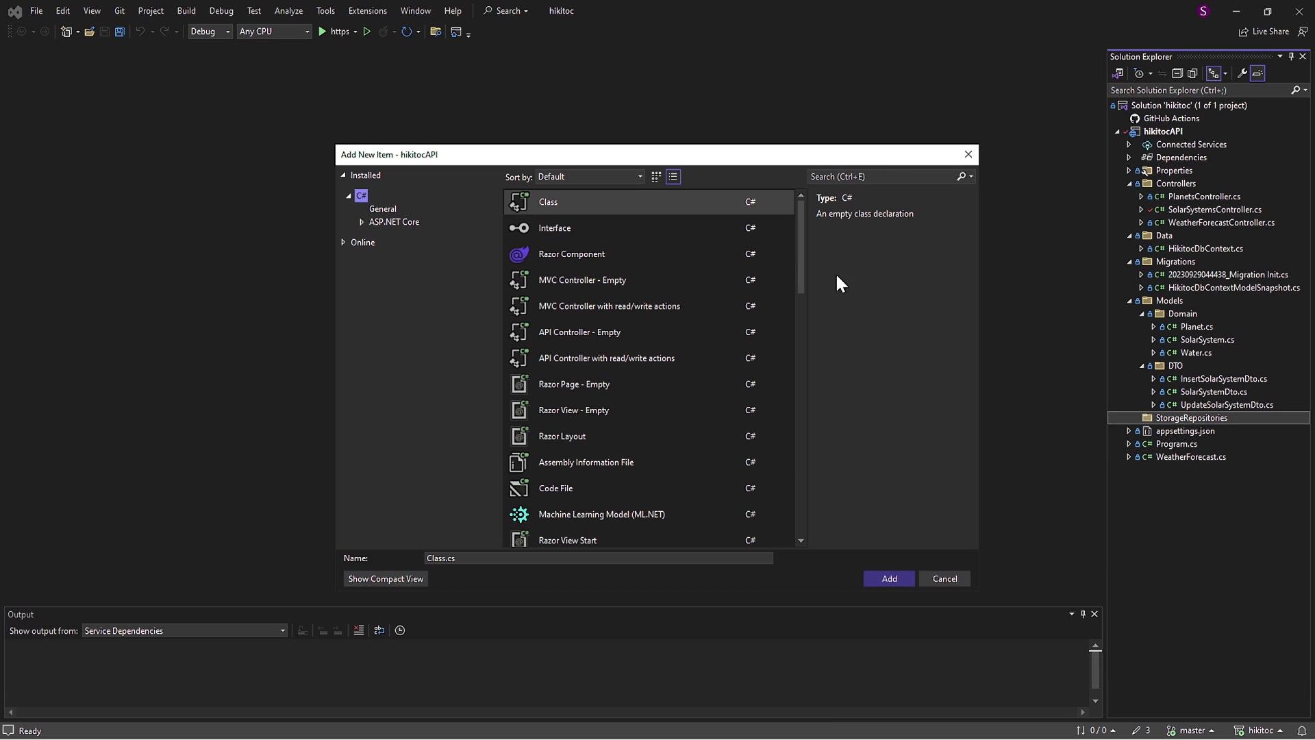
pyautogui.click(555, 227)
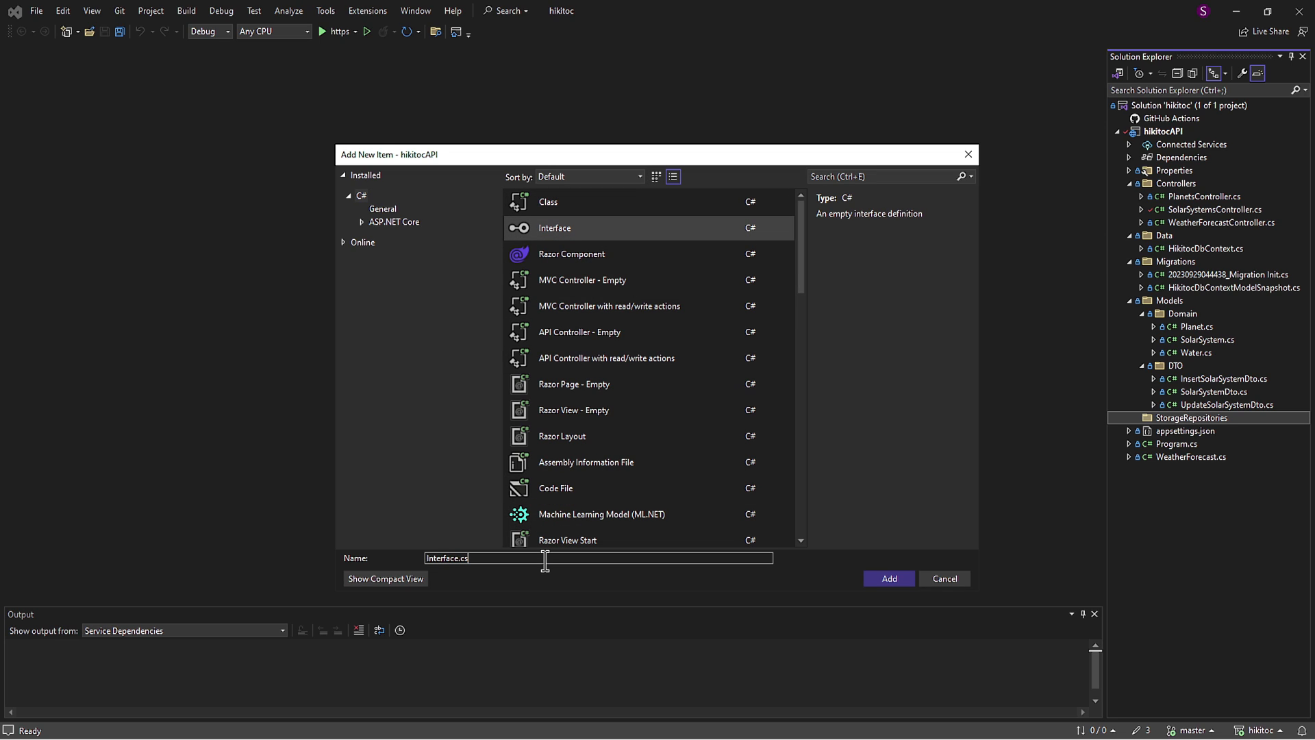
pyautogui.write('ISo')
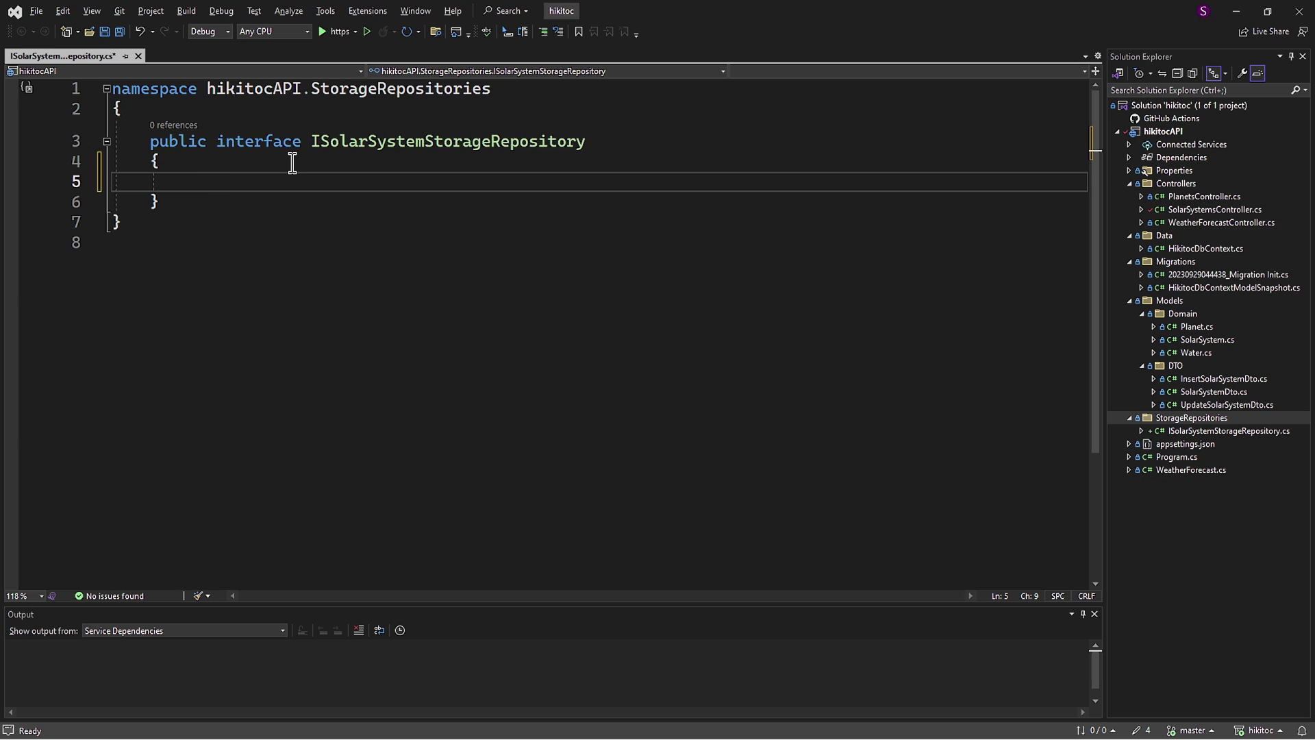
# Step: Declare Task<List<SolarSystem>> GetAllAsync() in the interface and import the Models.Domain namespace
pyautogui.write('GetAllAsync()')
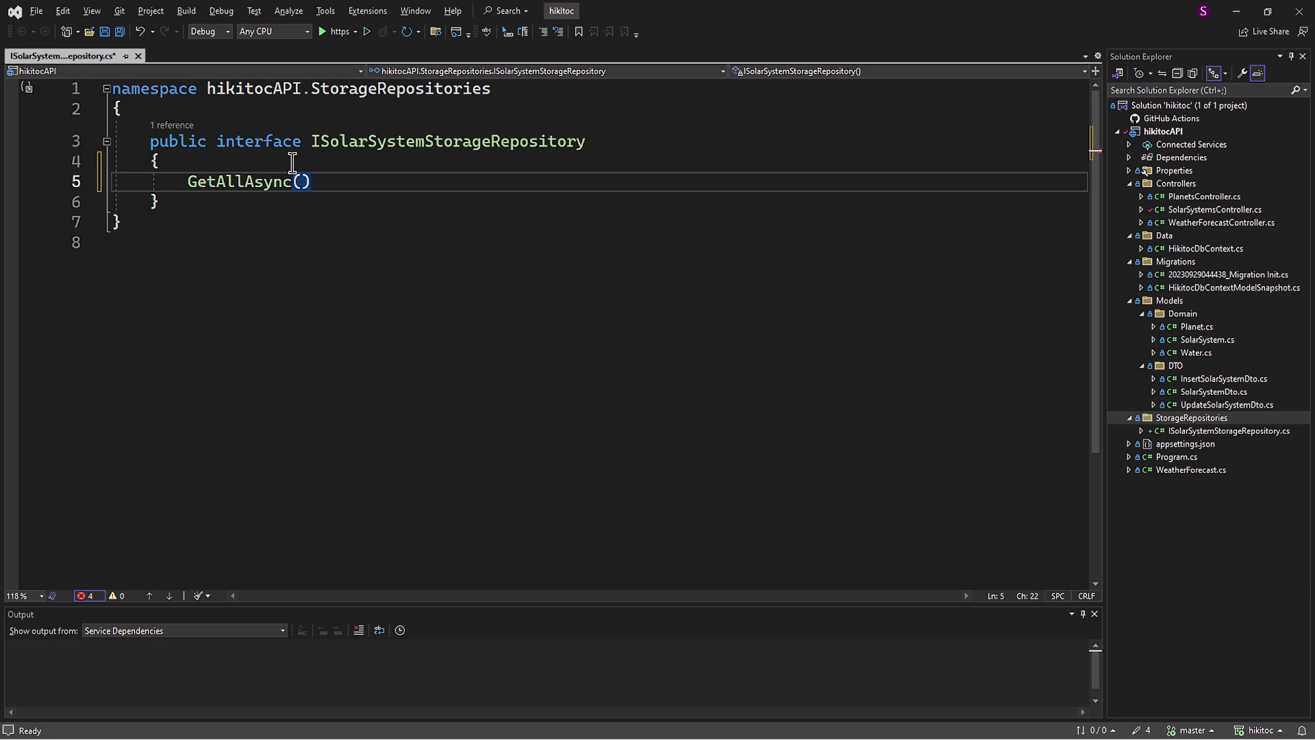
pyautogui.write(';')
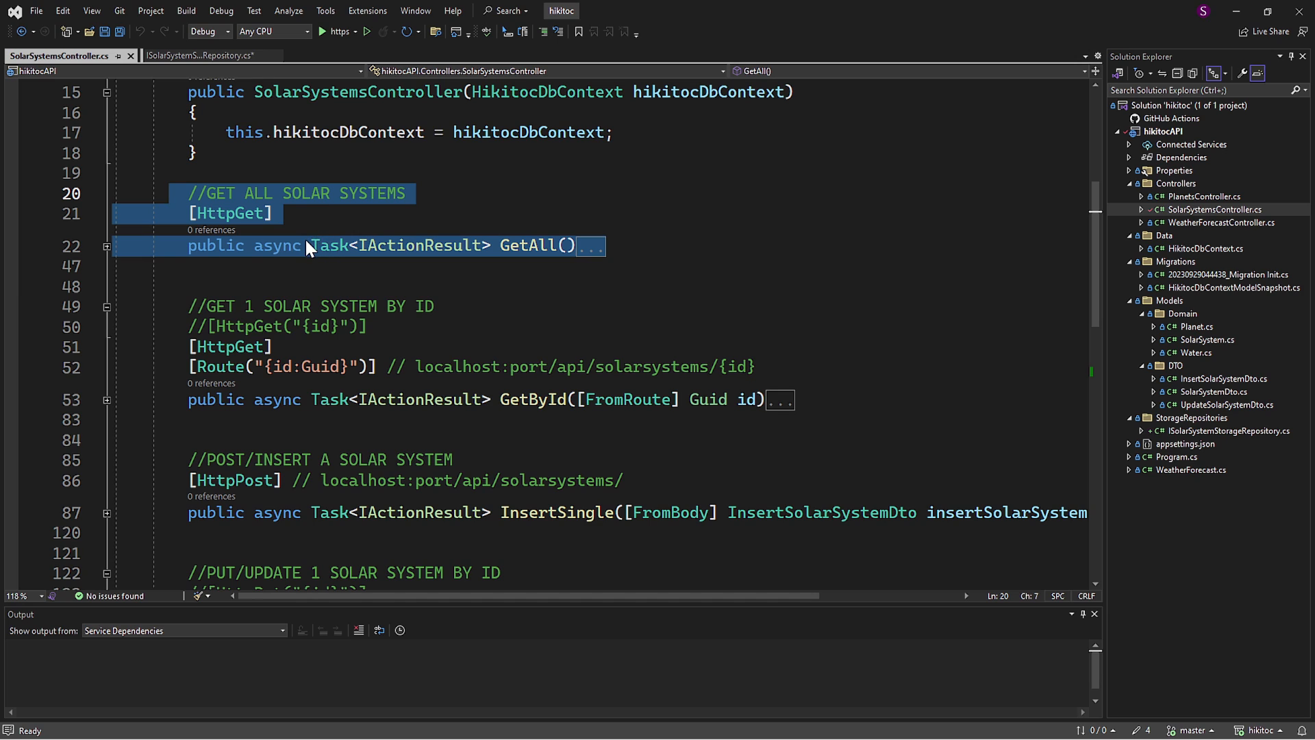
pyautogui.click(192, 55)
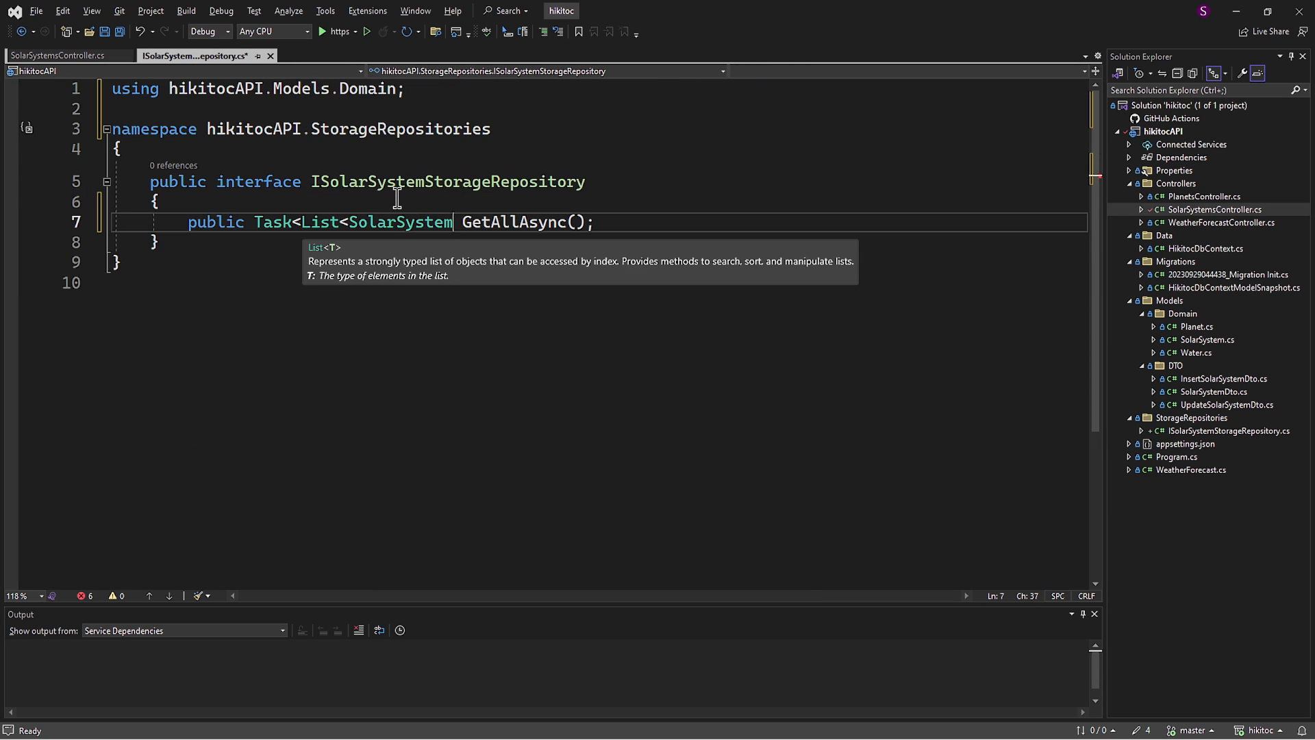
pyautogui.write('>>')
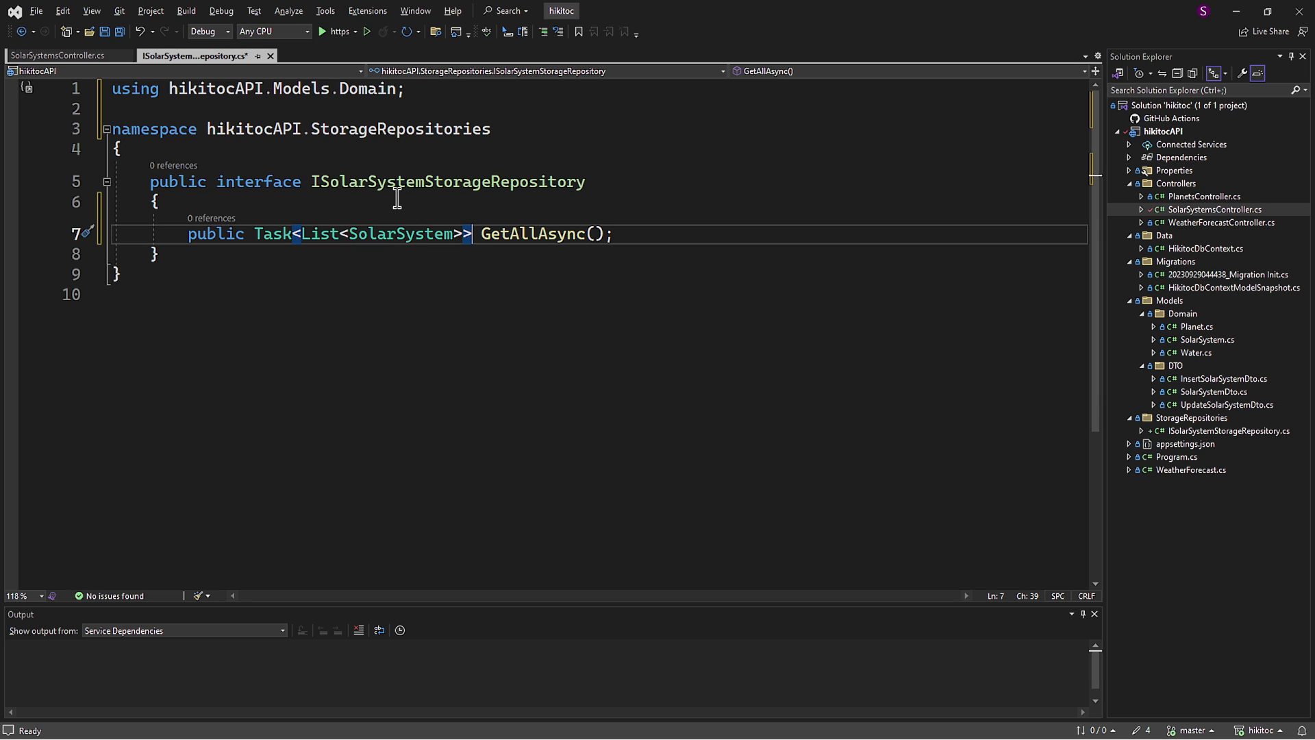
pyautogui.moveTo(351, 233); pyautogui.dragTo(614, 232)
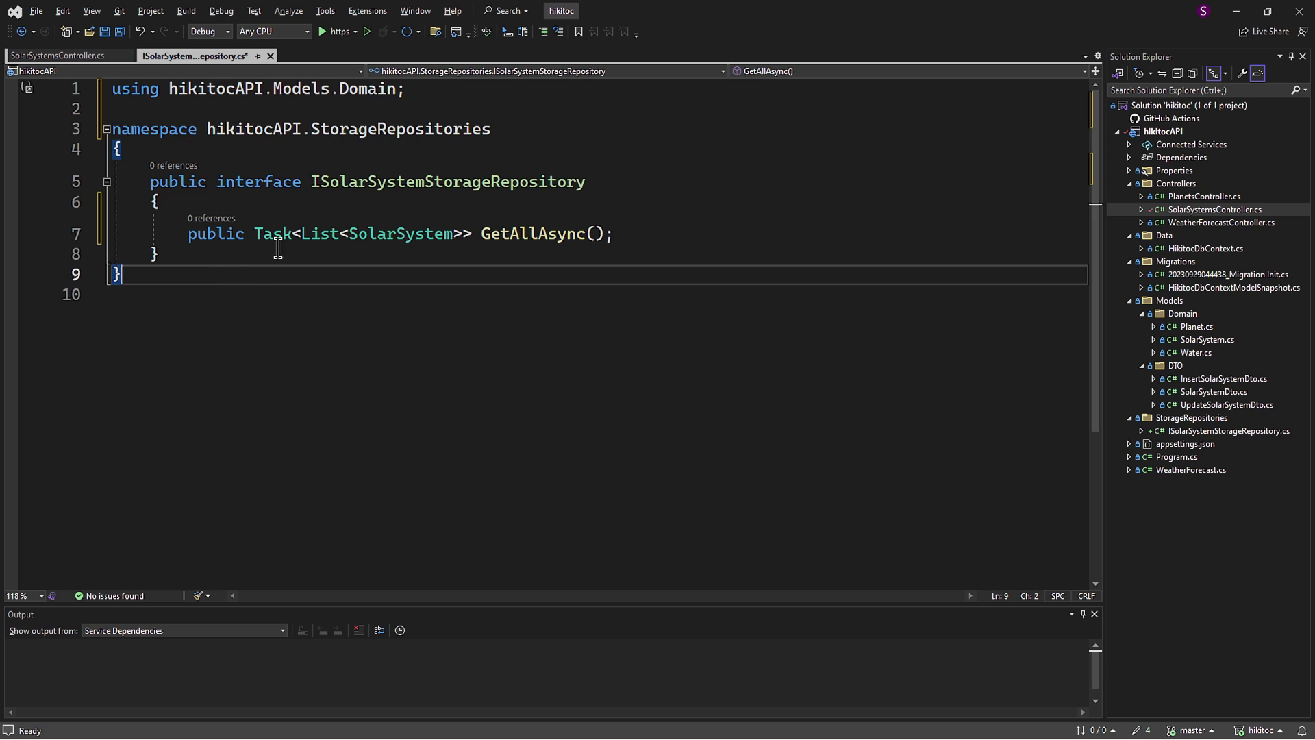
pyautogui.click(51, 55)
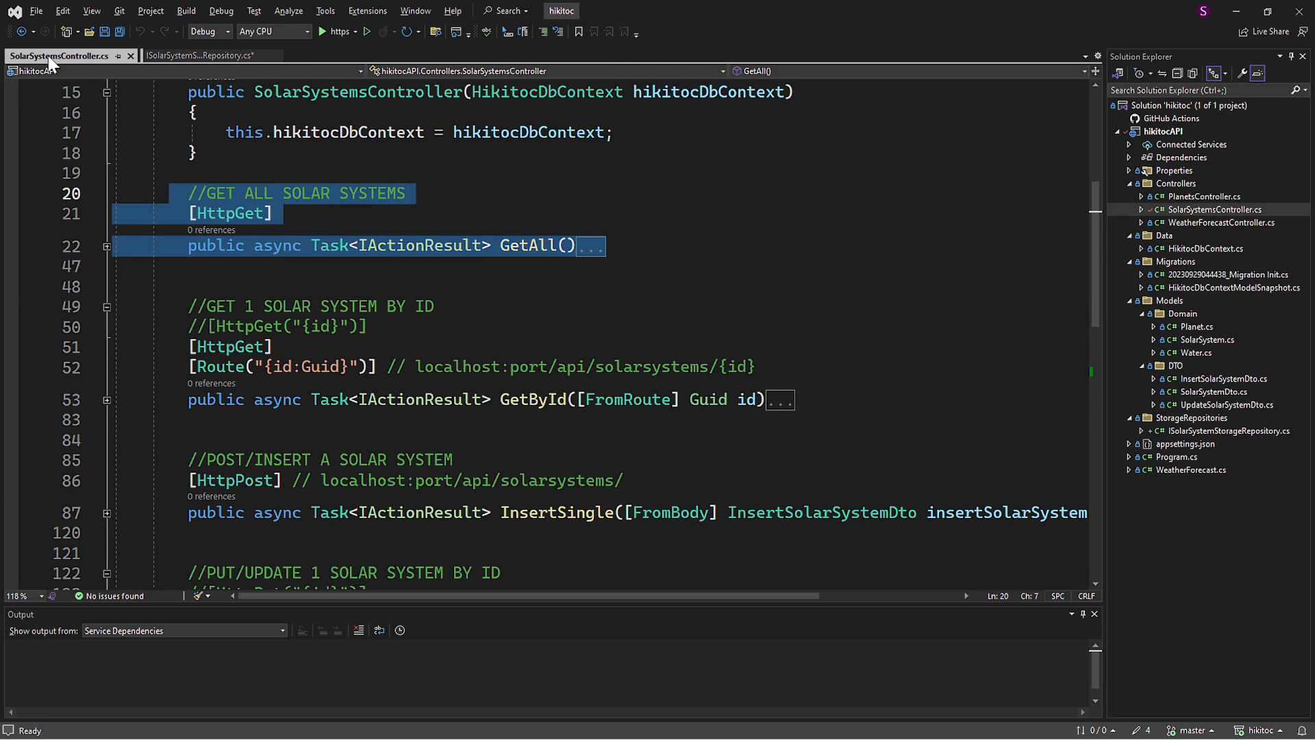
# Step: Expand GetAll's collapsed body to review its DbContext query, DTO mapping and try/catch
pyautogui.scroll(-3)
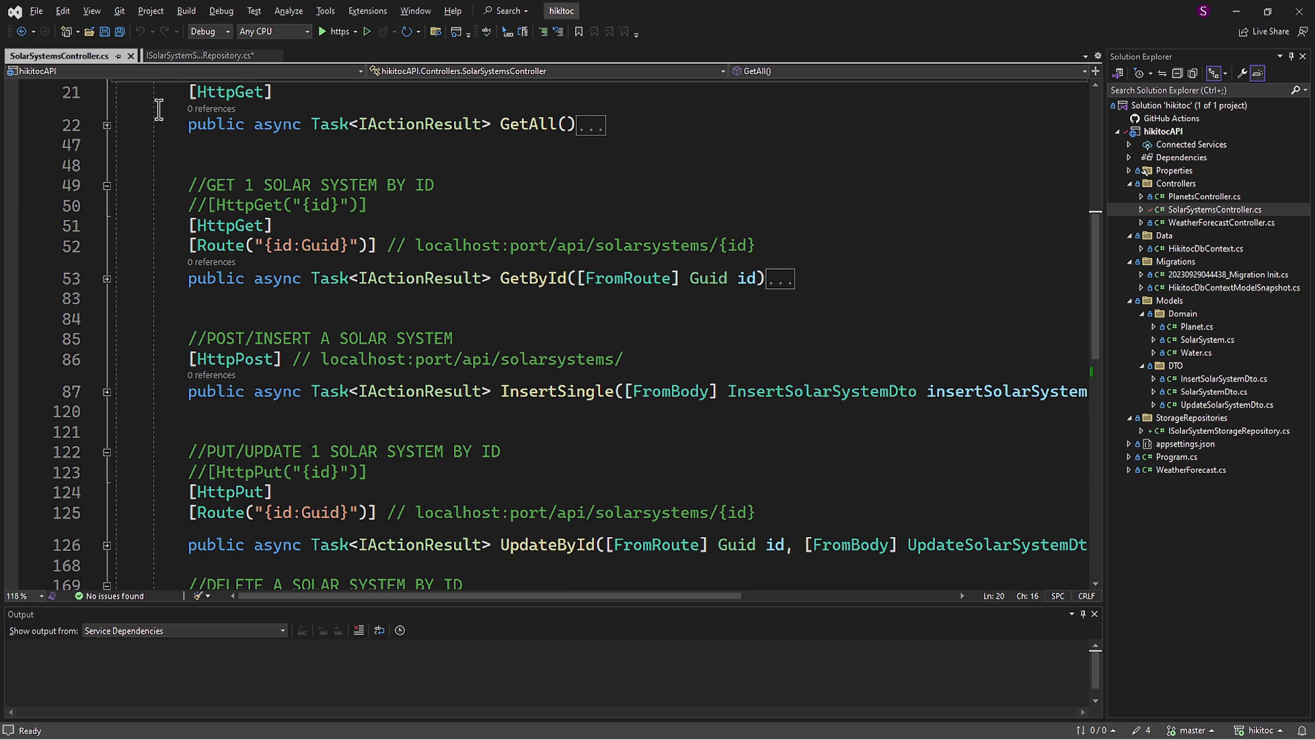
pyautogui.moveTo(167, 91); pyautogui.dragTo(642, 565)
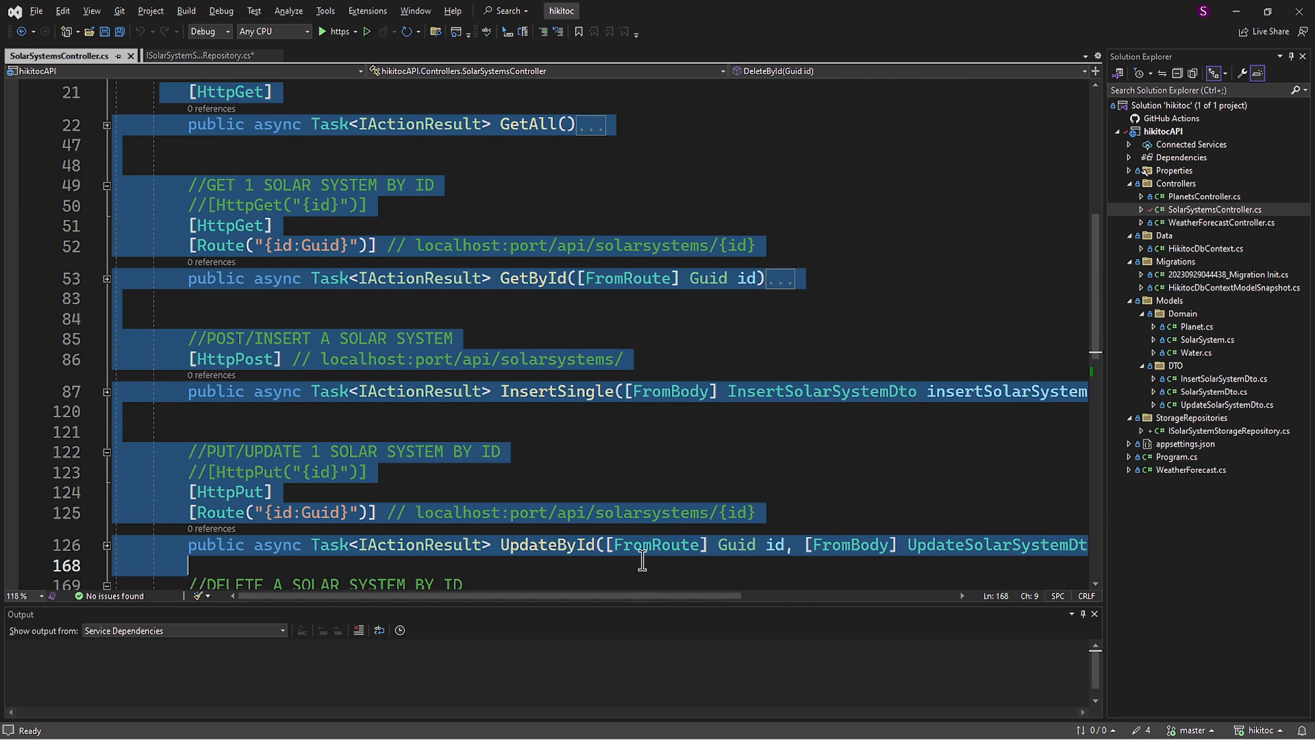
pyautogui.moveTo(651, 365)
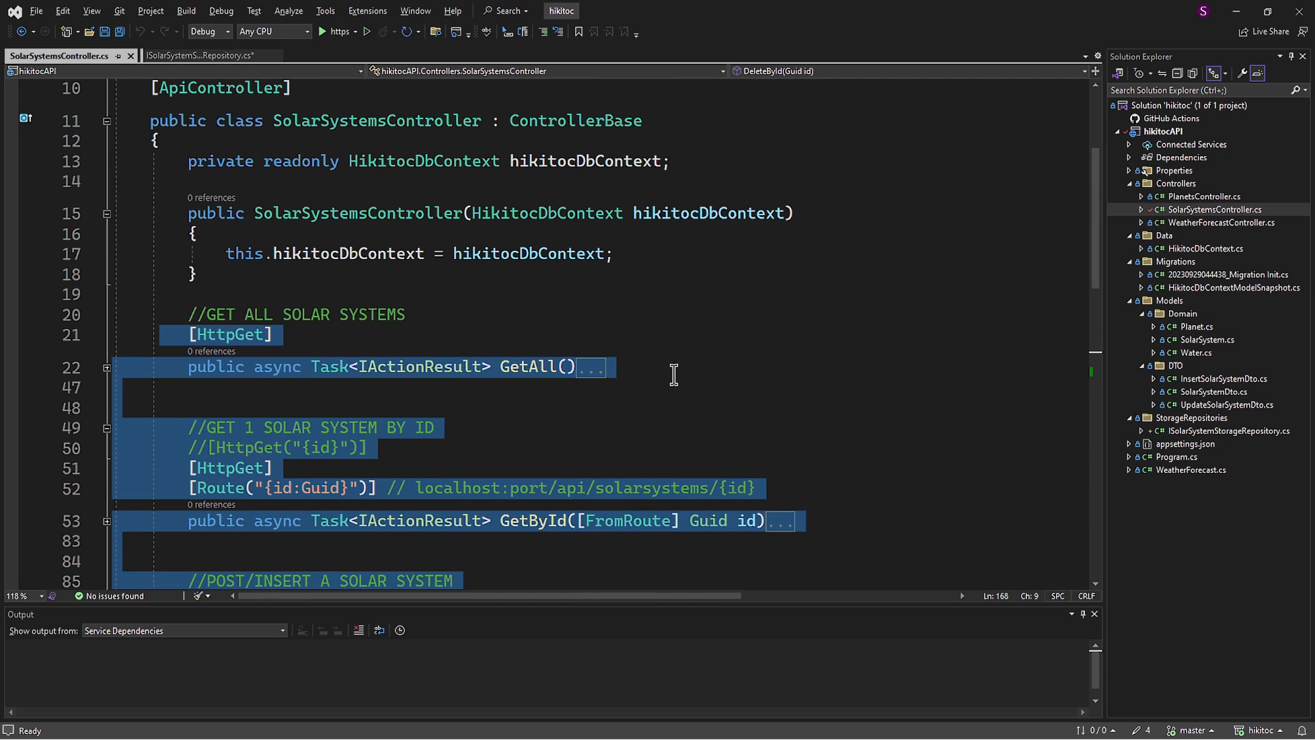
pyautogui.click(591, 367)
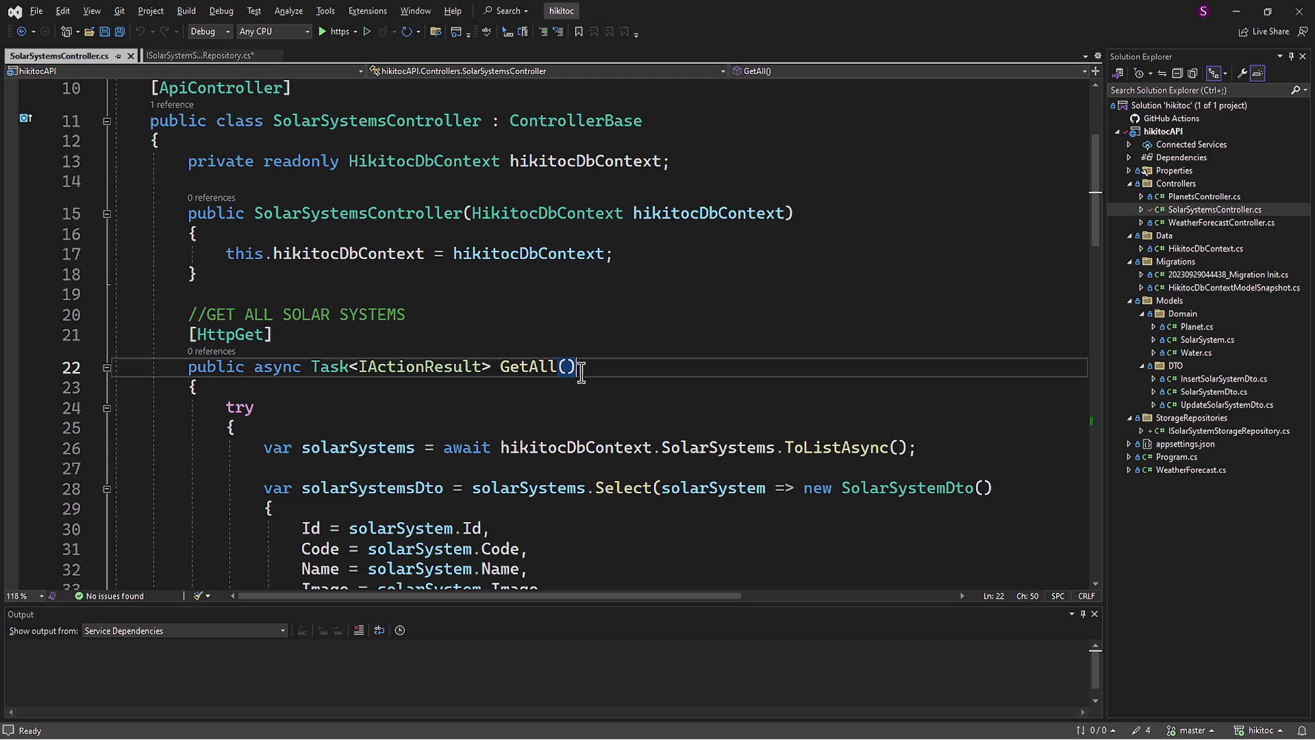
pyautogui.scroll(-3)
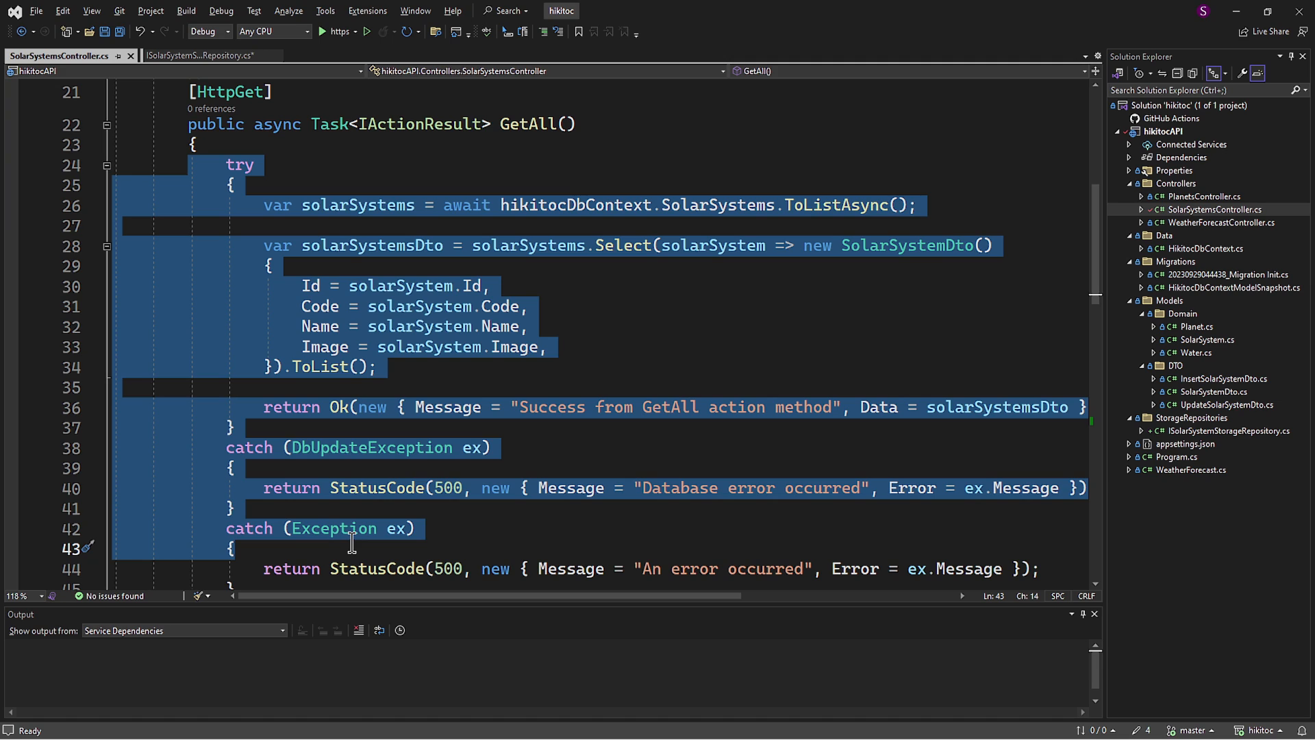
pyautogui.moveTo(1194, 423)
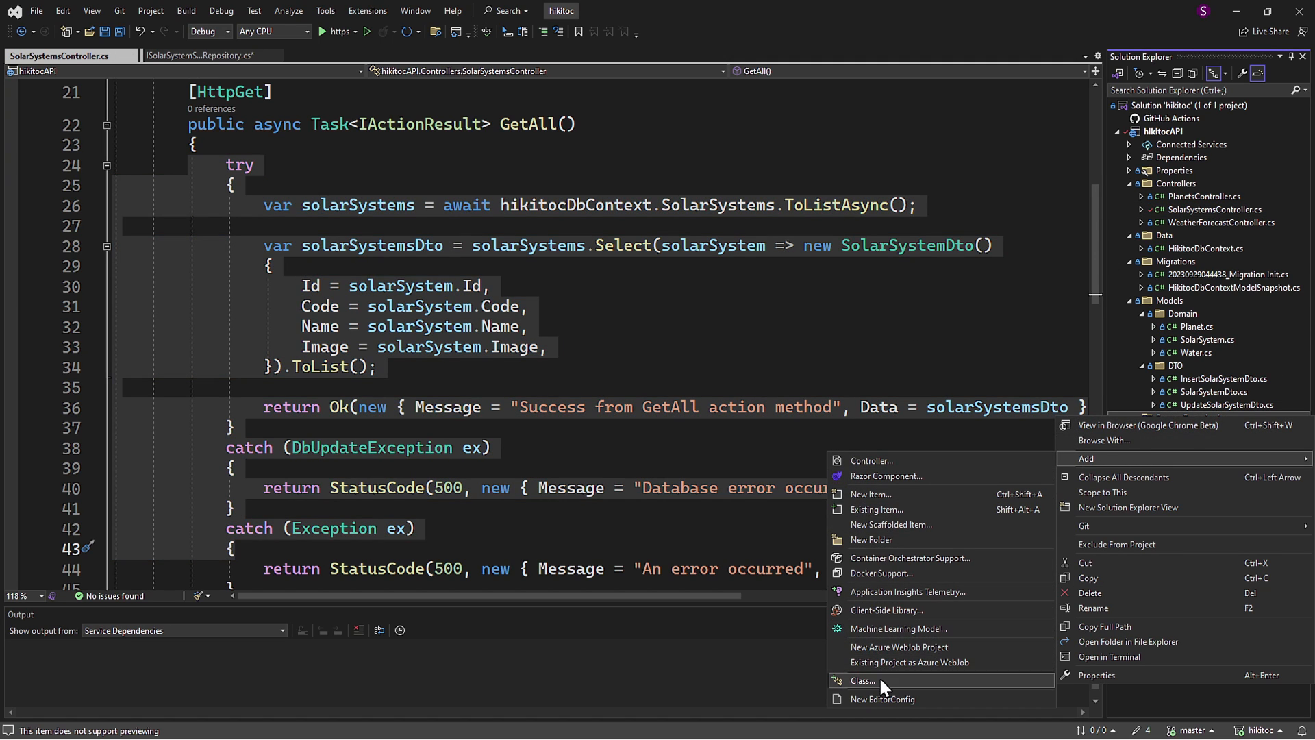
# Step: Add class SqlSolarSystemStorageRepository declared as ': ISolarSystemStorageRepository' in StorageRepositories
pyautogui.click(864, 680)
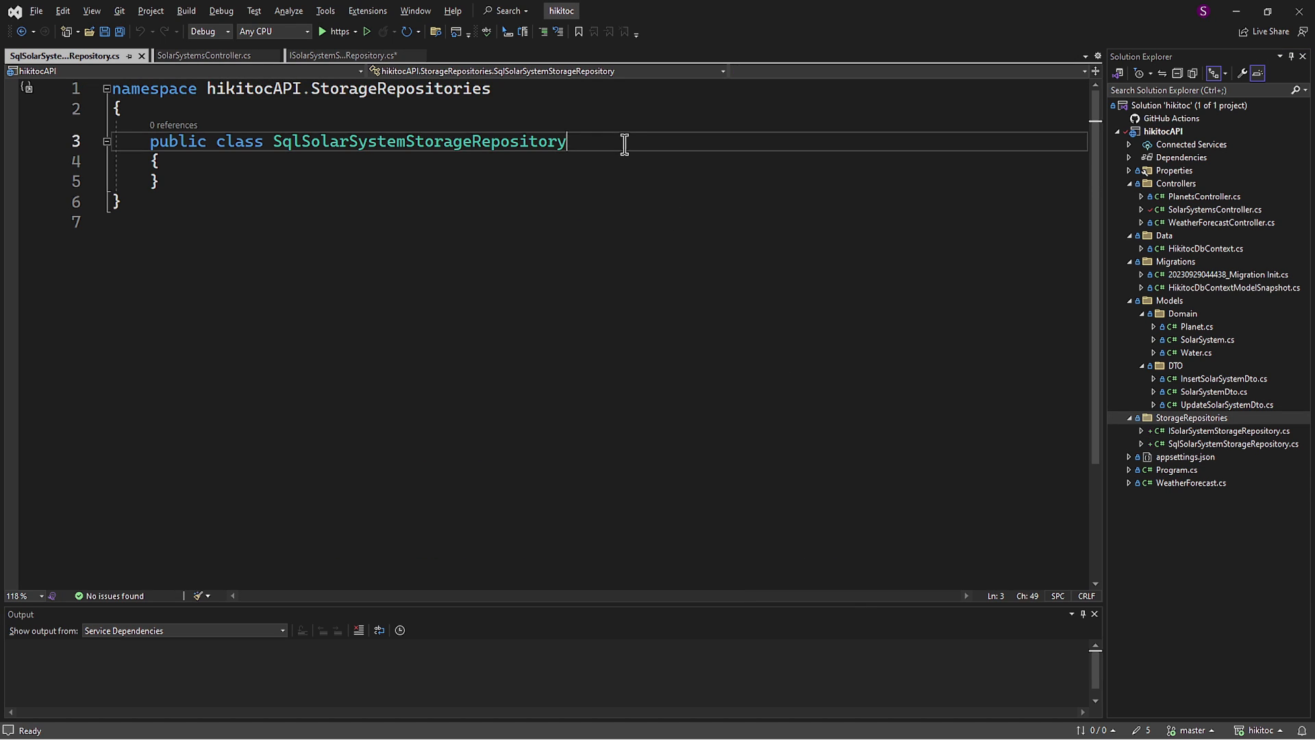
pyautogui.write(': ISolarSystemStorageRepository')
pyautogui.write('public SqlSolarSystemStorageRepository()')
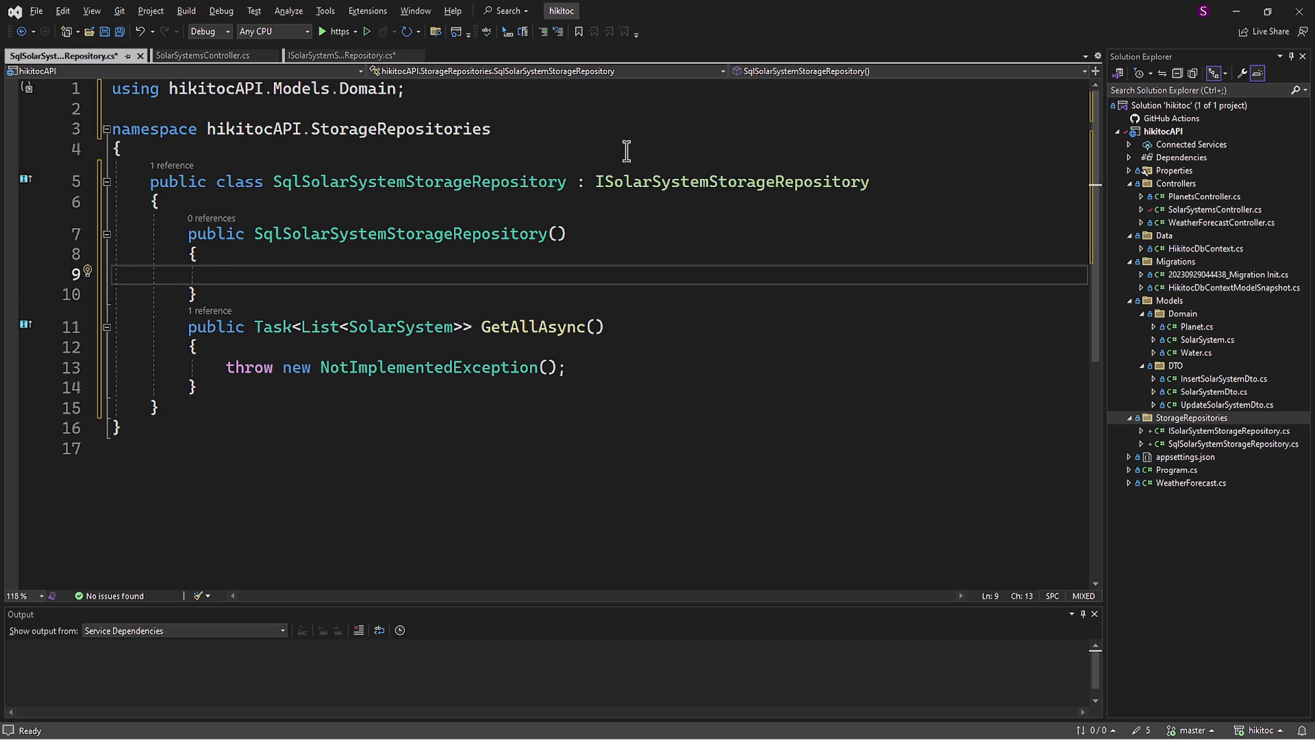
# Step: Inject HikitocDbContext hikitocDbContext through the constructor and mark GetAllAsync as async
pyautogui.click(557, 233)
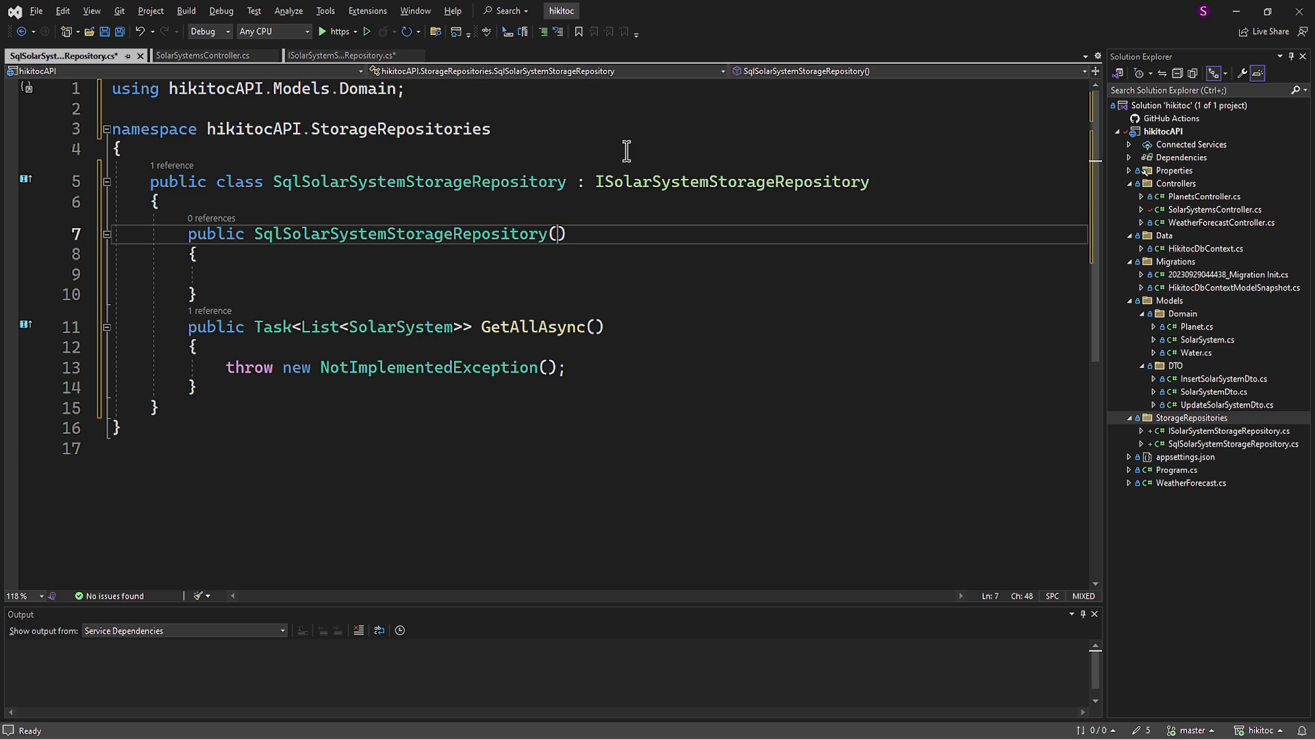
pyautogui.write('HikitocDbContext')
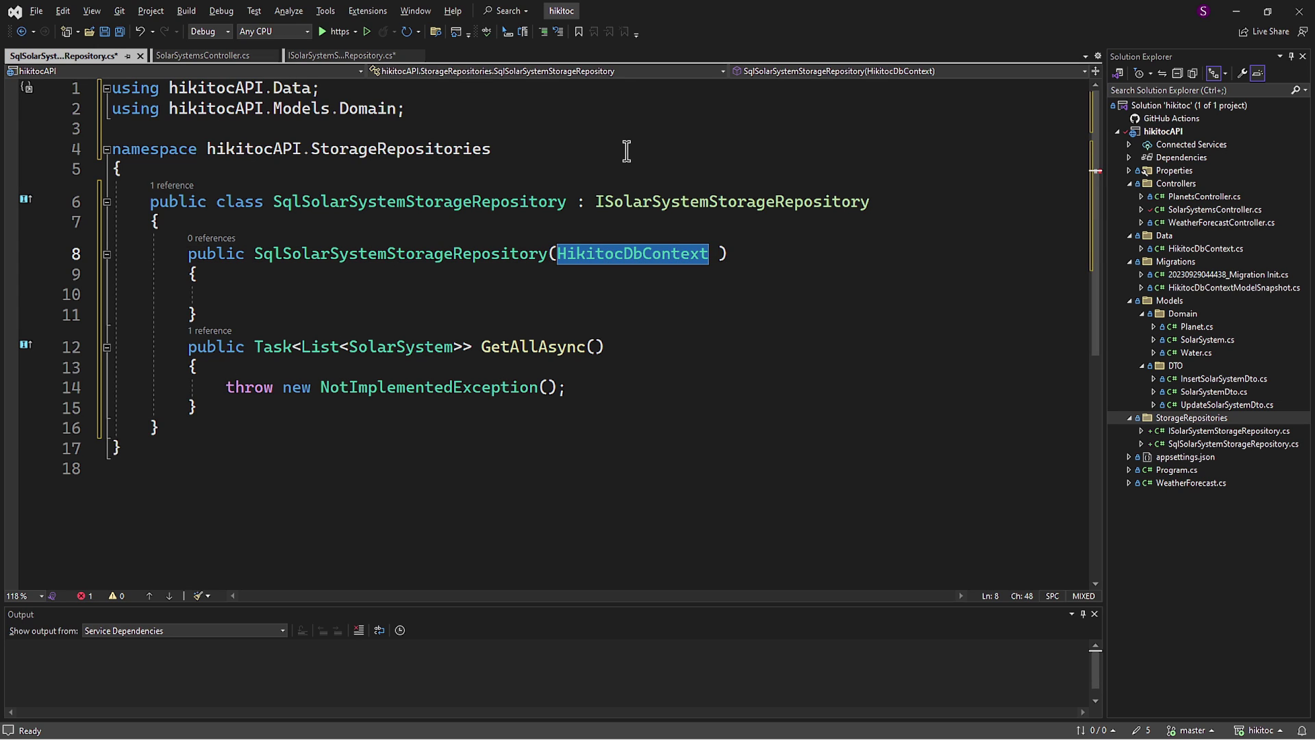
pyautogui.write('HikitocDbContext')
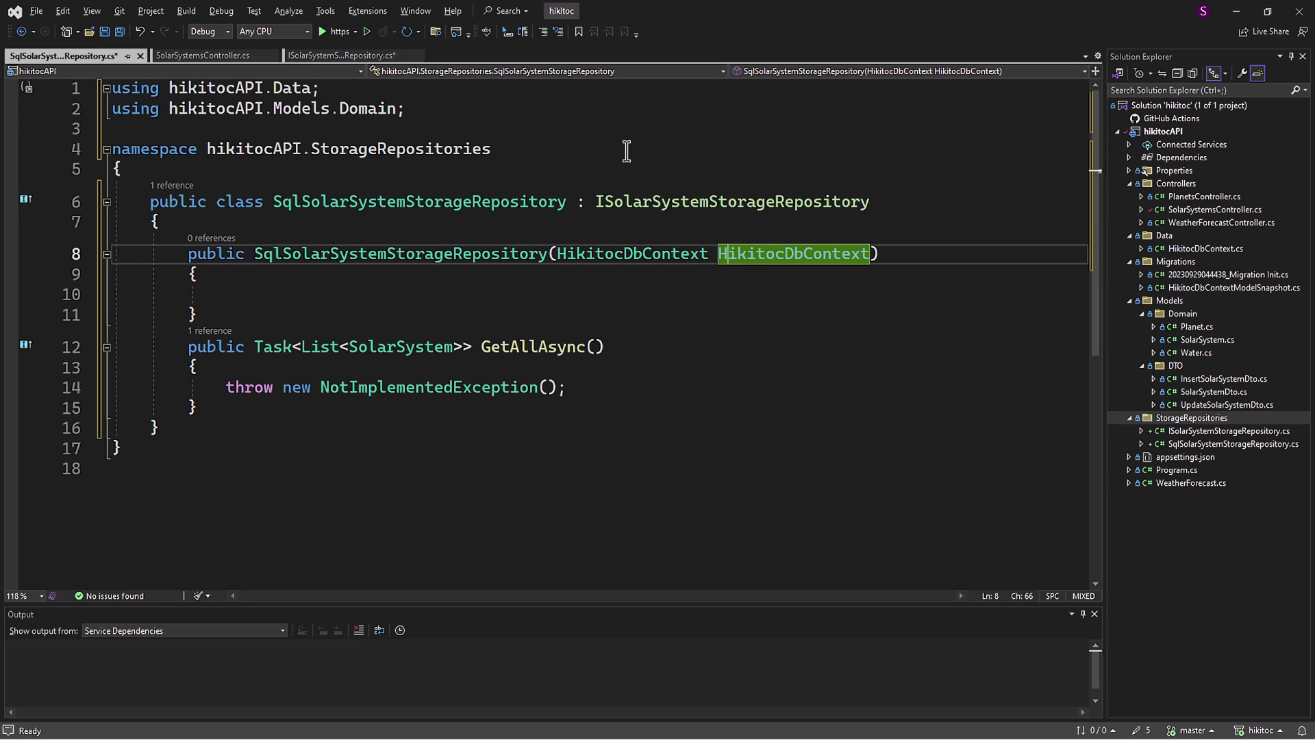
pyautogui.write('hikitocDbContext')
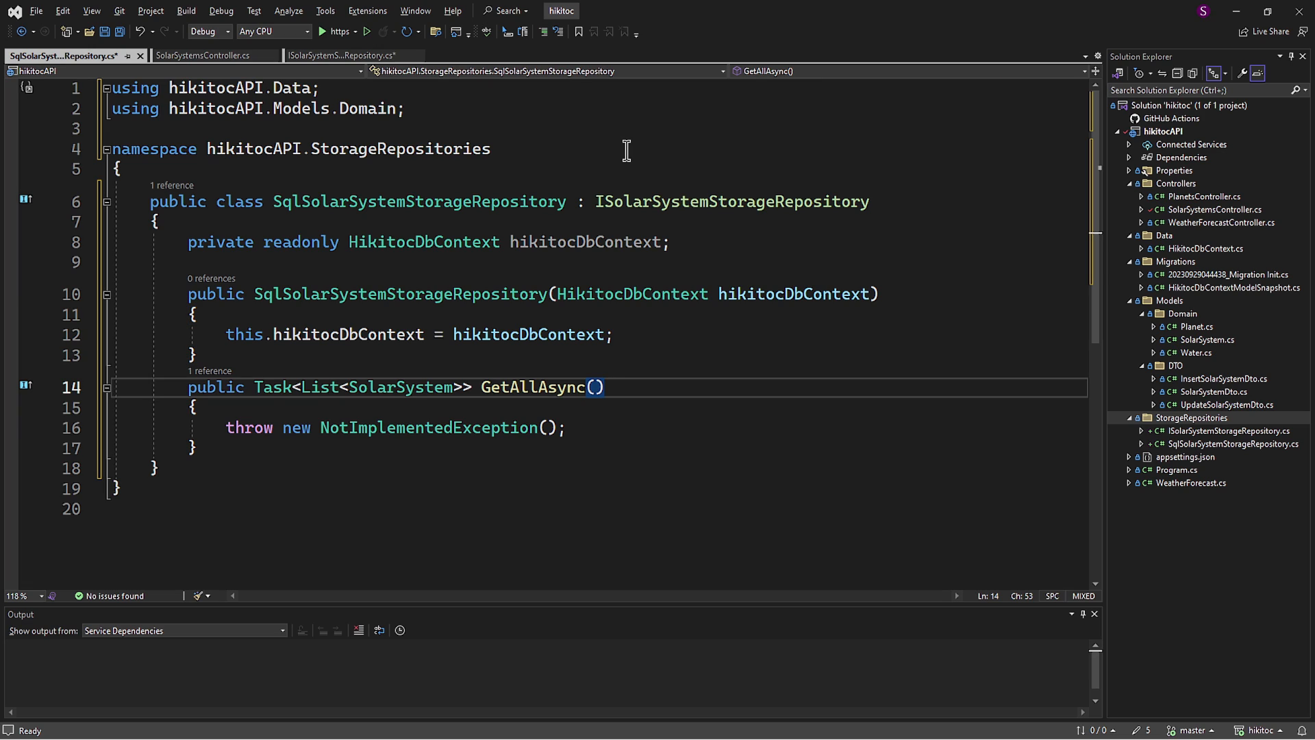
pyautogui.doubleClick(274, 387)
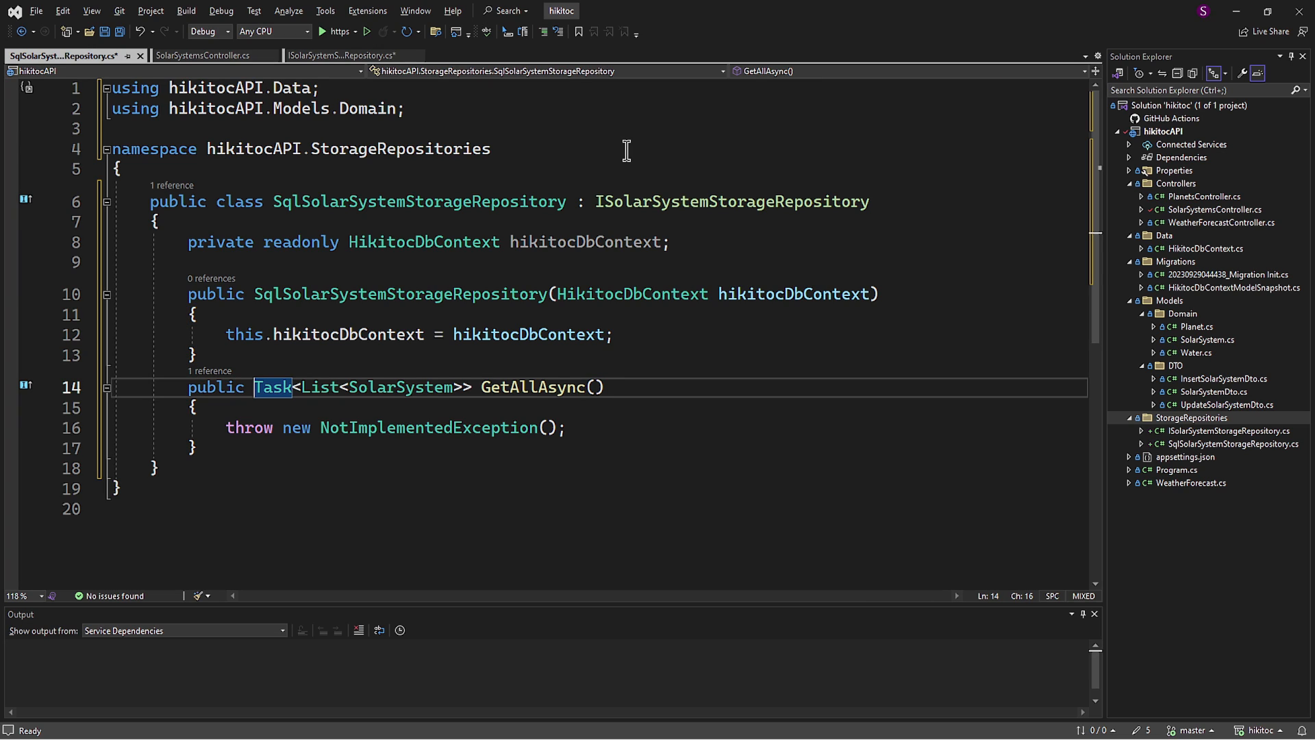
pyautogui.write('async')
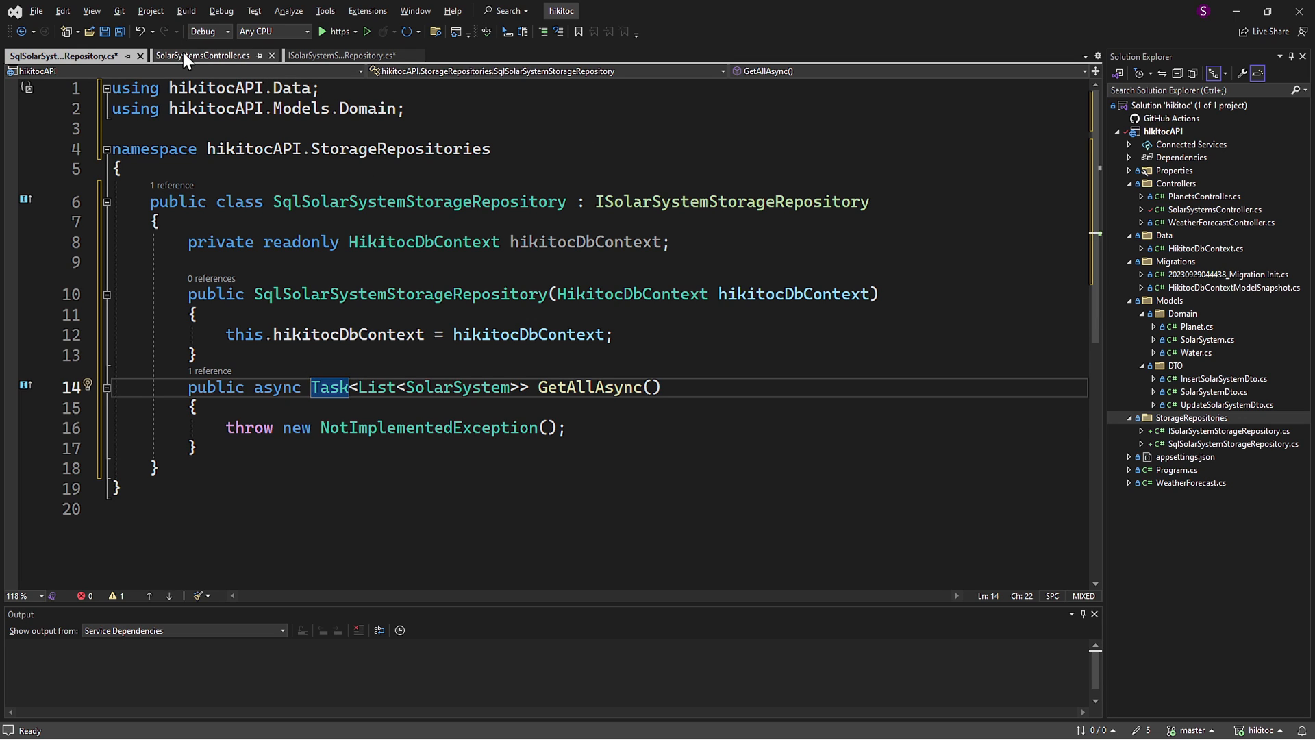
# Step: Replace GetAllAsync's throw with the controller's SolarSystems.ToListAsync() query, returning the list
pyautogui.click(205, 54)
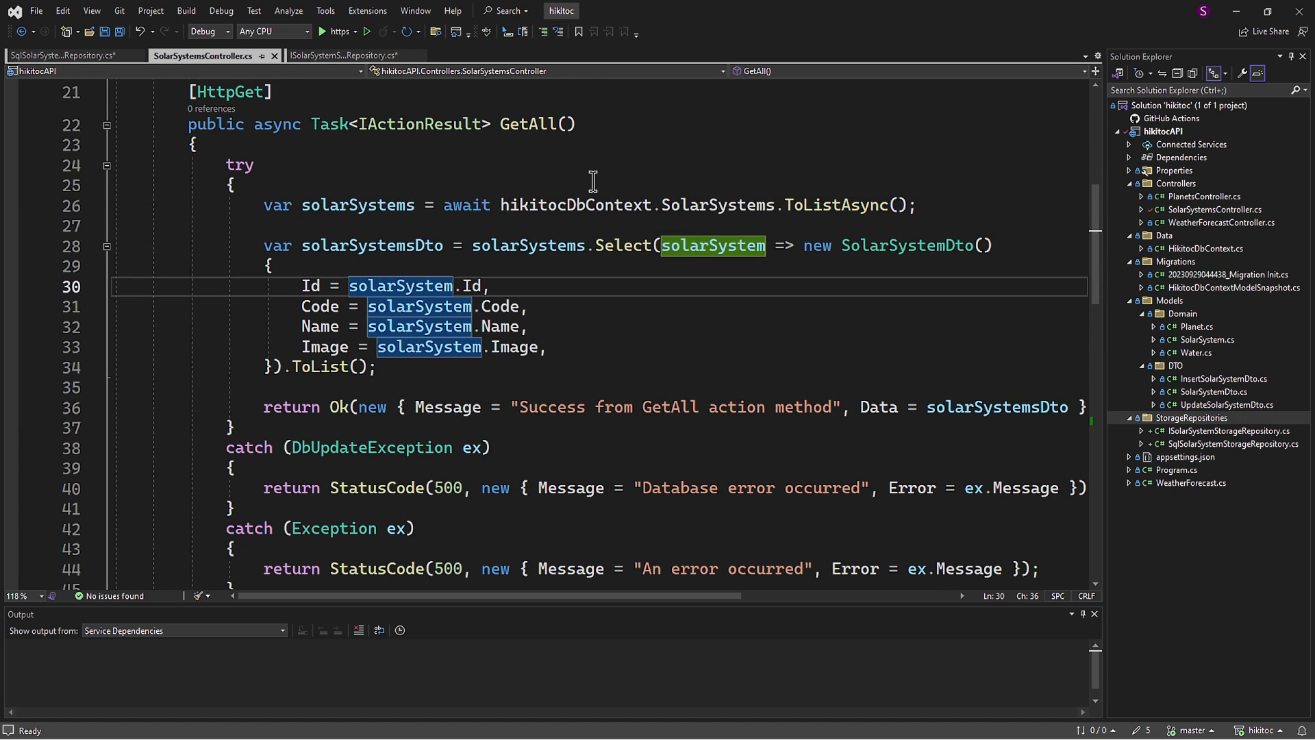
pyautogui.rightClick(572, 205)
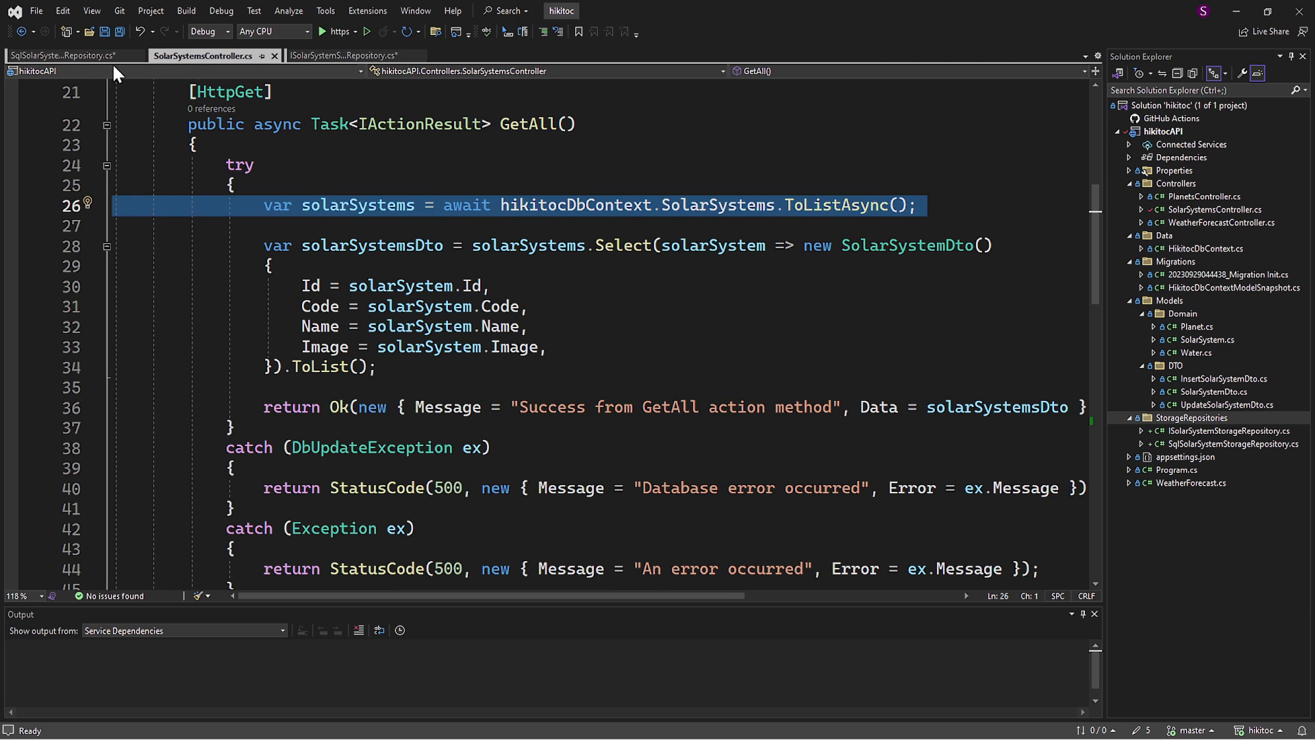
pyautogui.click(65, 56)
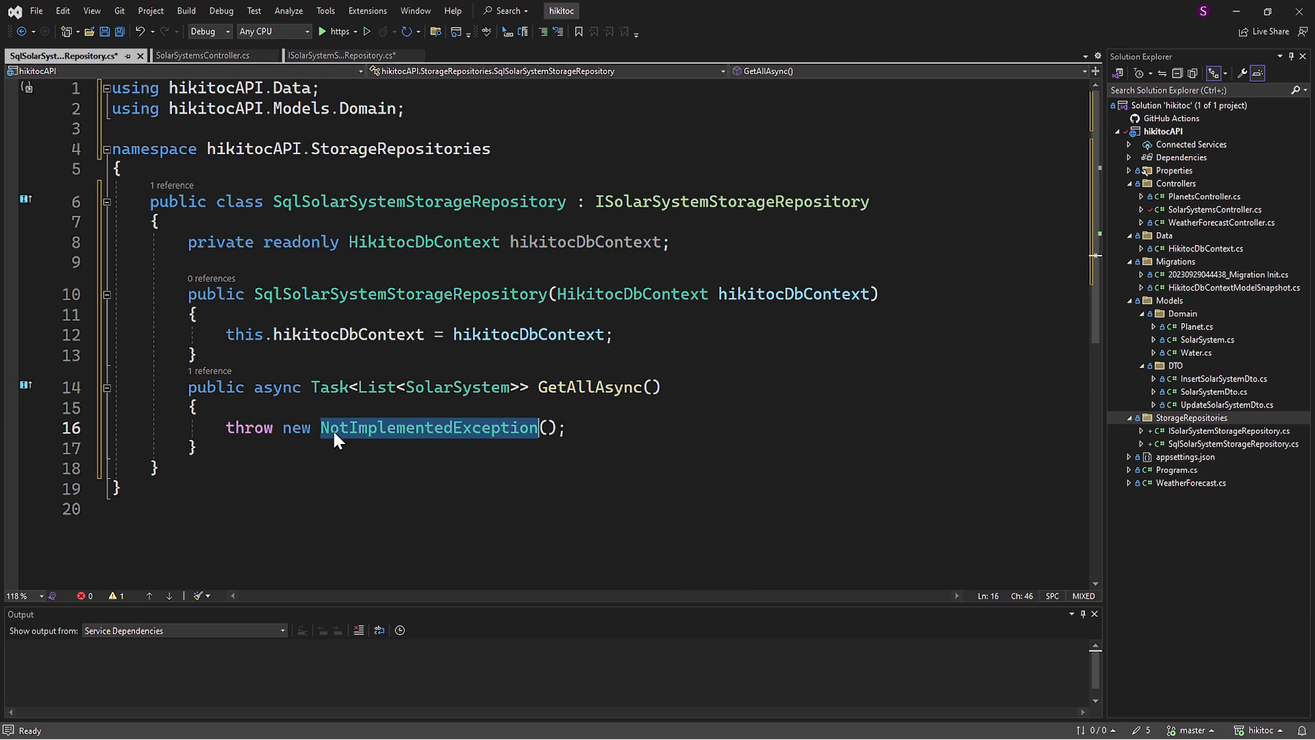
pyautogui.rightClick(335, 429)
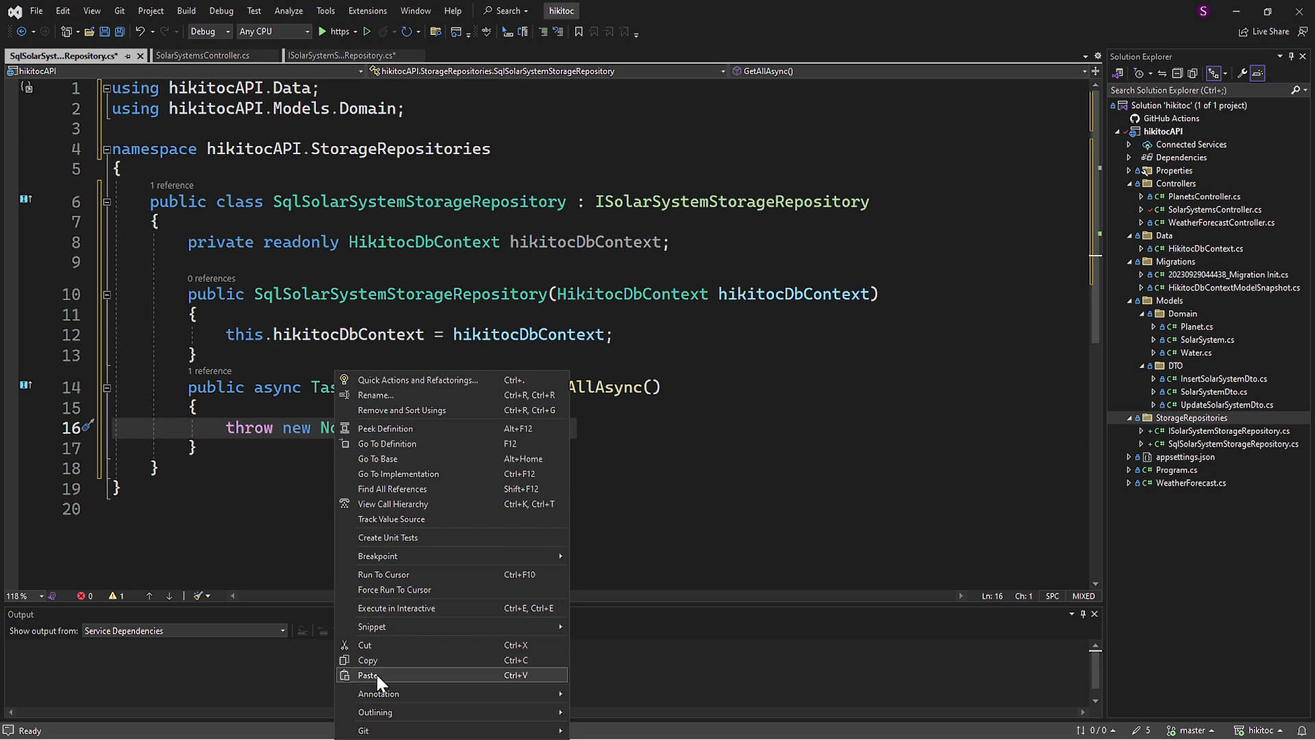
pyautogui.click(368, 675)
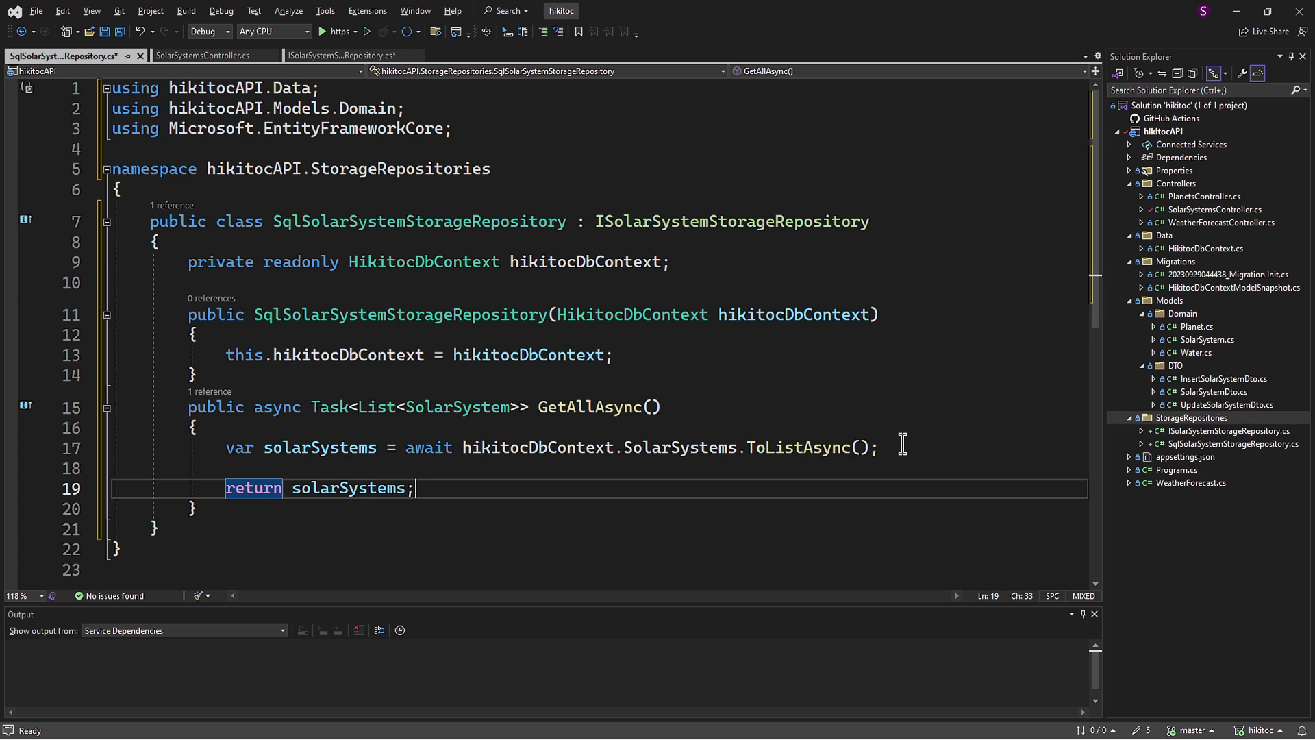
pyautogui.click(344, 54)
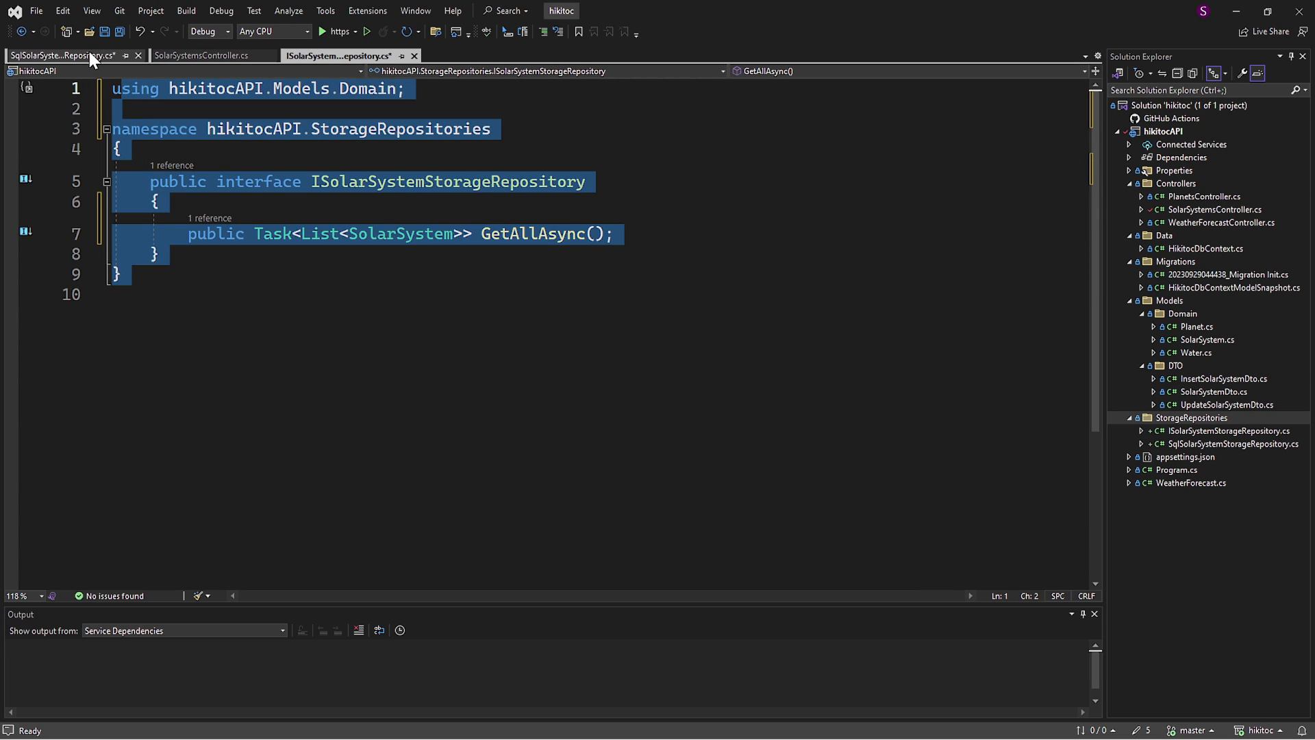
pyautogui.click(65, 54)
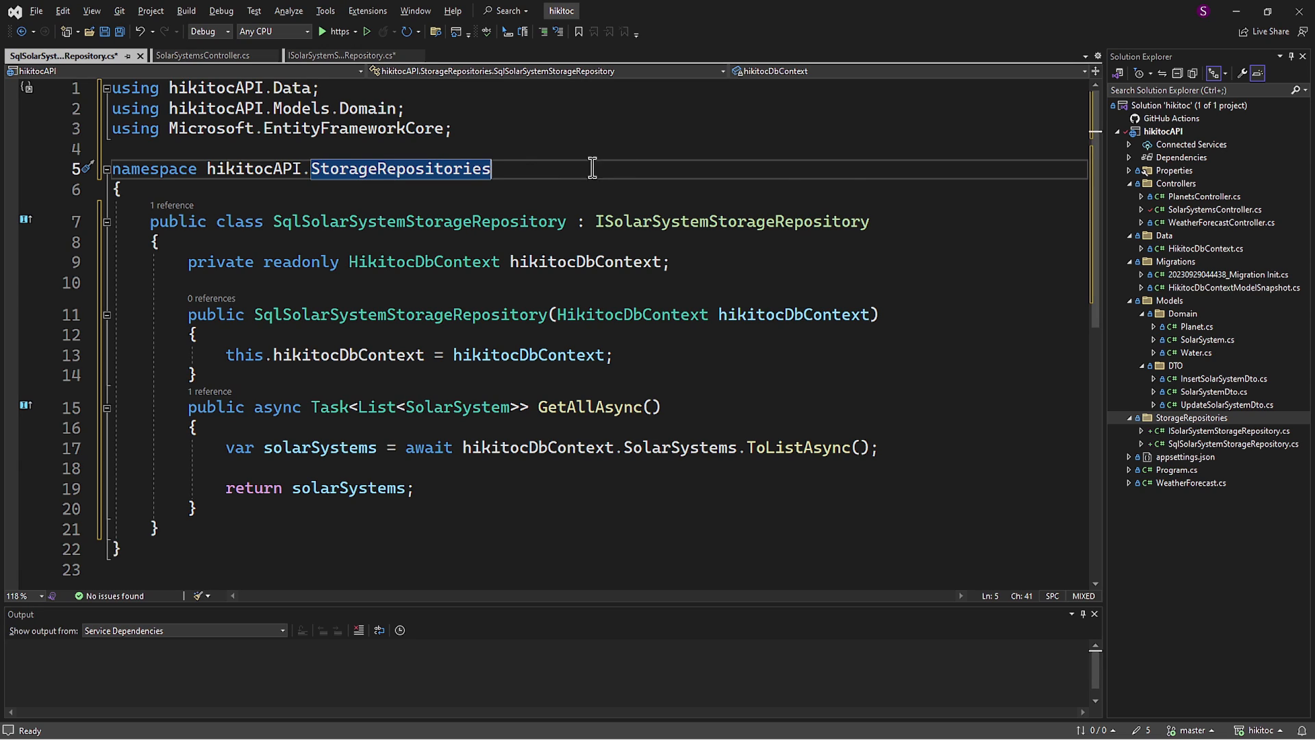
# Step: Add builder.Services.AddScoped<ISolarSystemStorageRepository, SqlSolarSystemStorageRepository>() to Program.cs
pyautogui.doubleClick(1176, 470)
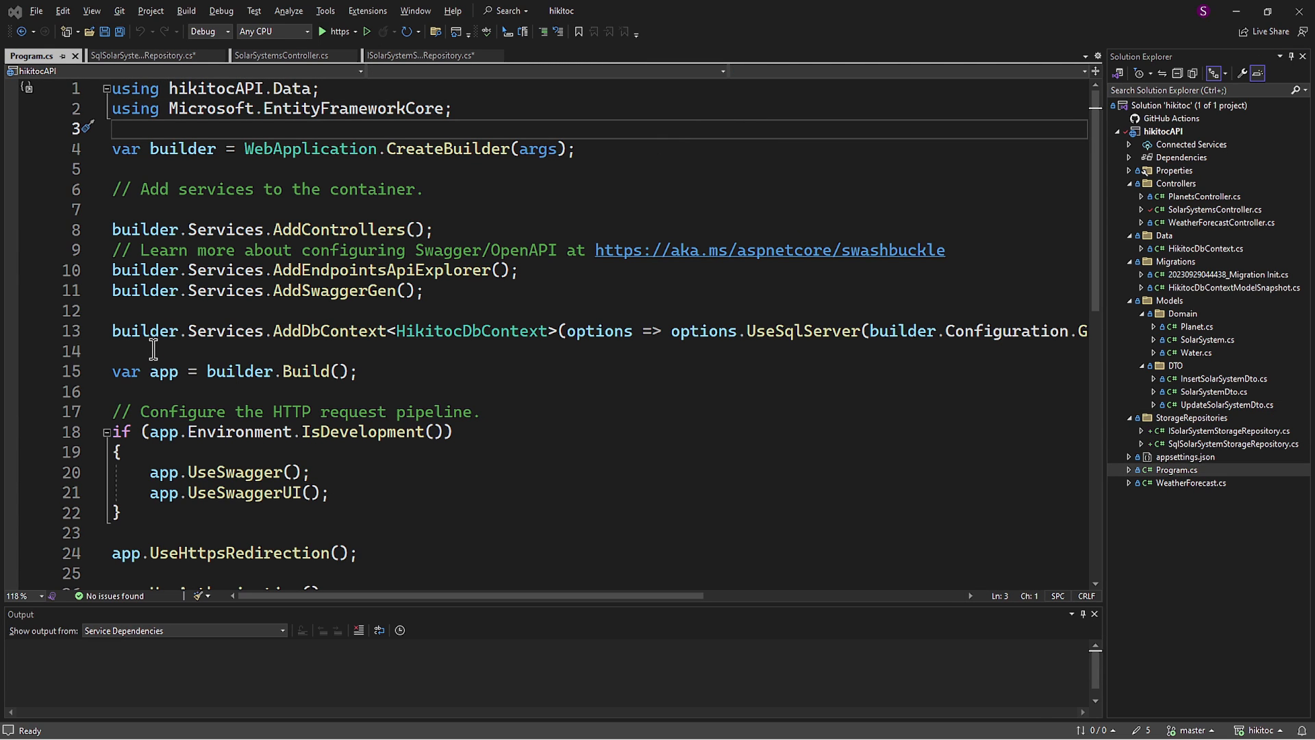
pyautogui.press('Enter')
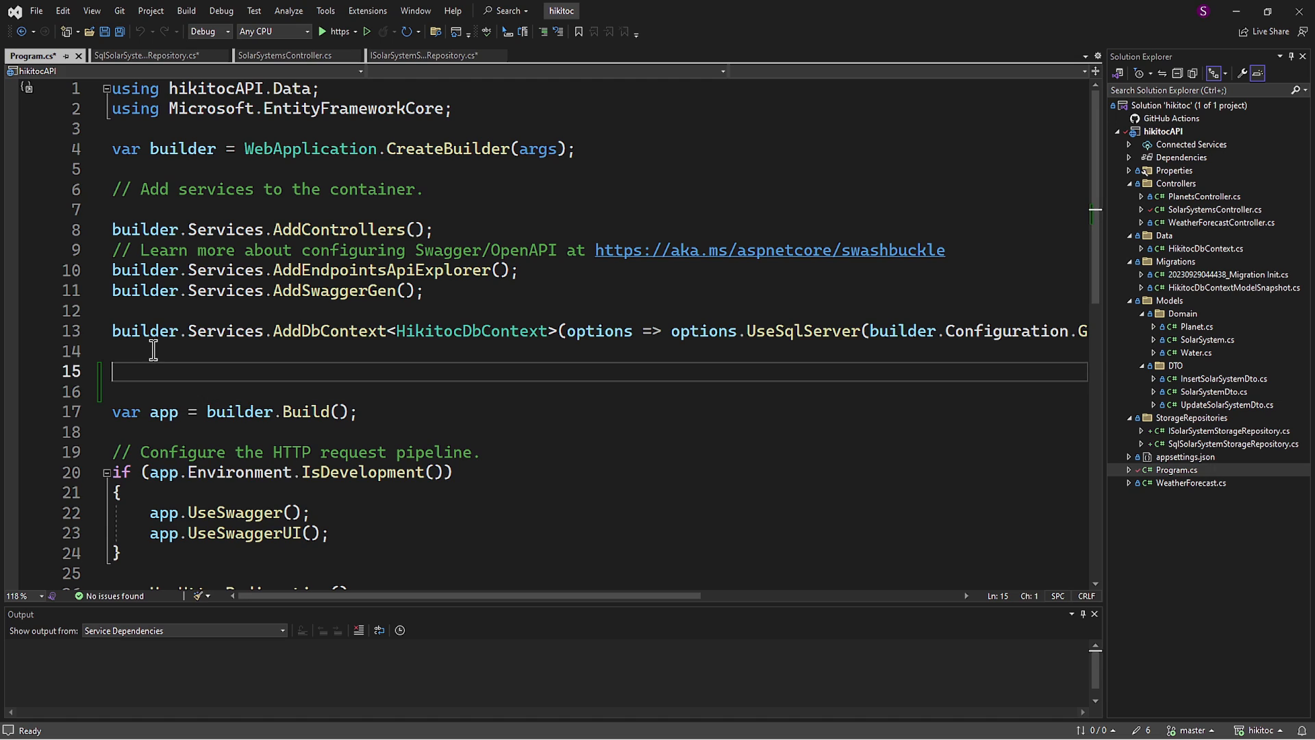
pyautogui.write('builder.Services.AddMvc')
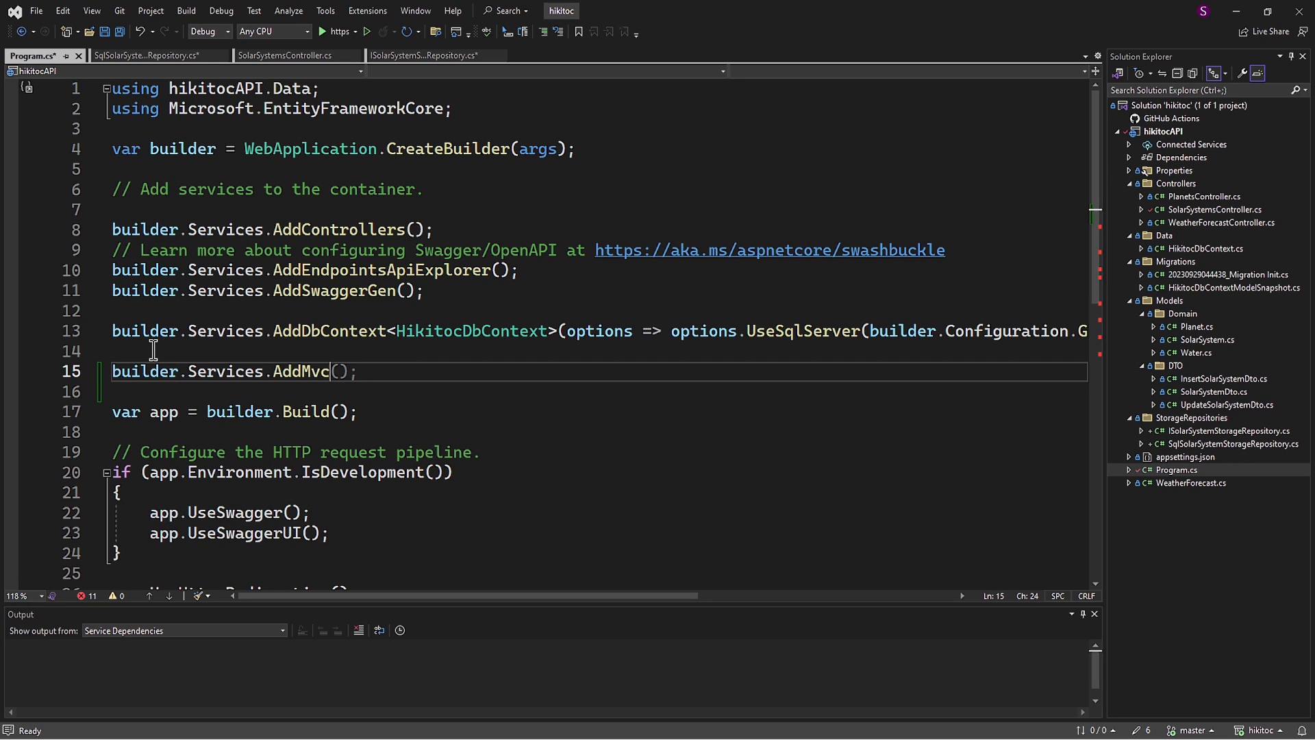
pyautogui.write('AddScoped')
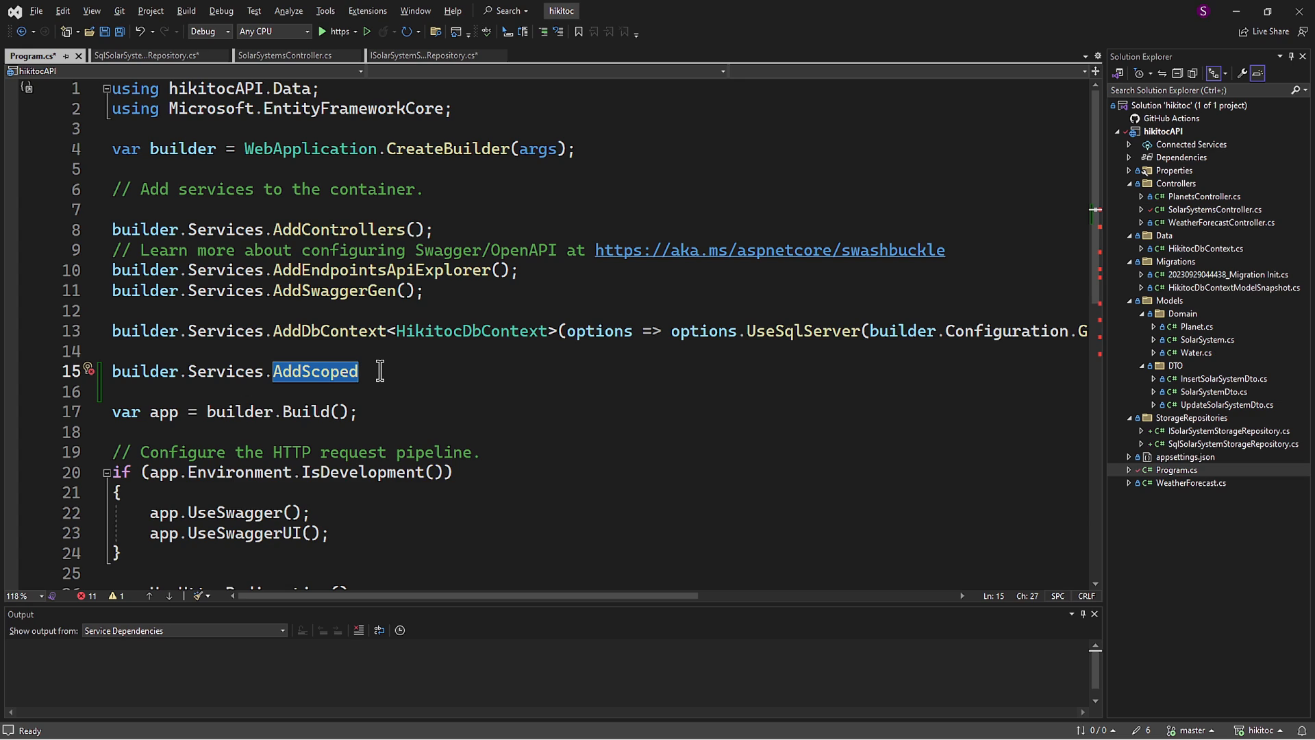
pyautogui.write('<>')
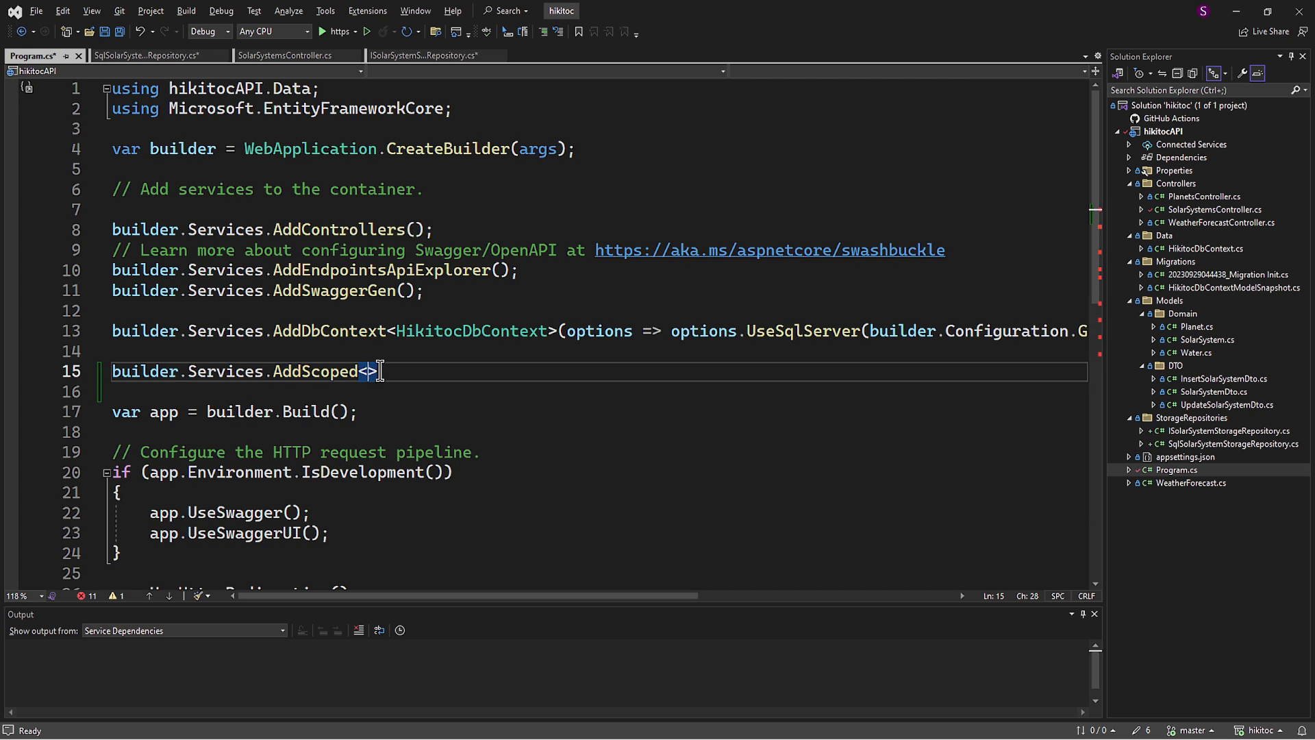
pyautogui.write('ISolarSystemStorageRepository')
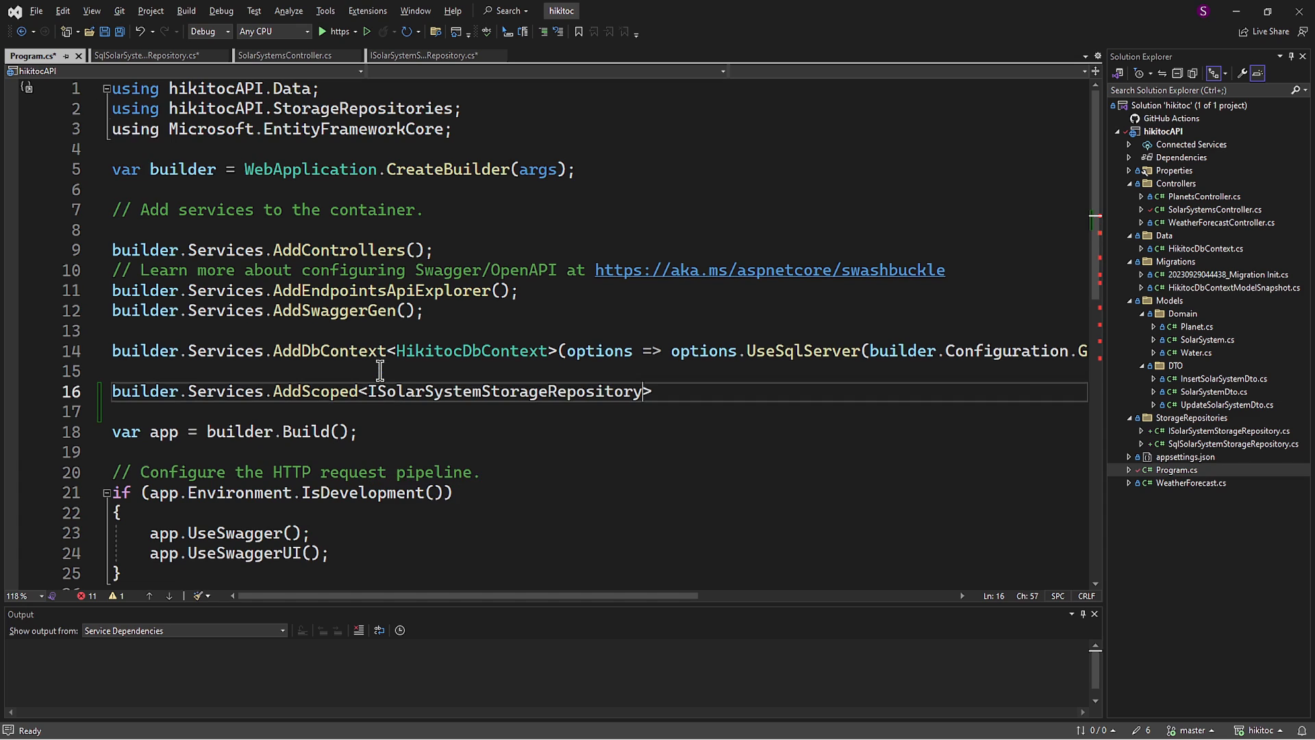
pyautogui.write(', SqlSol')
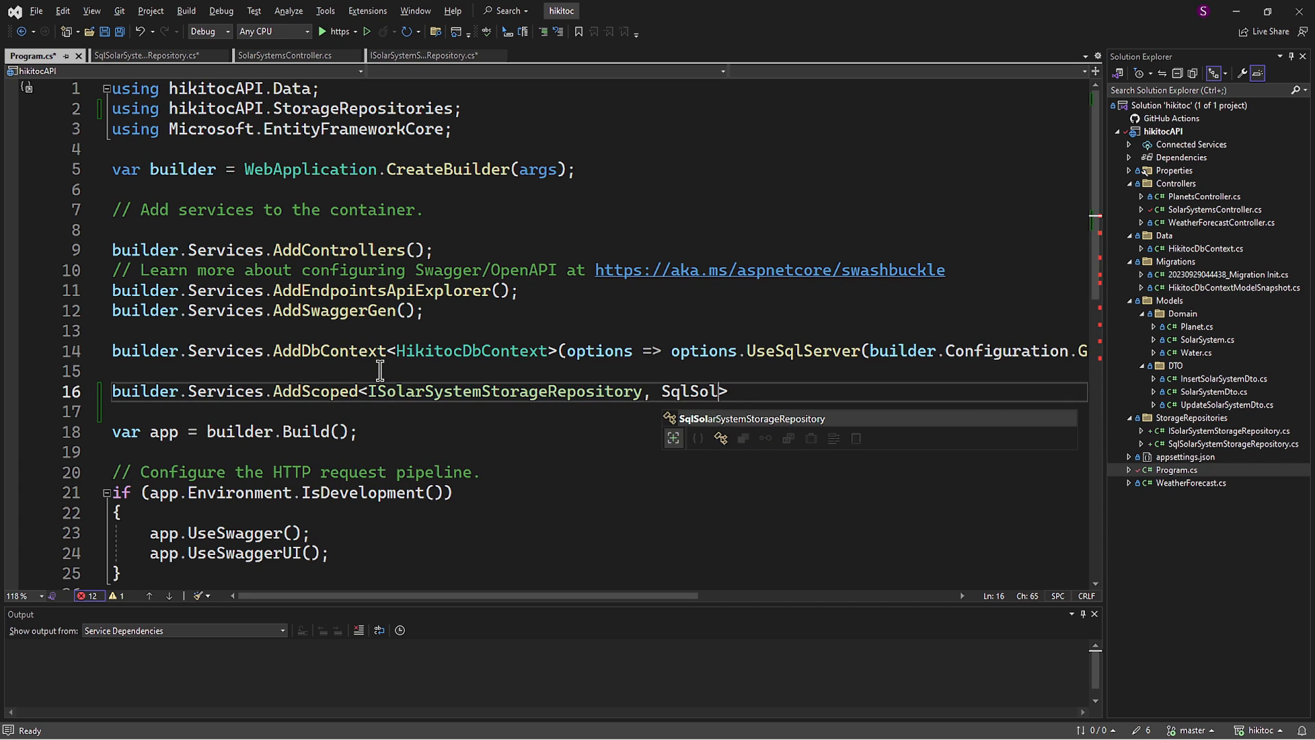
pyautogui.press('Tab')
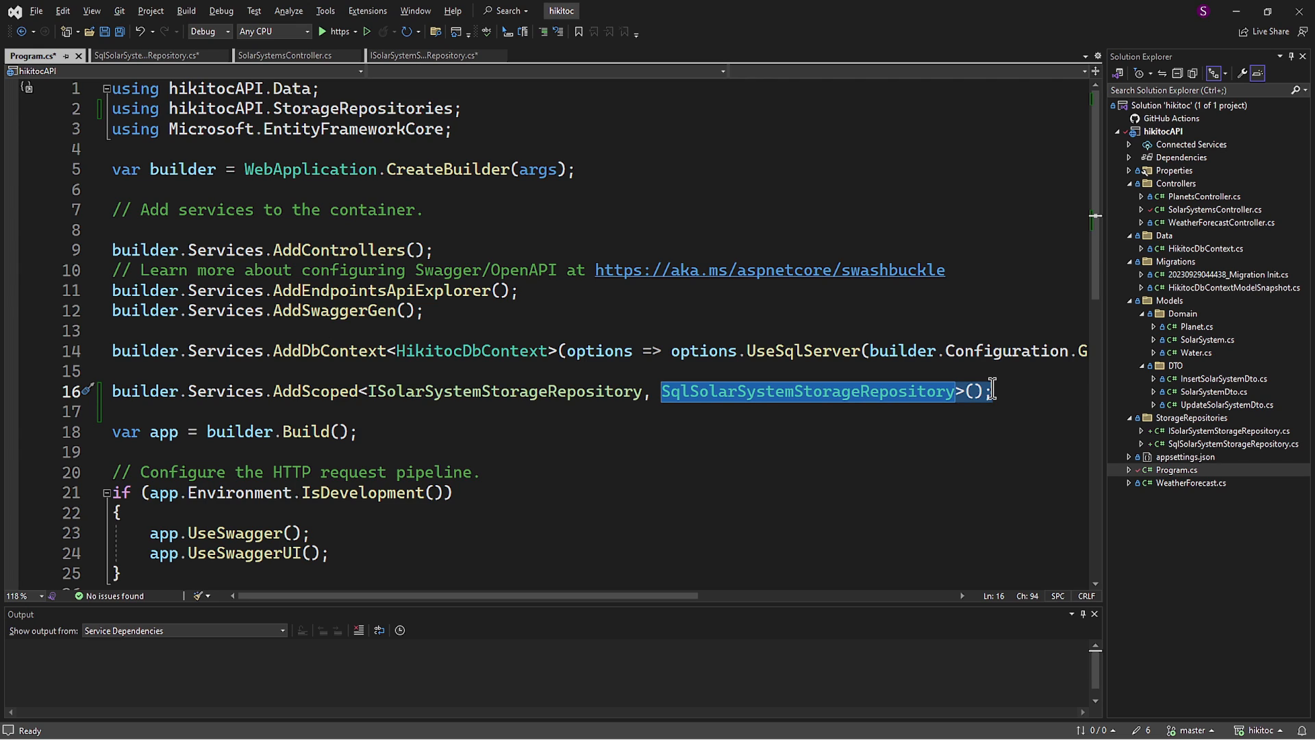
pyautogui.moveTo(998, 398)
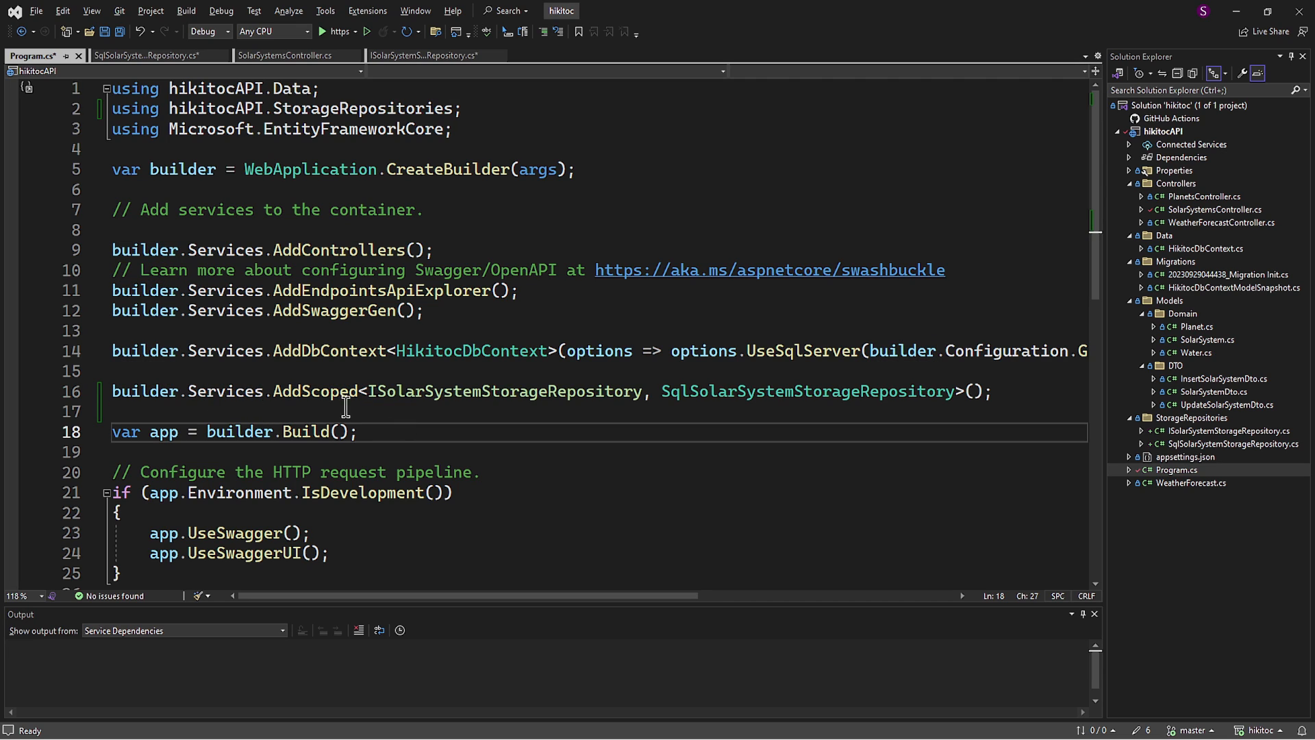
pyautogui.doubleClick(316, 392)
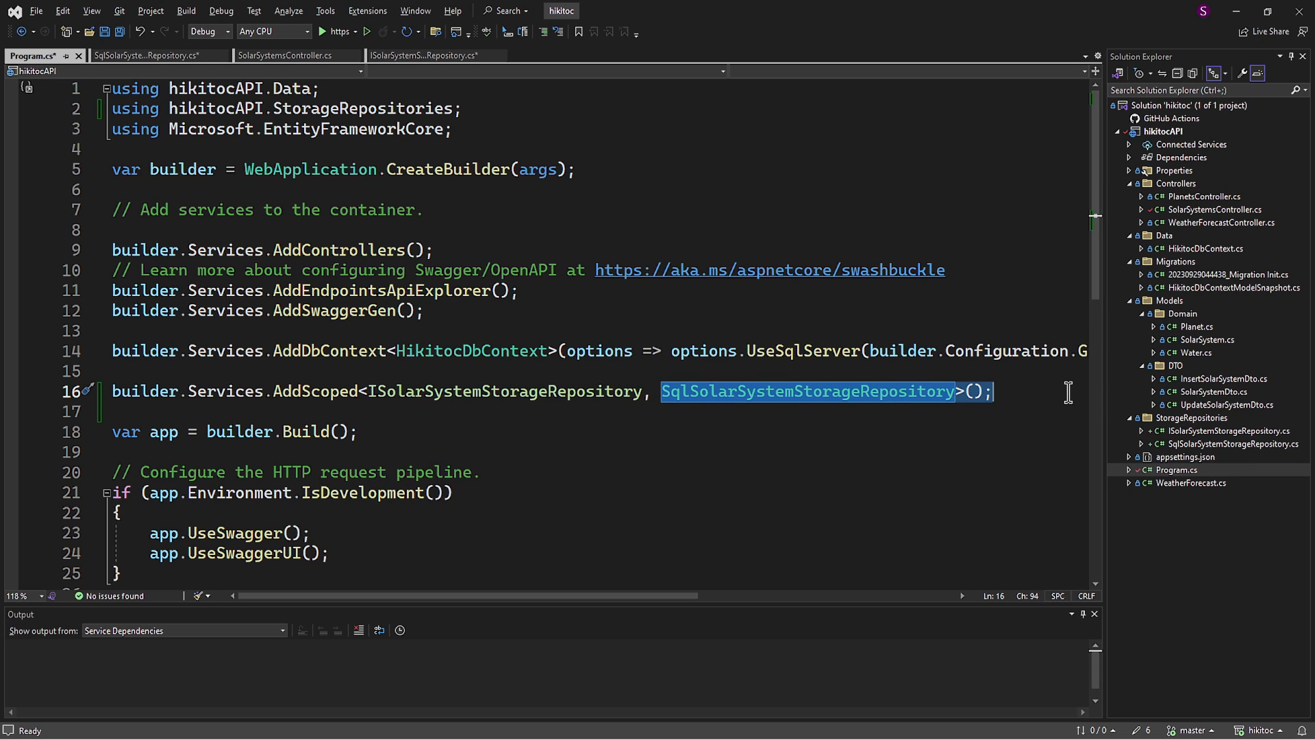
pyautogui.moveTo(1054, 394)
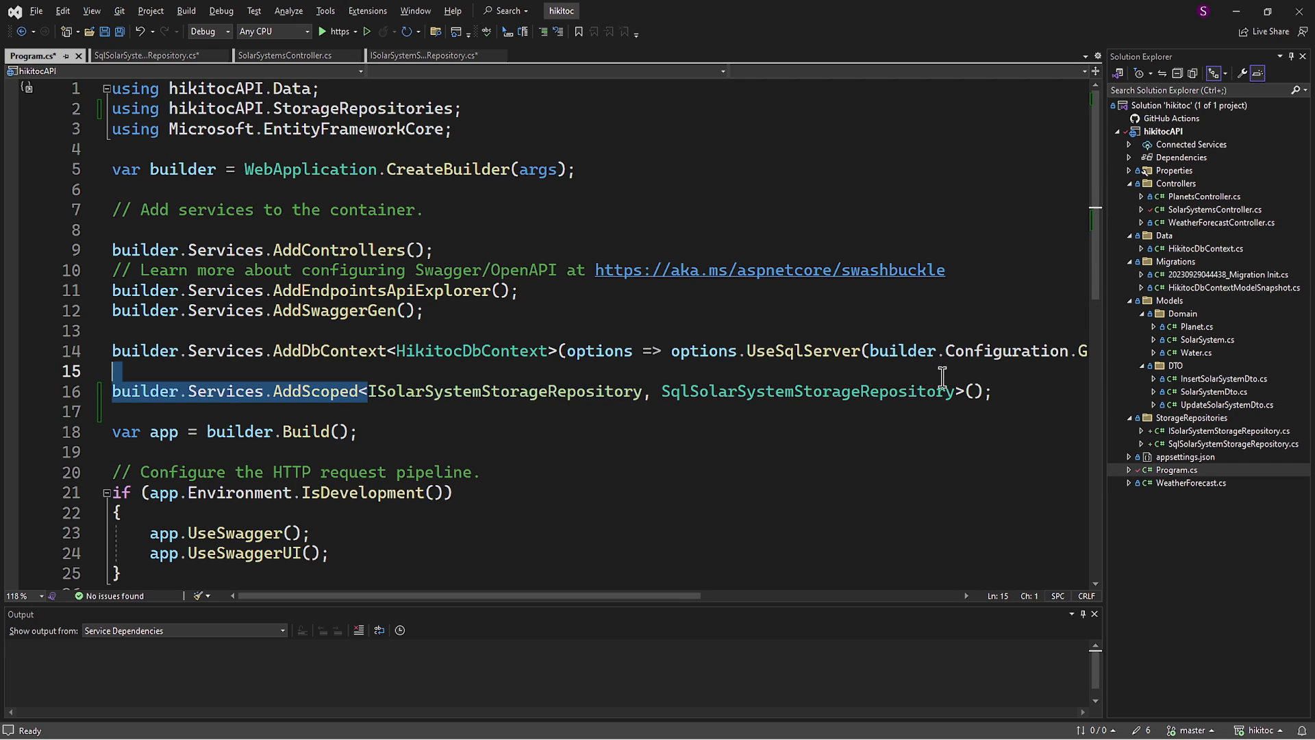
pyautogui.moveTo(369, 391); pyautogui.dragTo(954, 391)
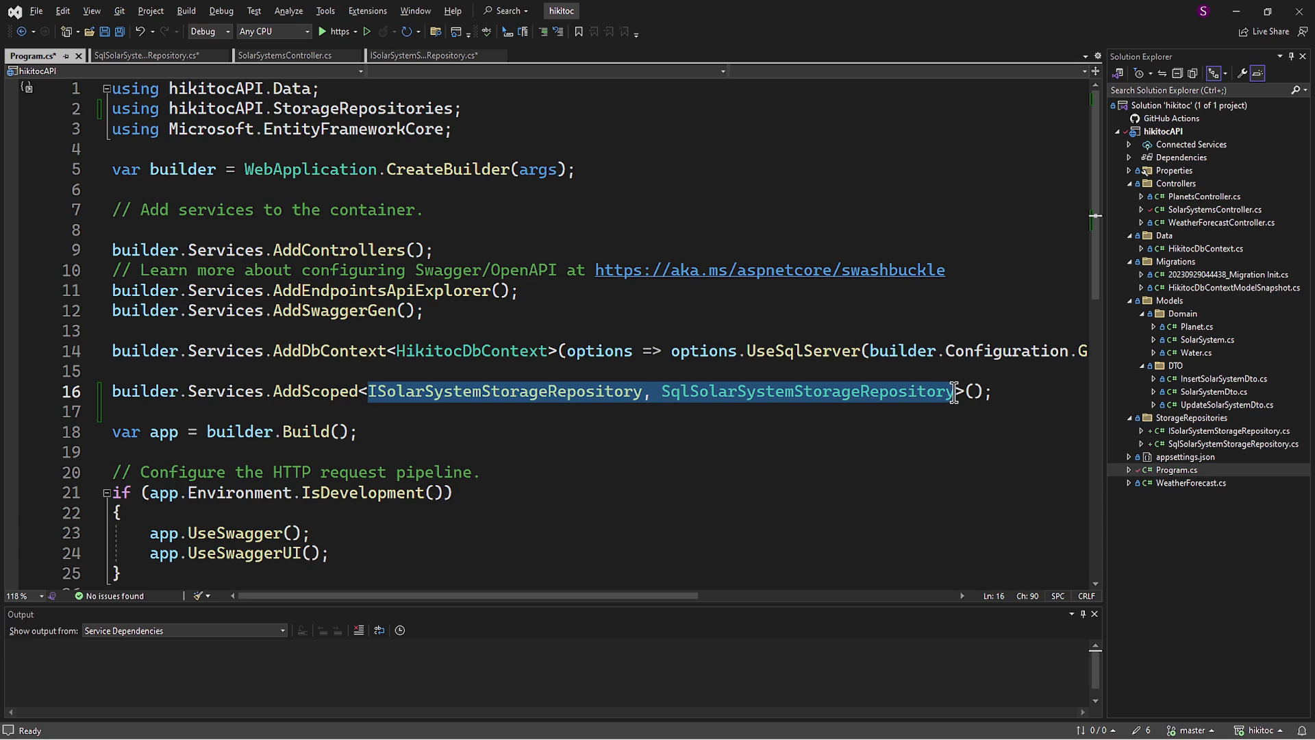
pyautogui.moveTo(905, 399)
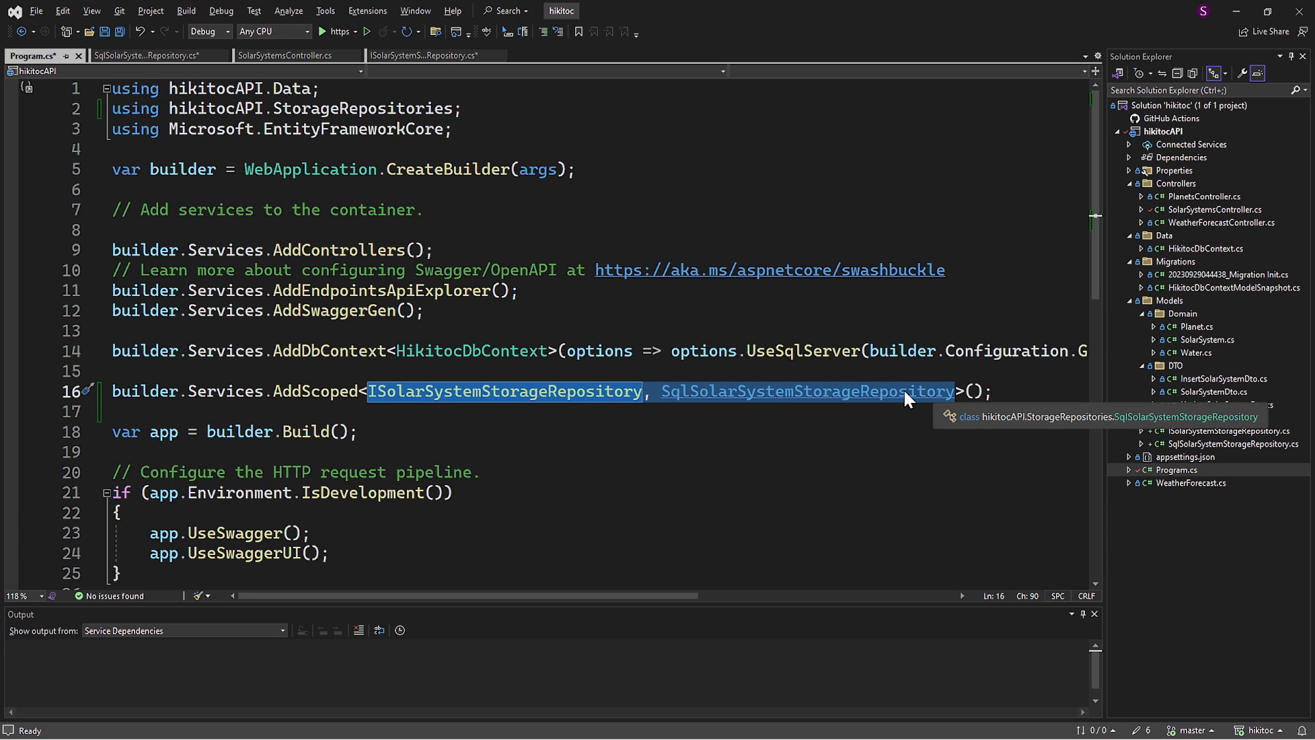
# Step: Add an ISolarSystemStorageRepository constructor parameter to SolarSystemsController and assign it to a readonly field
pyautogui.click(286, 56)
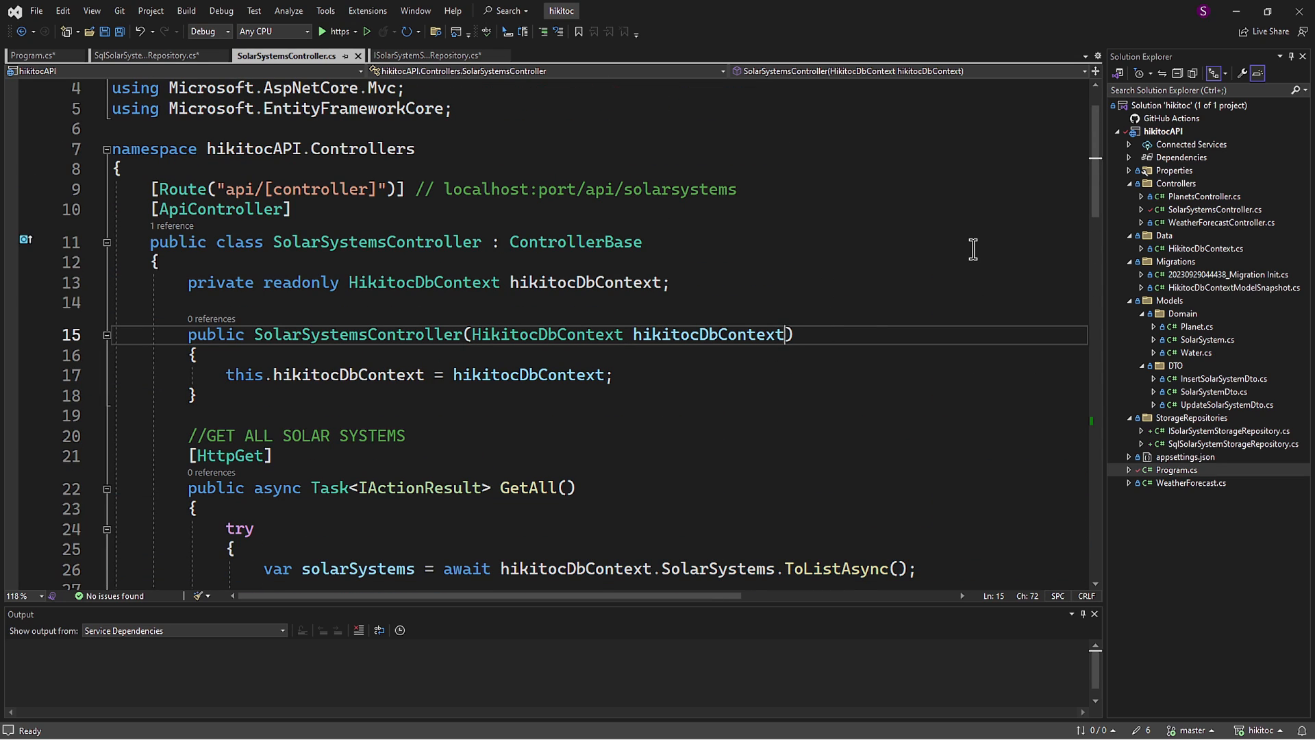
pyautogui.write(', ISolarSystemStorageRepository, SqlSolarSystemStorageRepository')
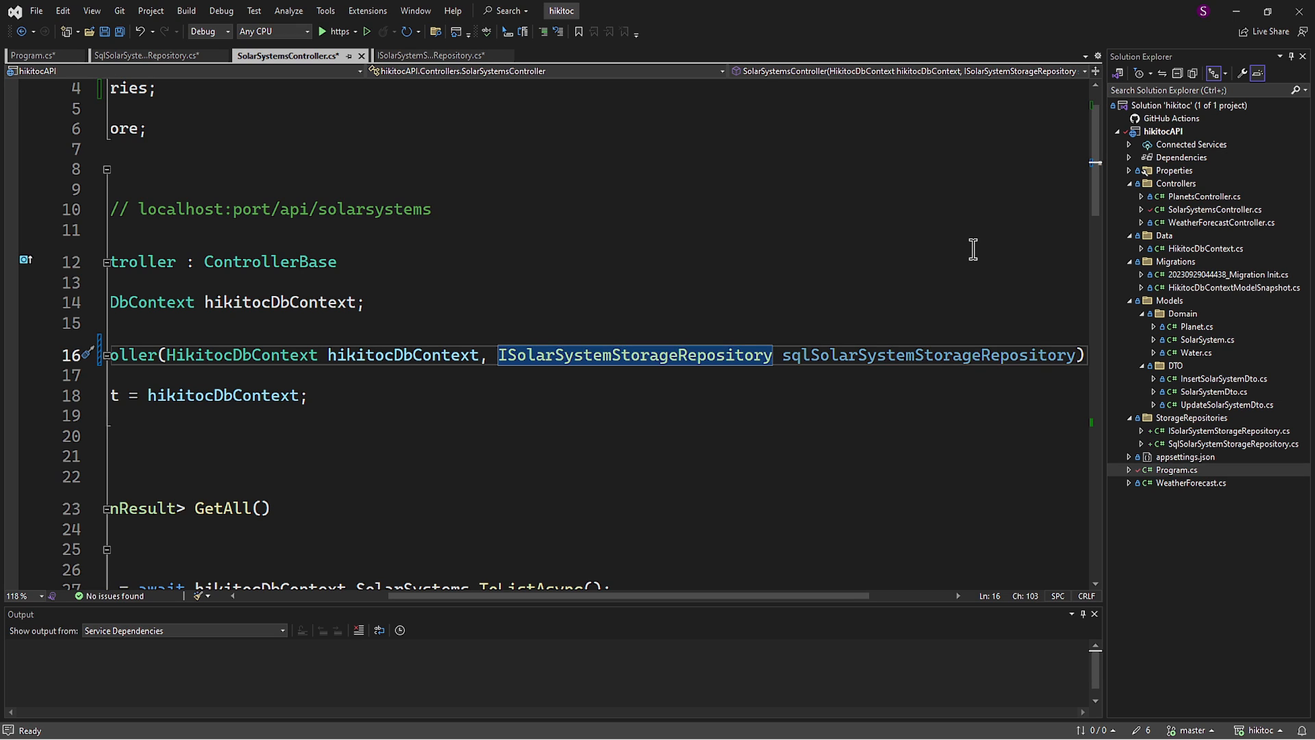
pyautogui.doubleClick(927, 355)
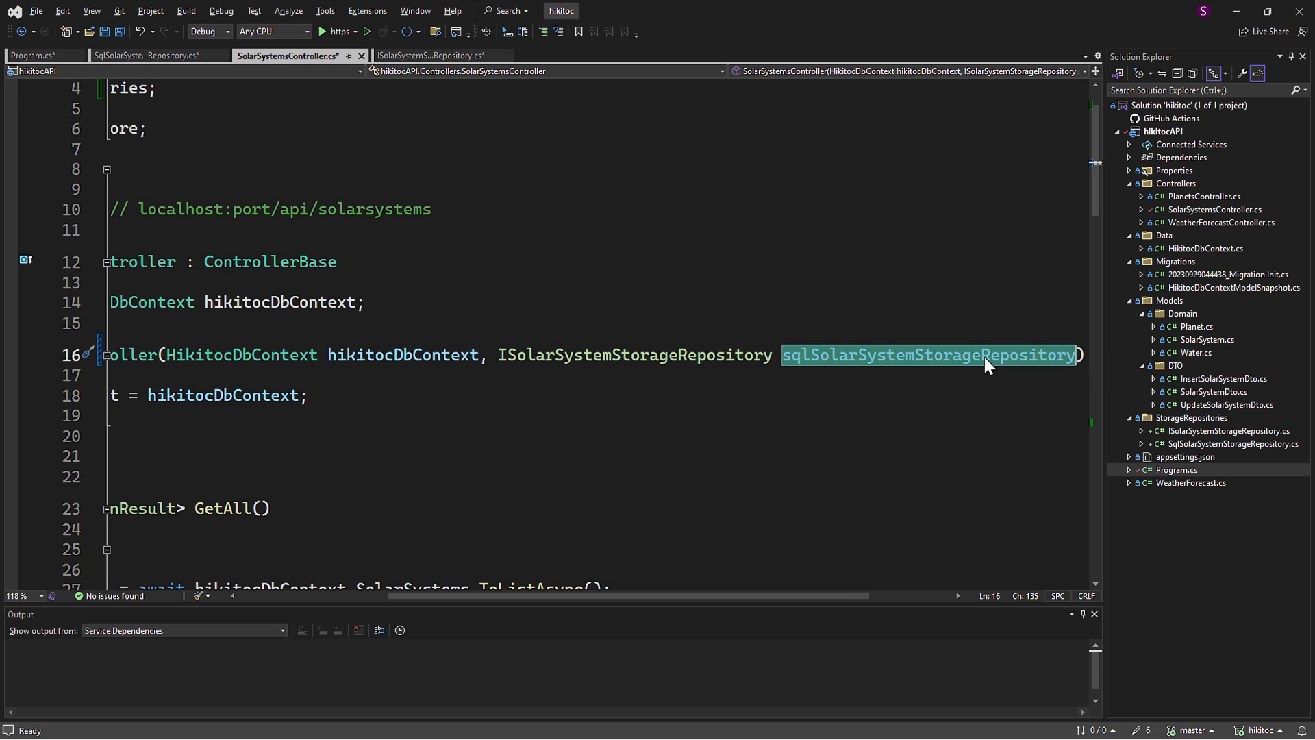
pyautogui.click(88, 352)
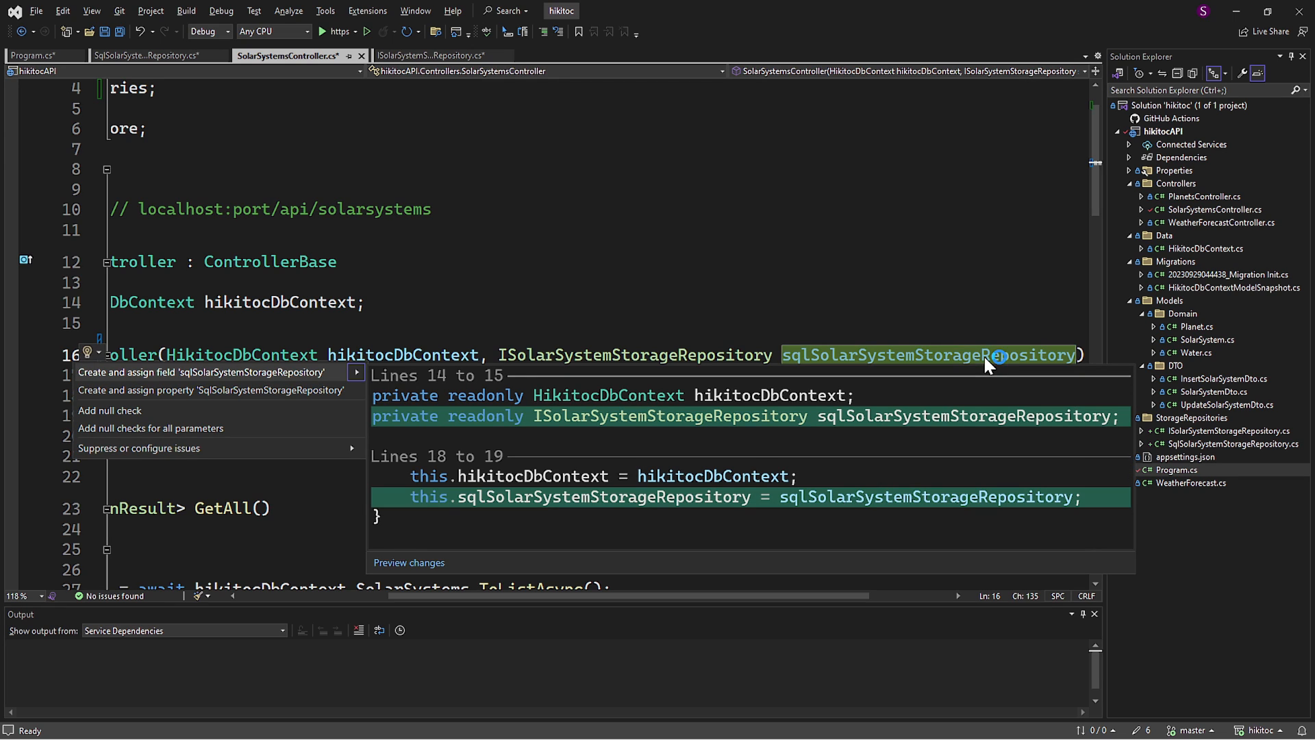
pyautogui.click(201, 372)
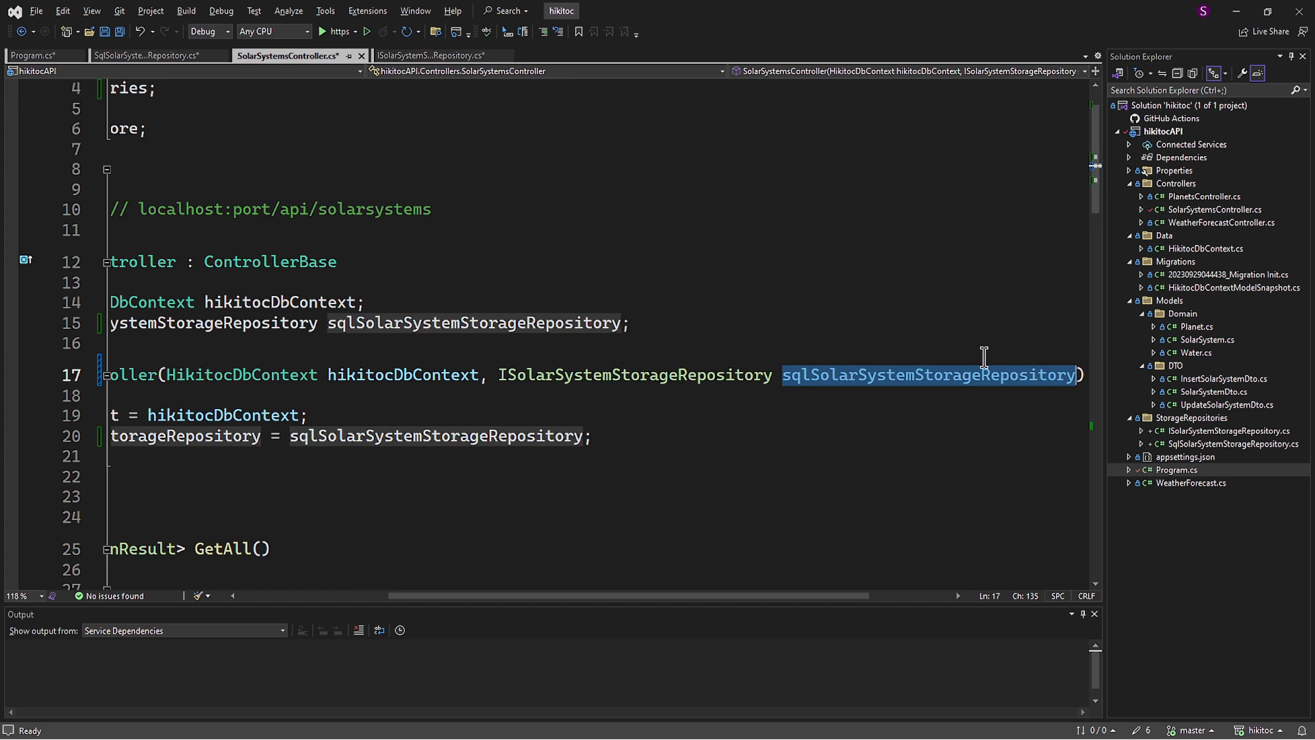
pyautogui.hscroll(-3)
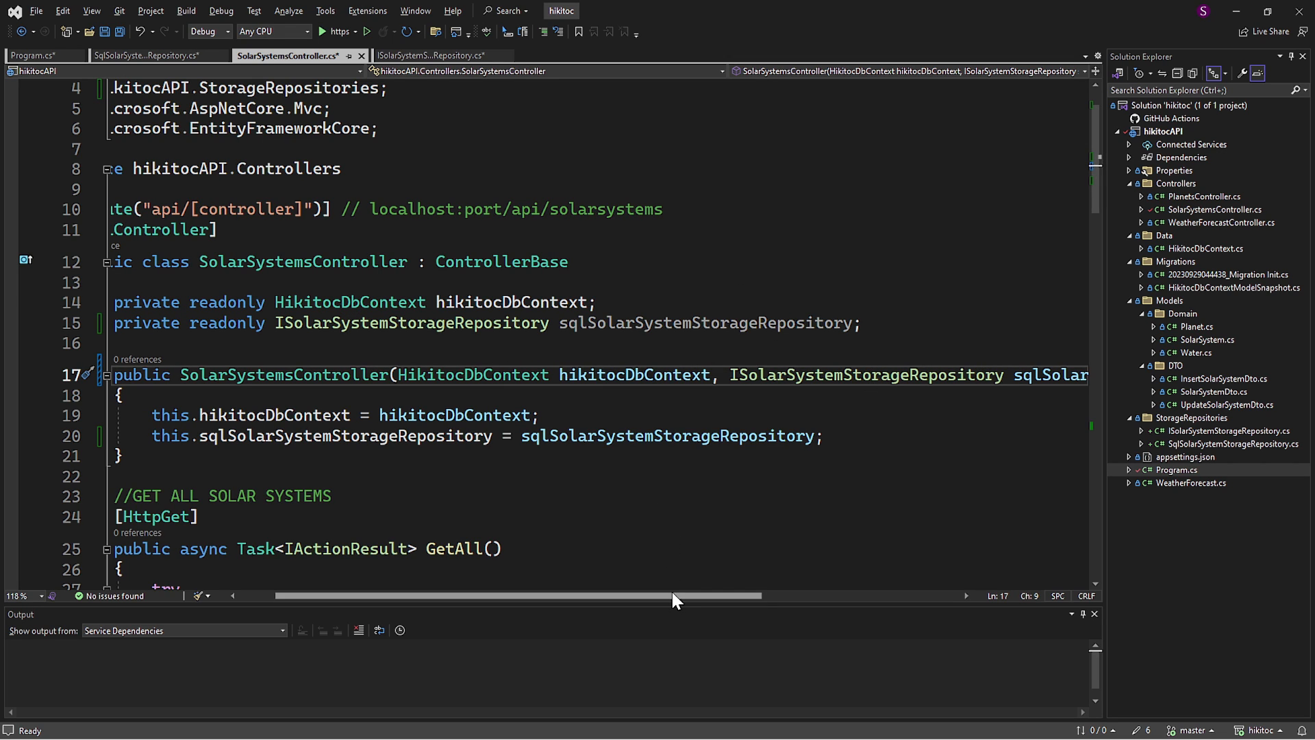
pyautogui.scroll(-3)
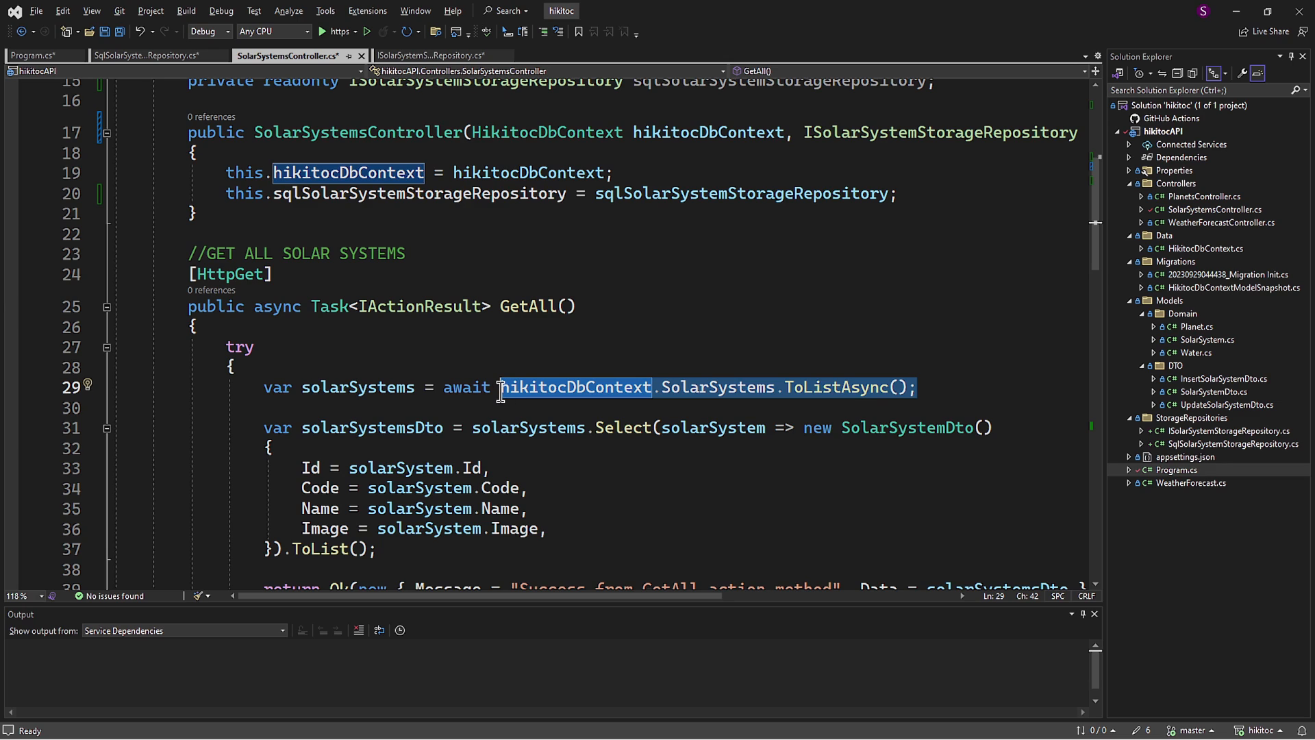
# Step: Make GetAll await sqlSolarSystemStorageRepository.GetAllAsync() on line 29
pyautogui.write('sq')
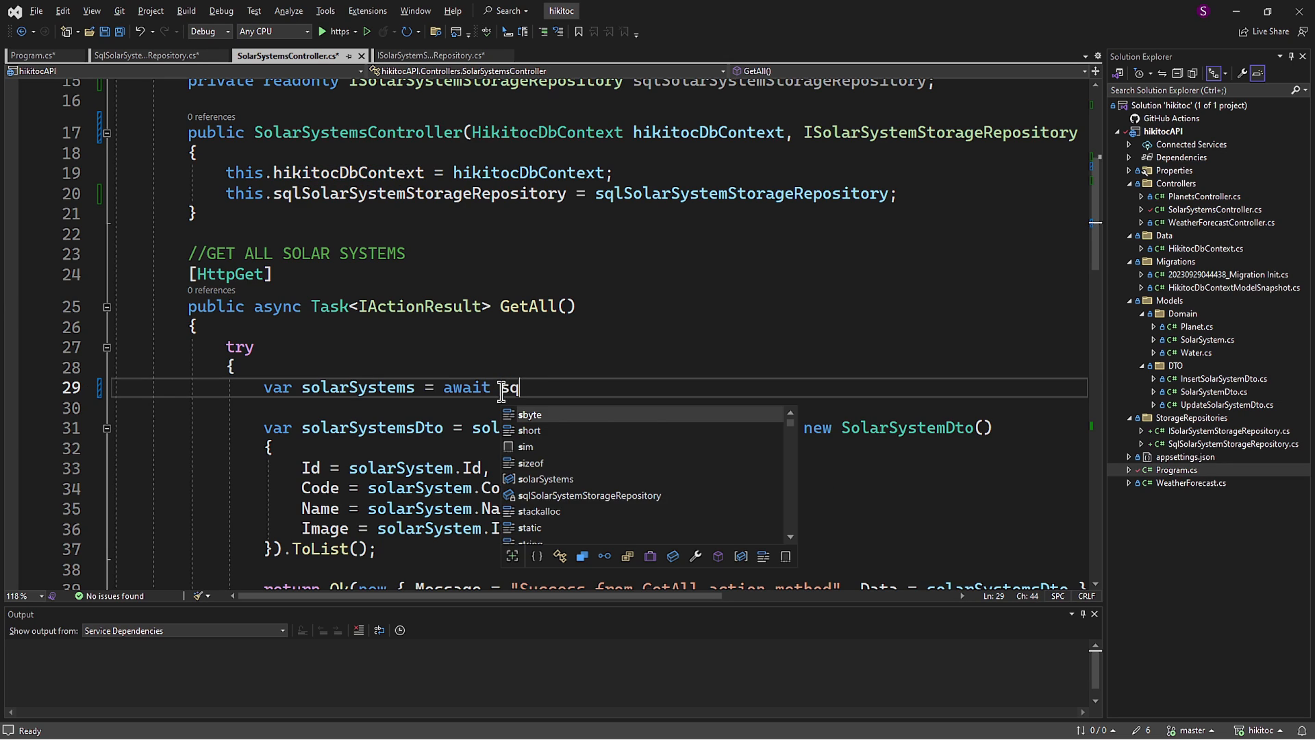
pyautogui.press('Tab')
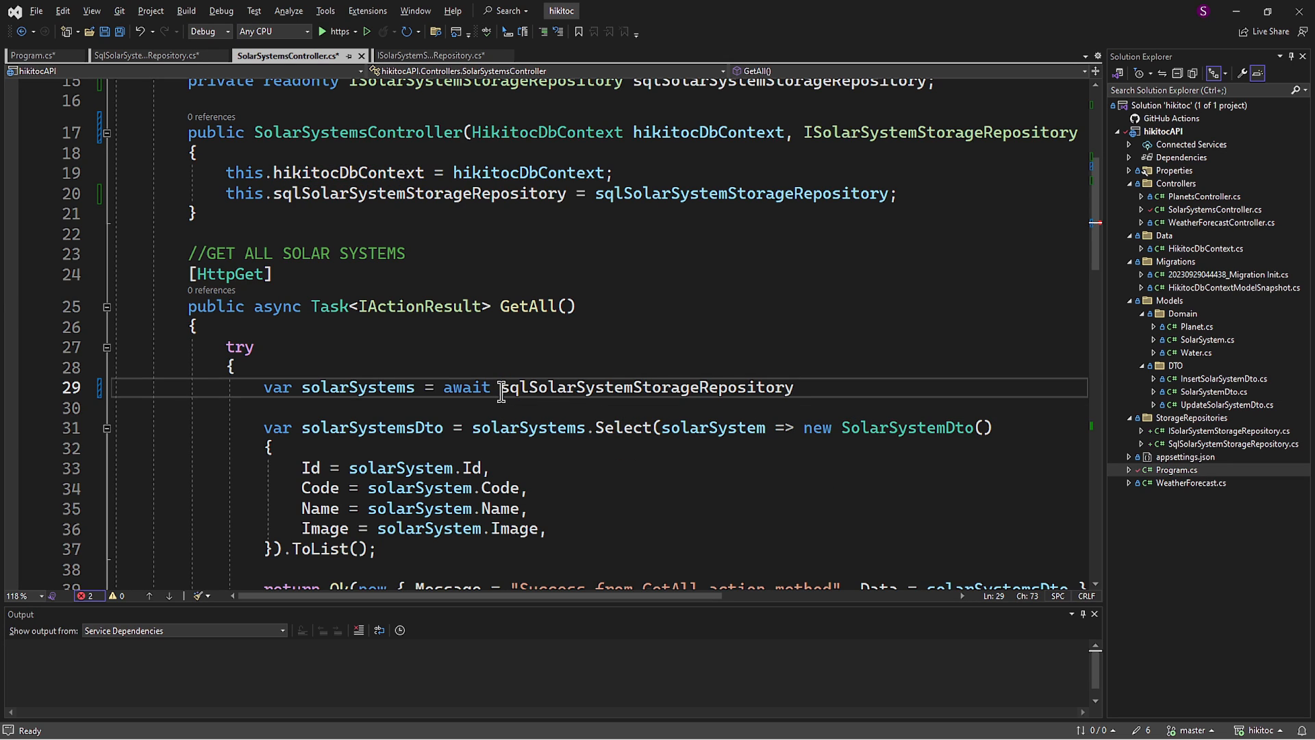
pyautogui.write('.GetAllAsync();')
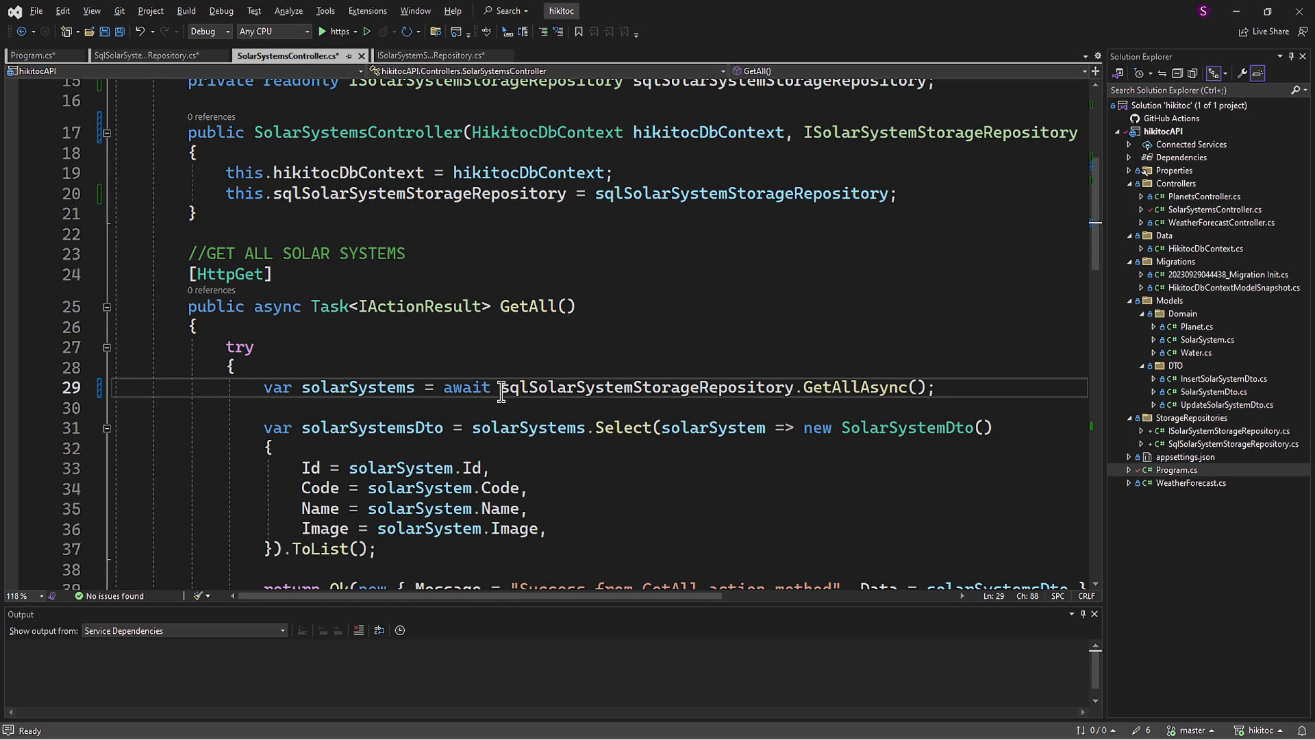
pyautogui.doubleClick(852, 387)
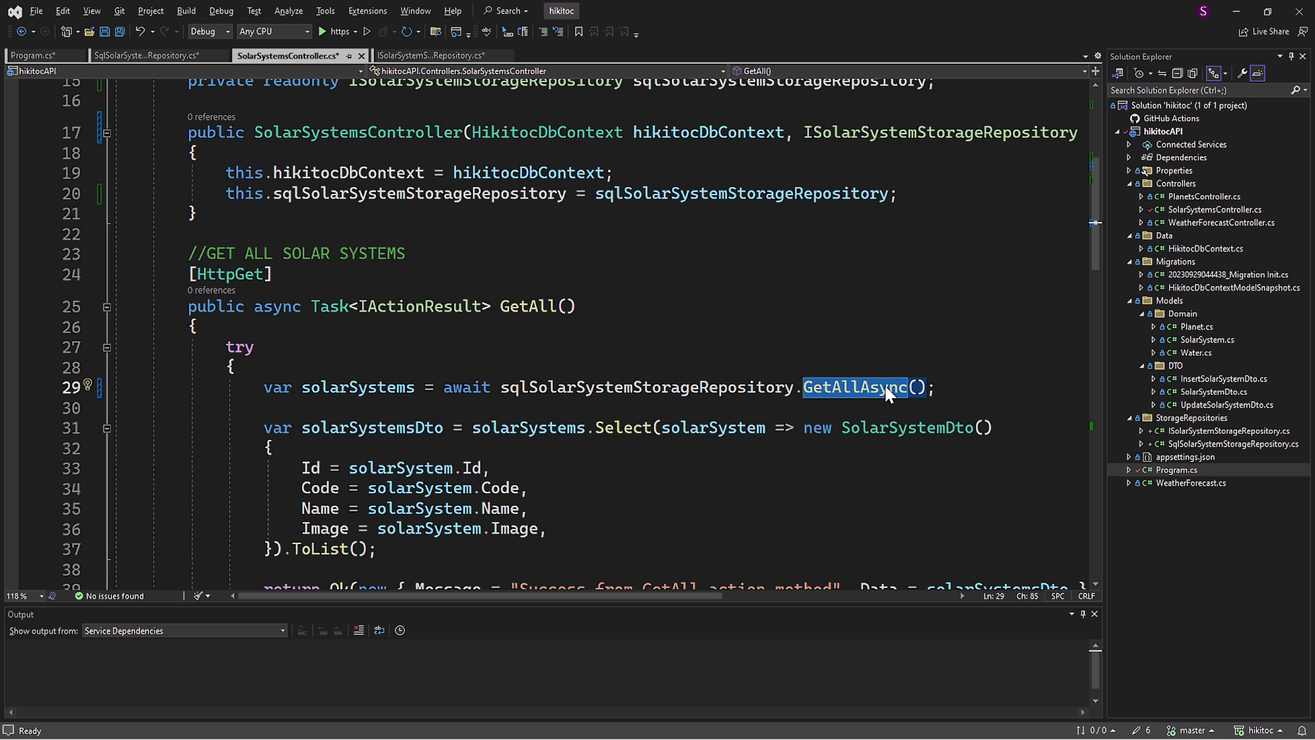
pyautogui.scroll(-3)
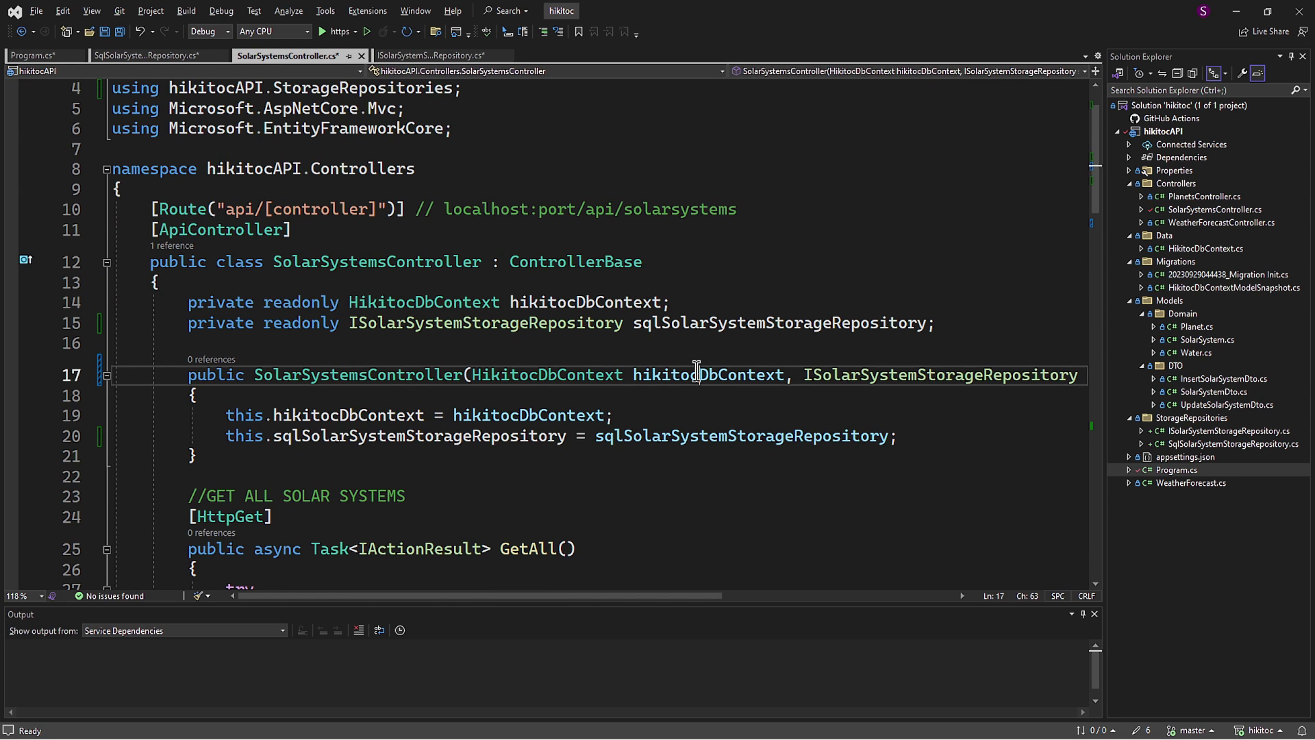
pyautogui.doubleClick(708, 375)
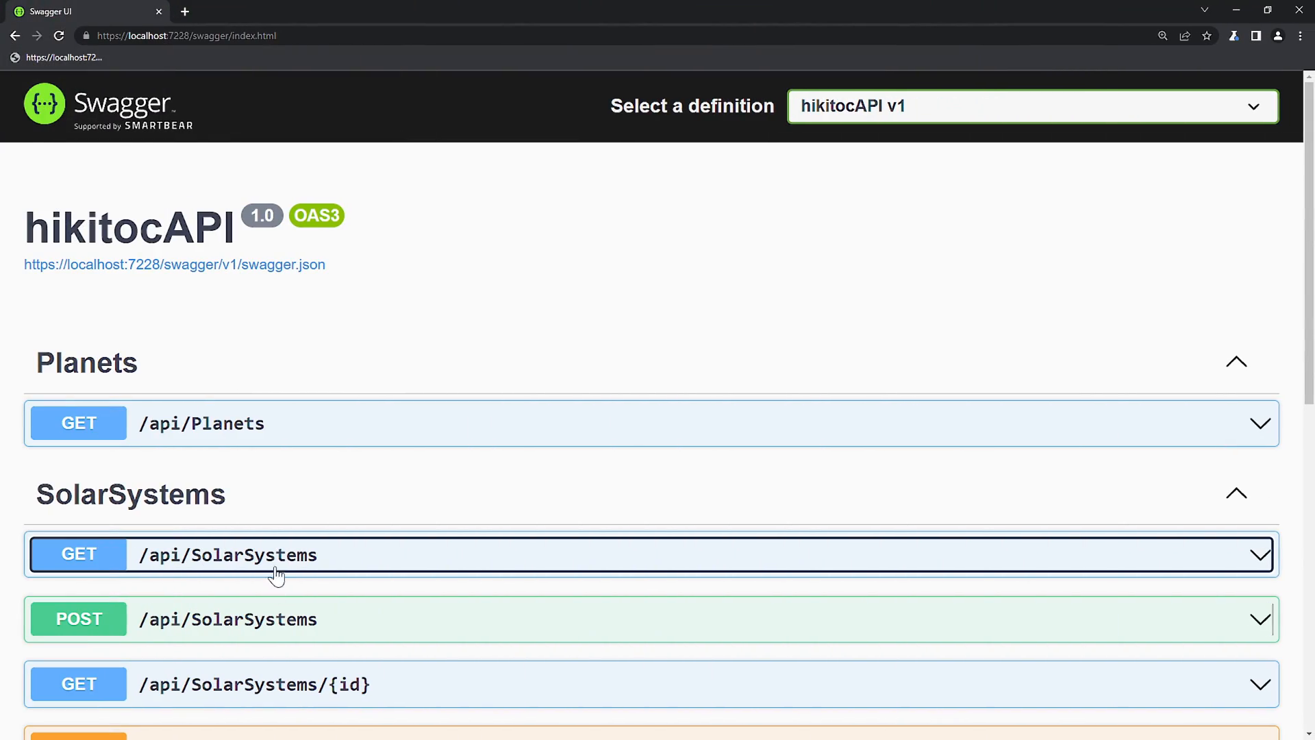
# Step: Execute GET /api/SolarSystems in Swagger, returning 200 with Alpha Centauri and Our Solar System
pyautogui.scroll(-3)
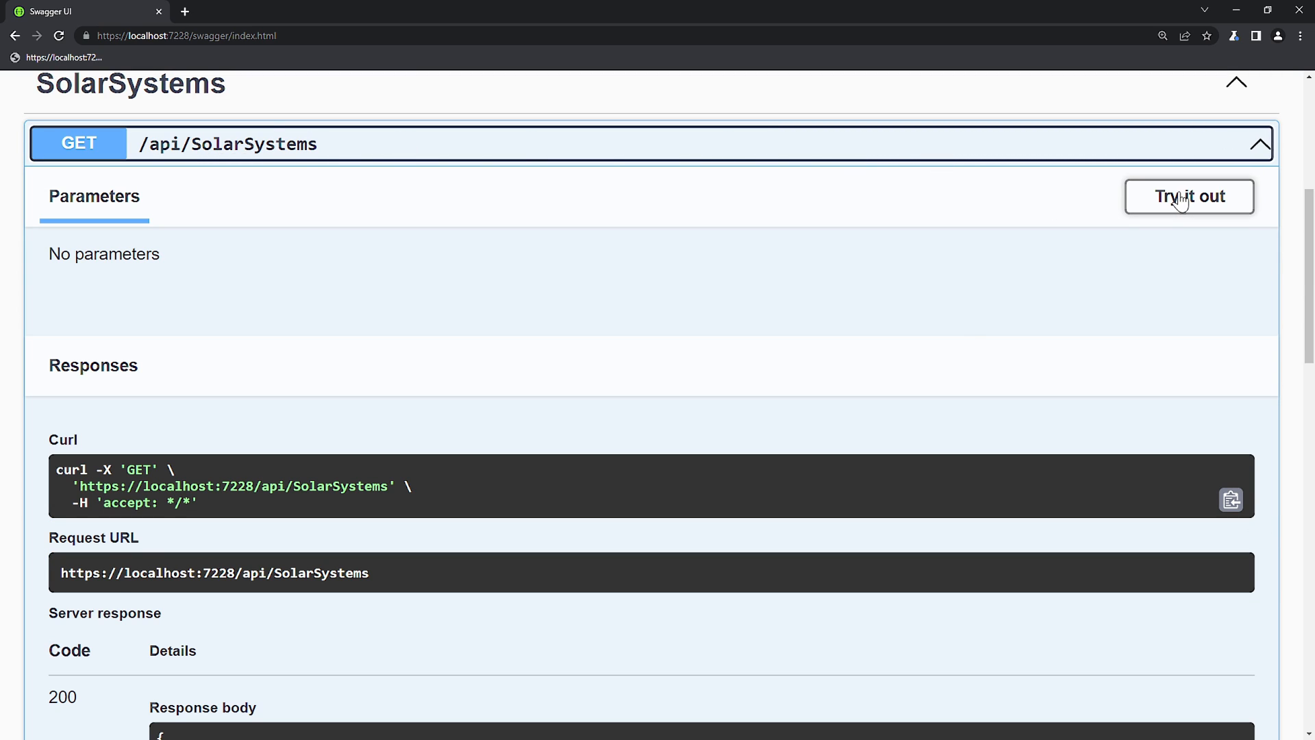
pyautogui.click(1189, 197)
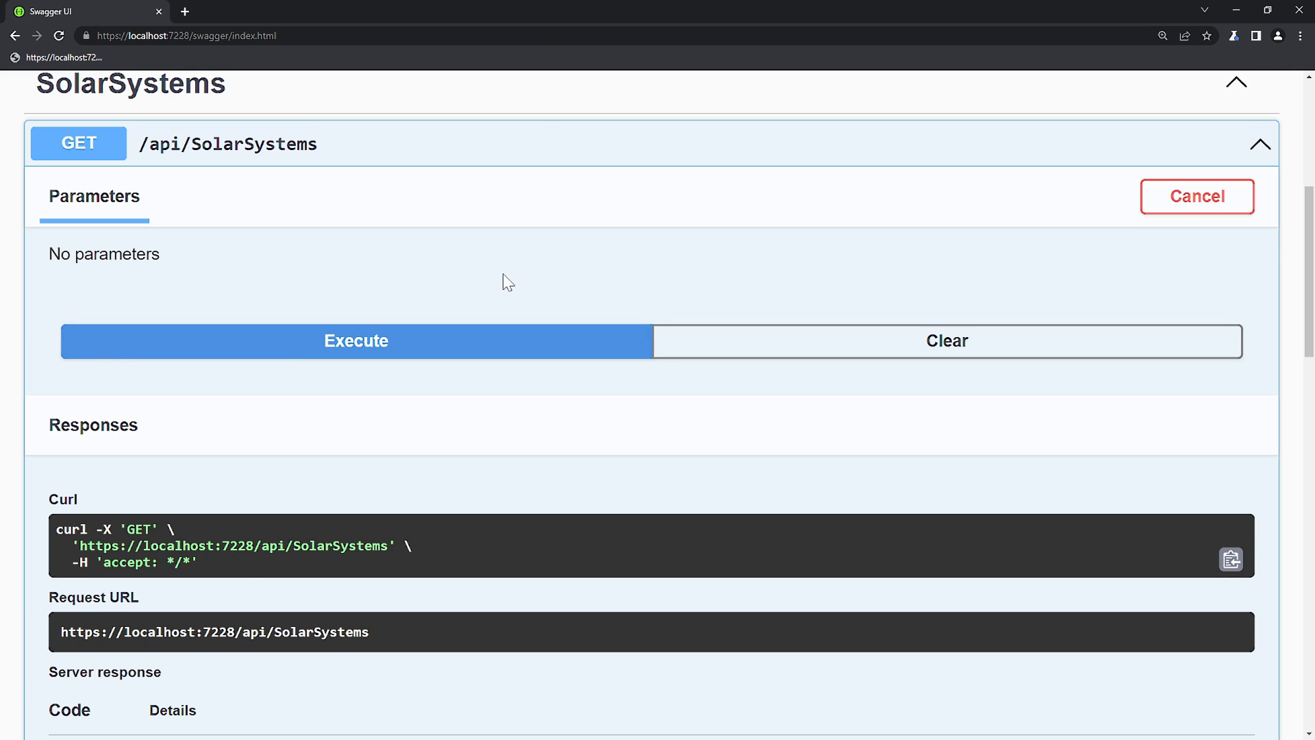
pyautogui.click(356, 342)
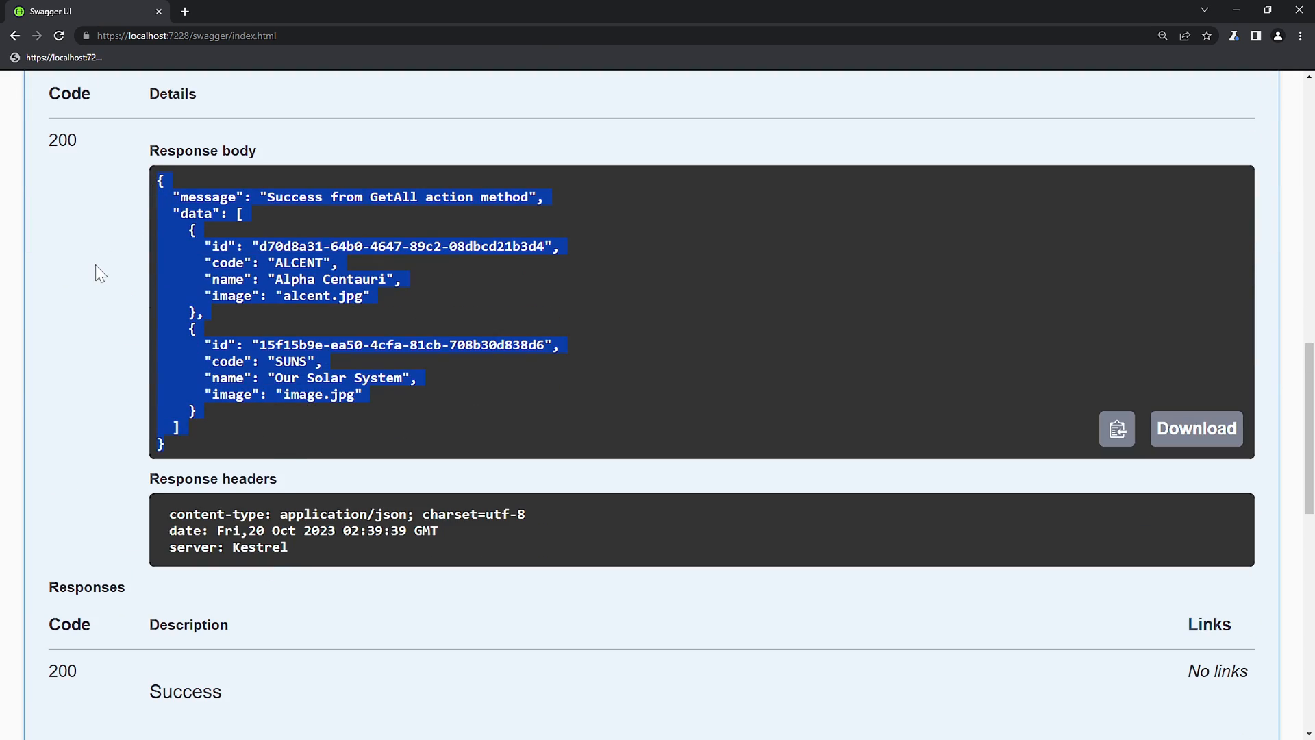
pyautogui.scroll(-3)
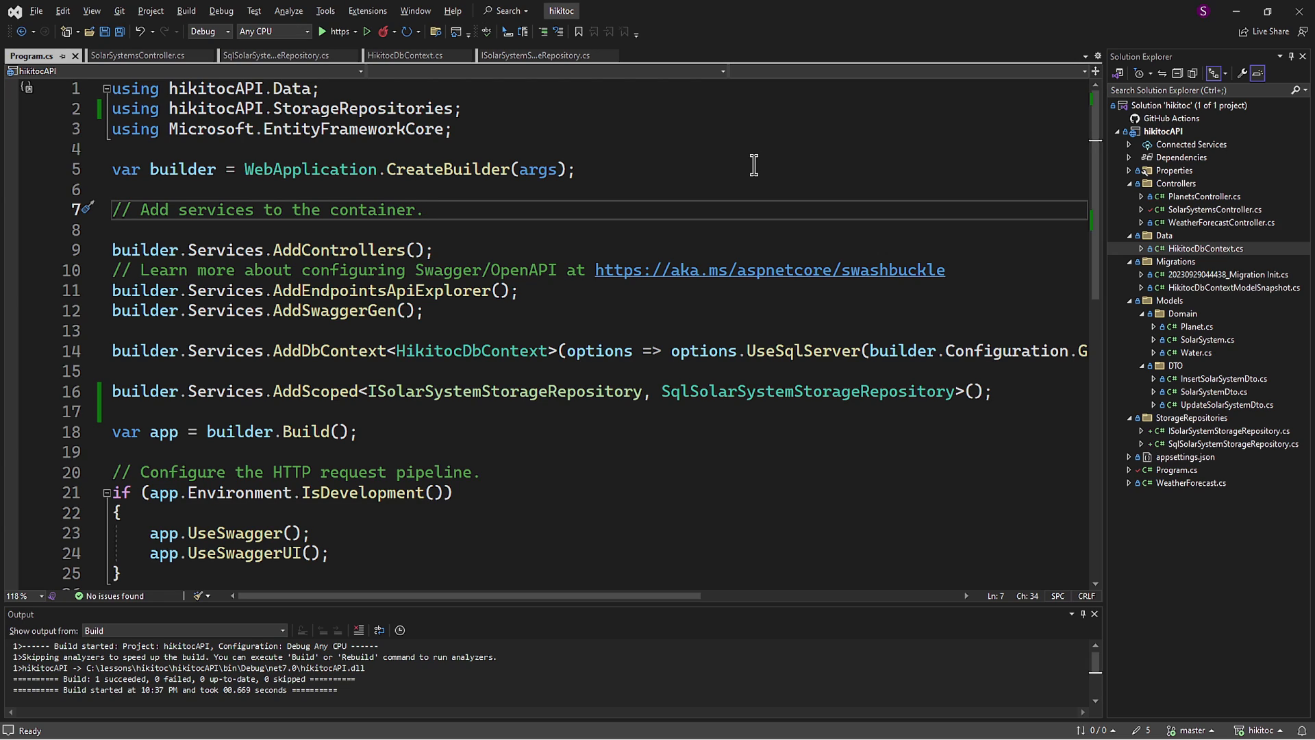
pyautogui.click(424, 209)
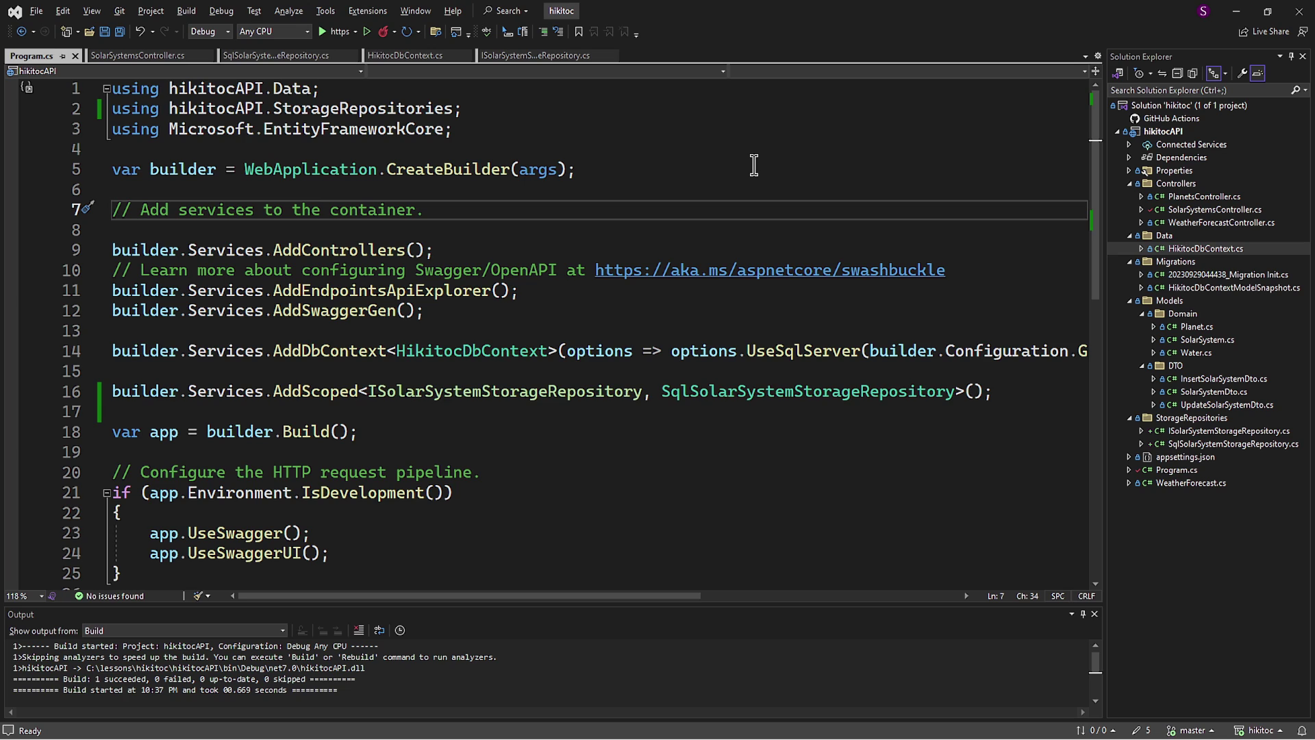
pyautogui.doubleClick(314, 391)
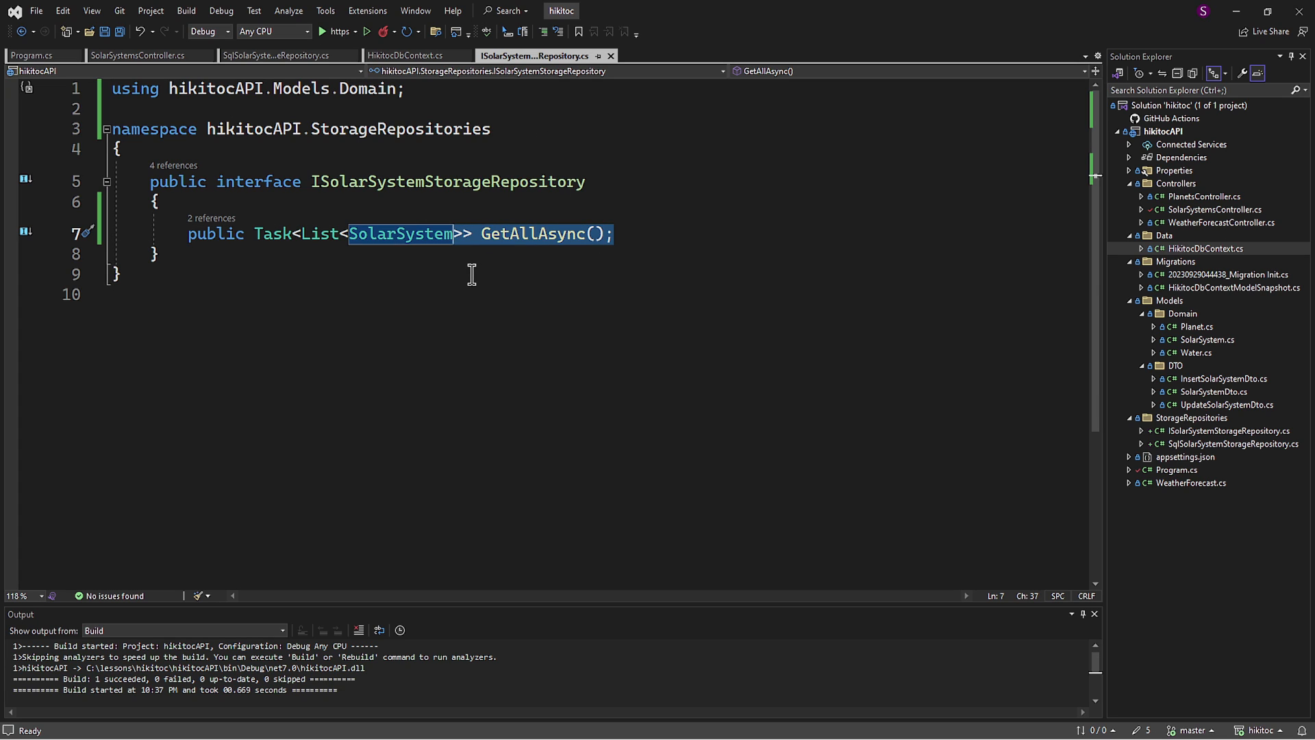
pyautogui.click(275, 55)
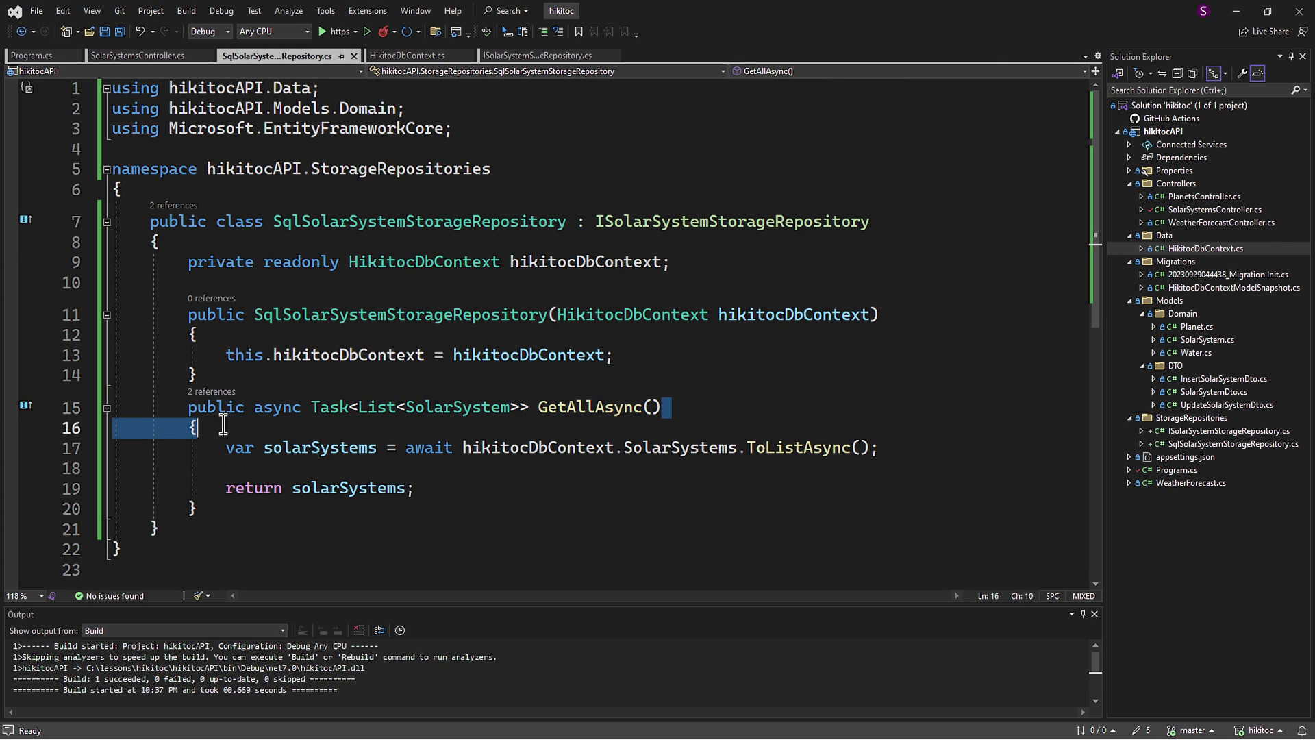
pyautogui.moveTo(195, 427); pyautogui.dragTo(157, 529)
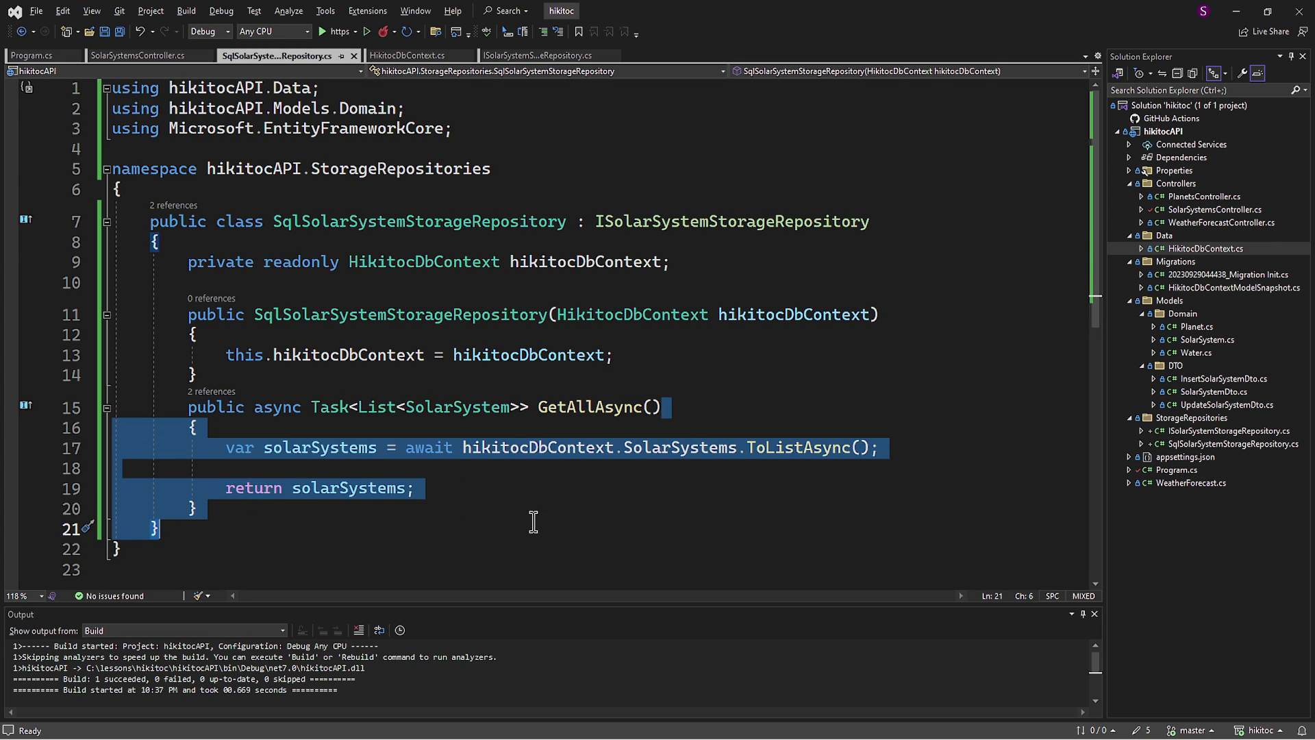
pyautogui.click(34, 56)
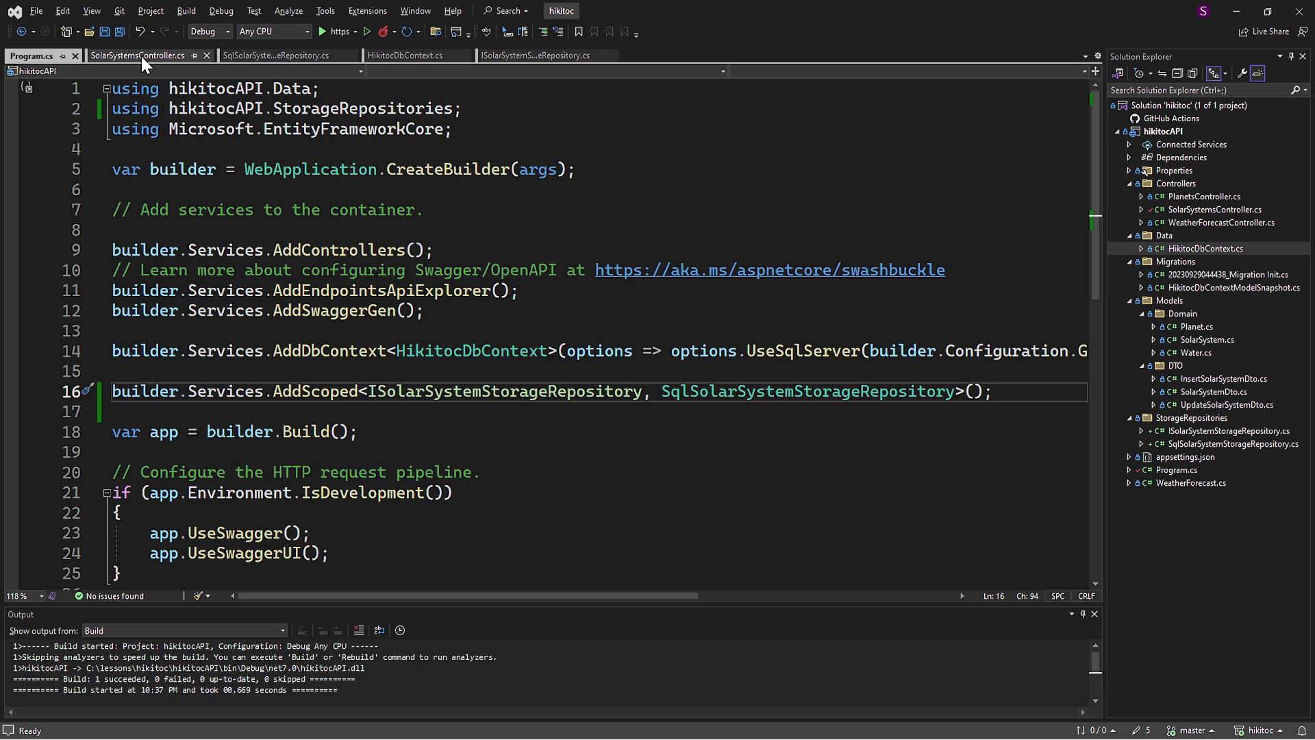
# Step: Trace GetAll via ISolarSystemStorageRepository and HikitocDbContext, then select all SqlSolarSystemStorageRepository code
pyautogui.click(143, 54)
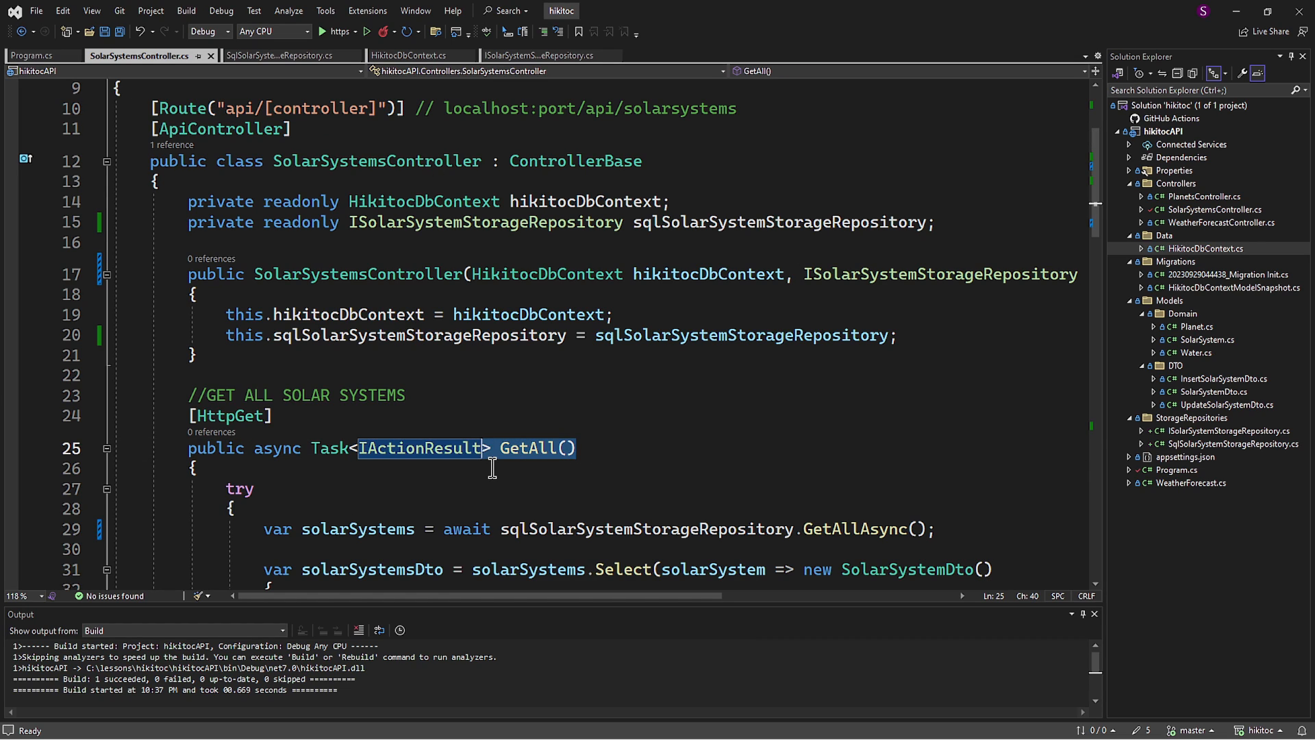
pyautogui.moveTo(504, 474)
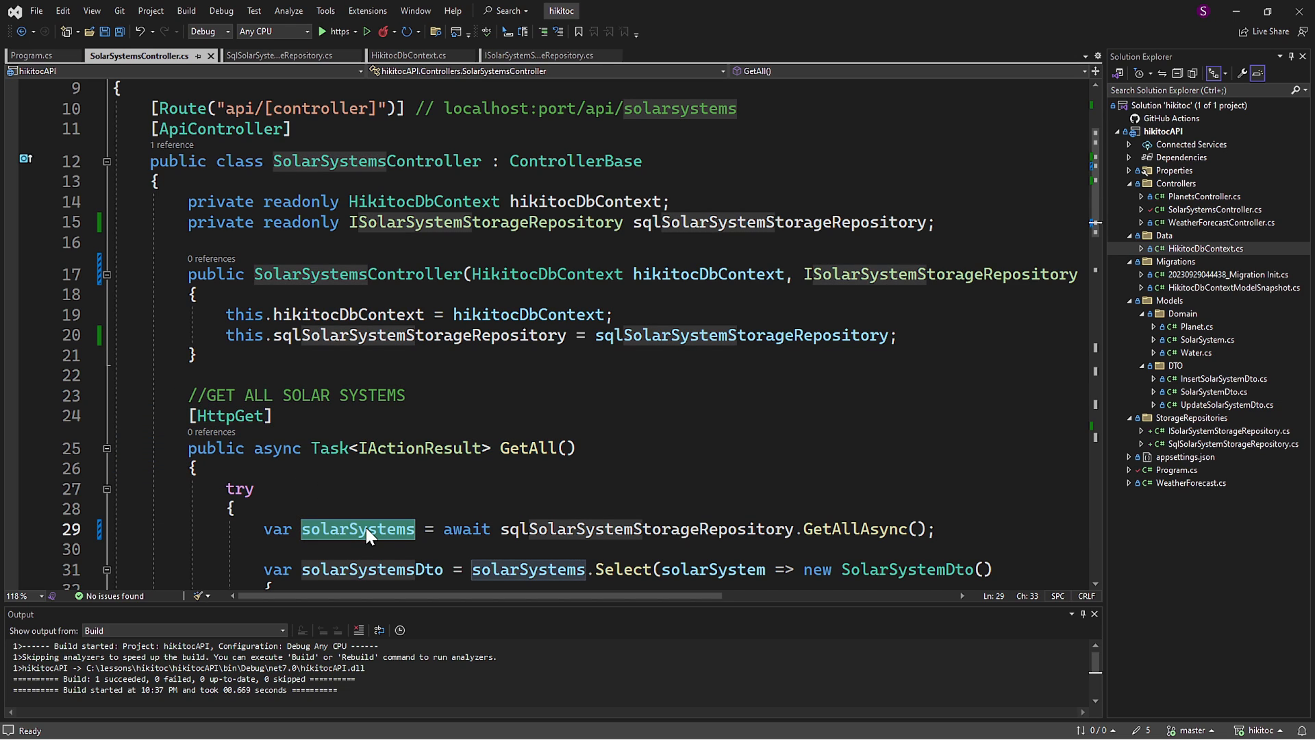
pyautogui.moveTo(489, 529)
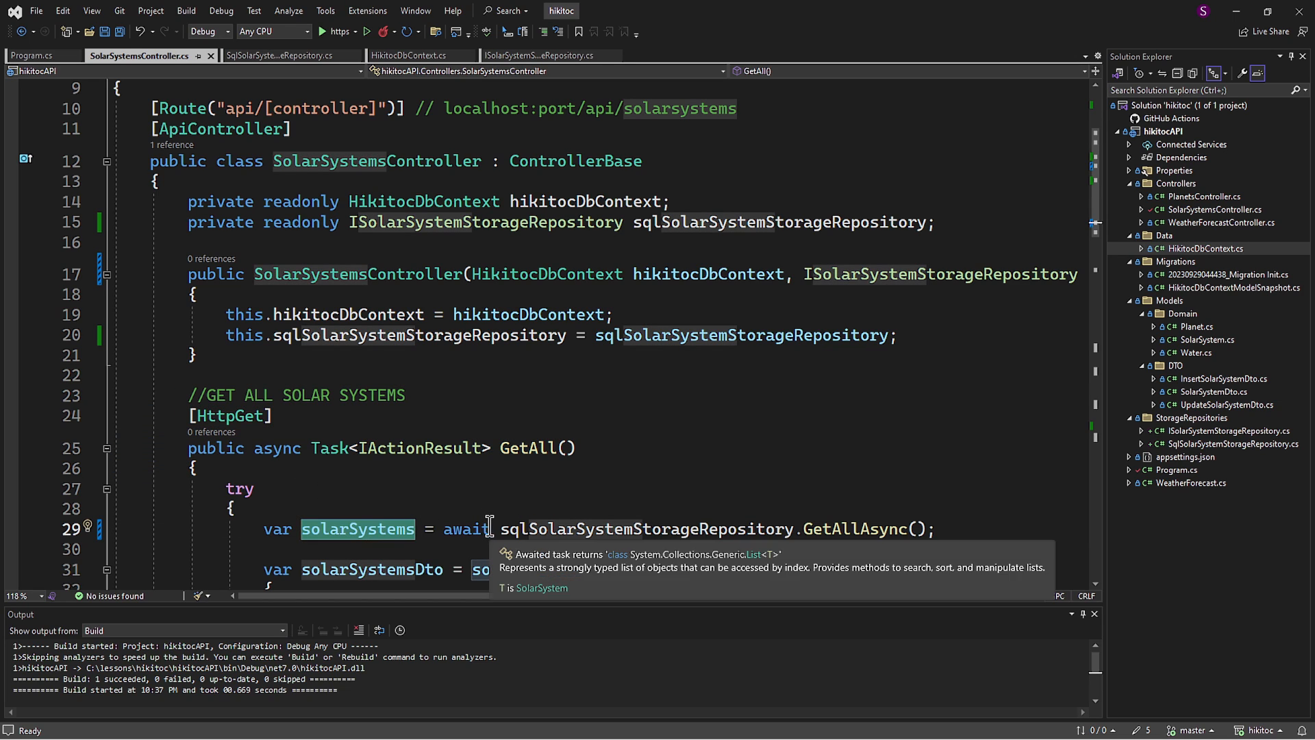
pyautogui.doubleClick(645, 529)
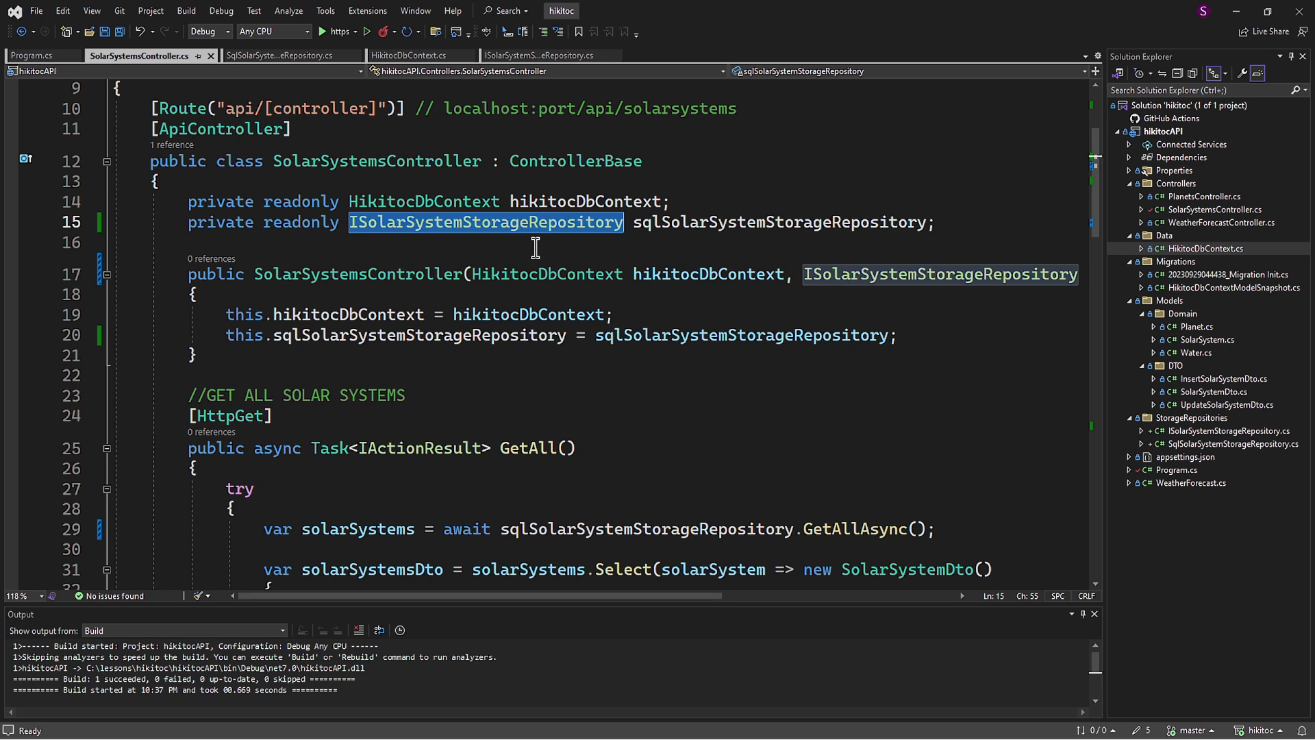
pyautogui.moveTo(915, 505)
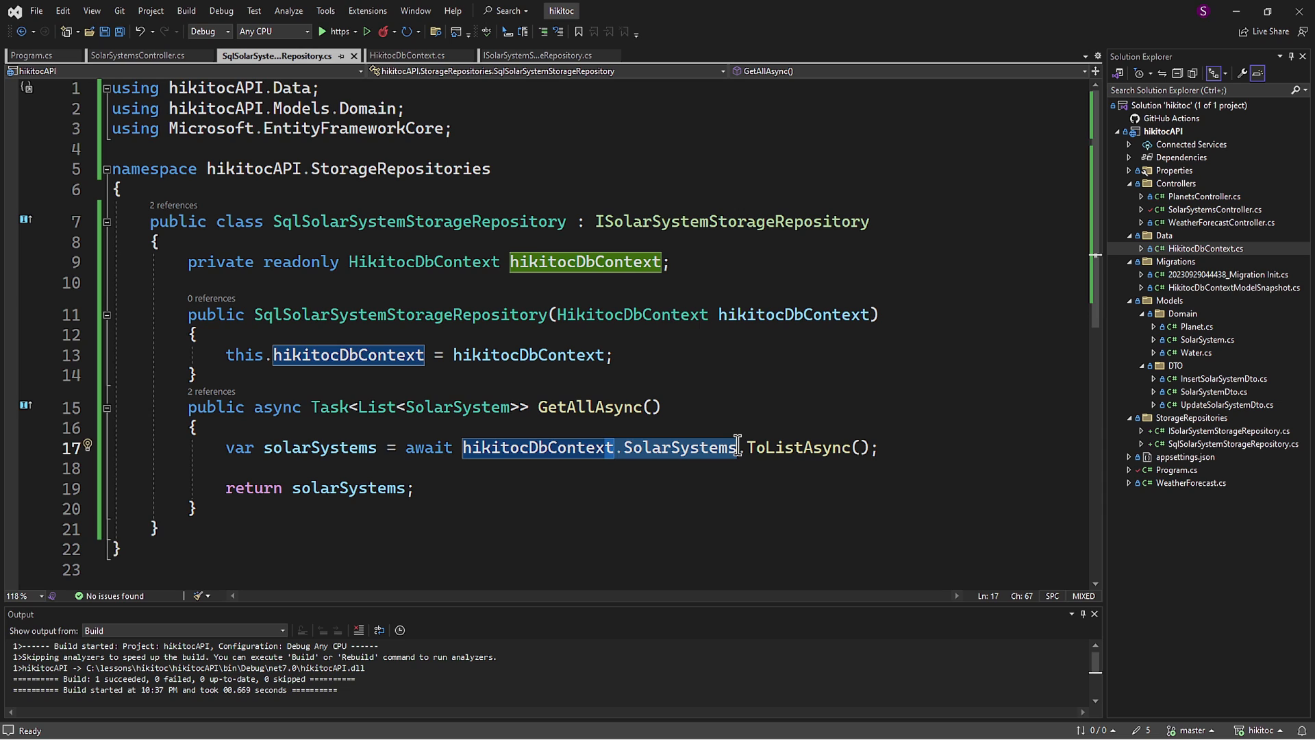
pyautogui.click(409, 54)
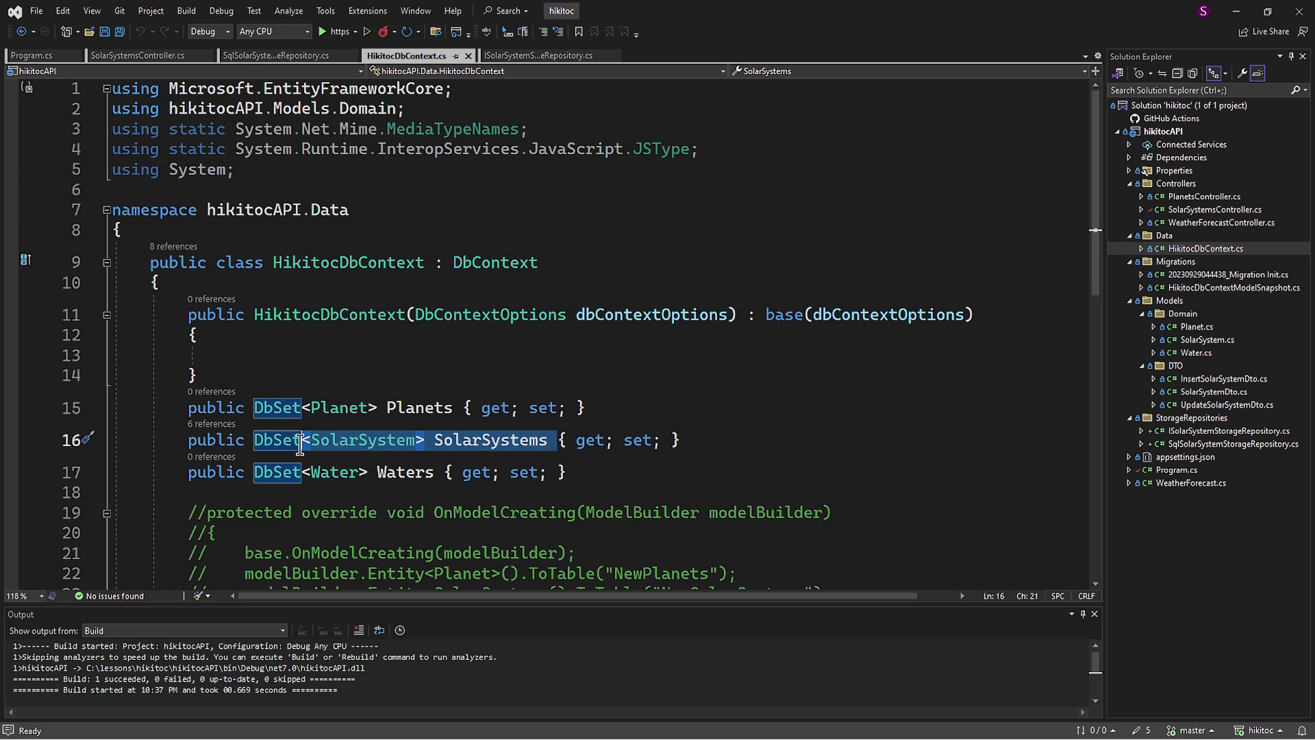
pyautogui.moveTo(334, 408)
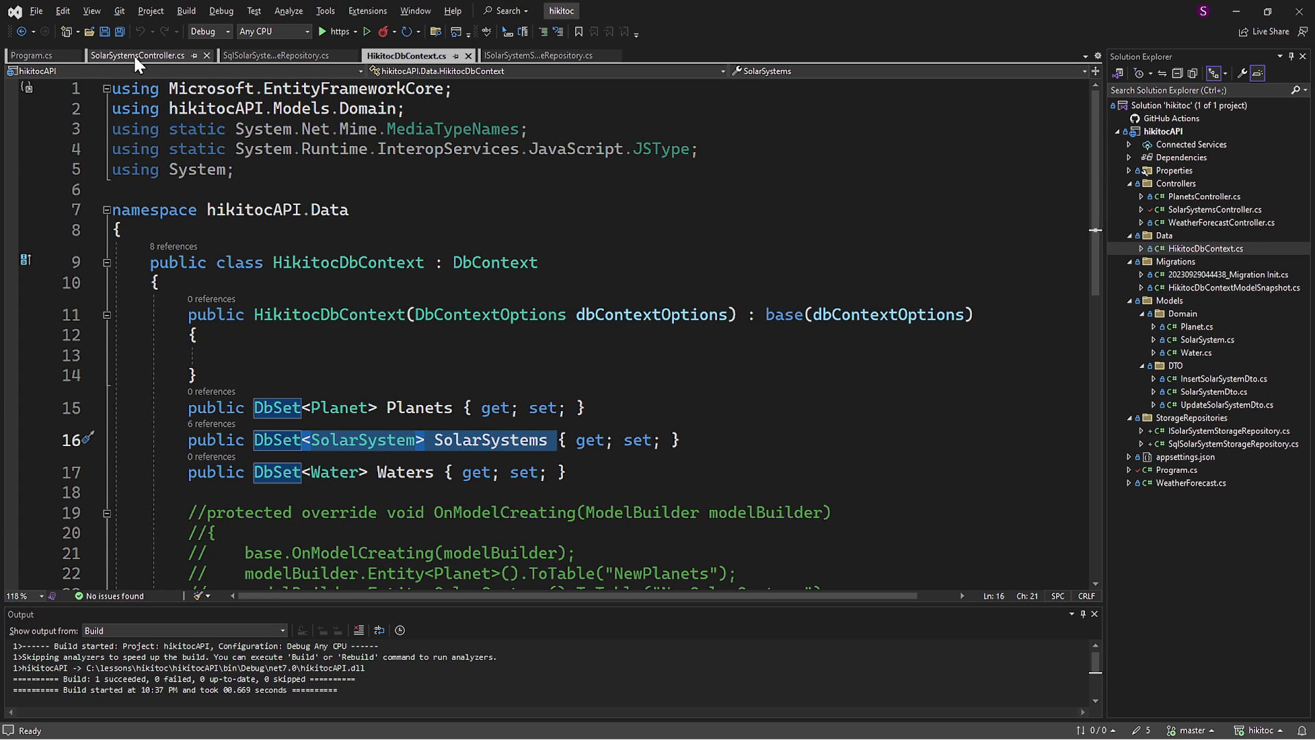
pyautogui.click(141, 54)
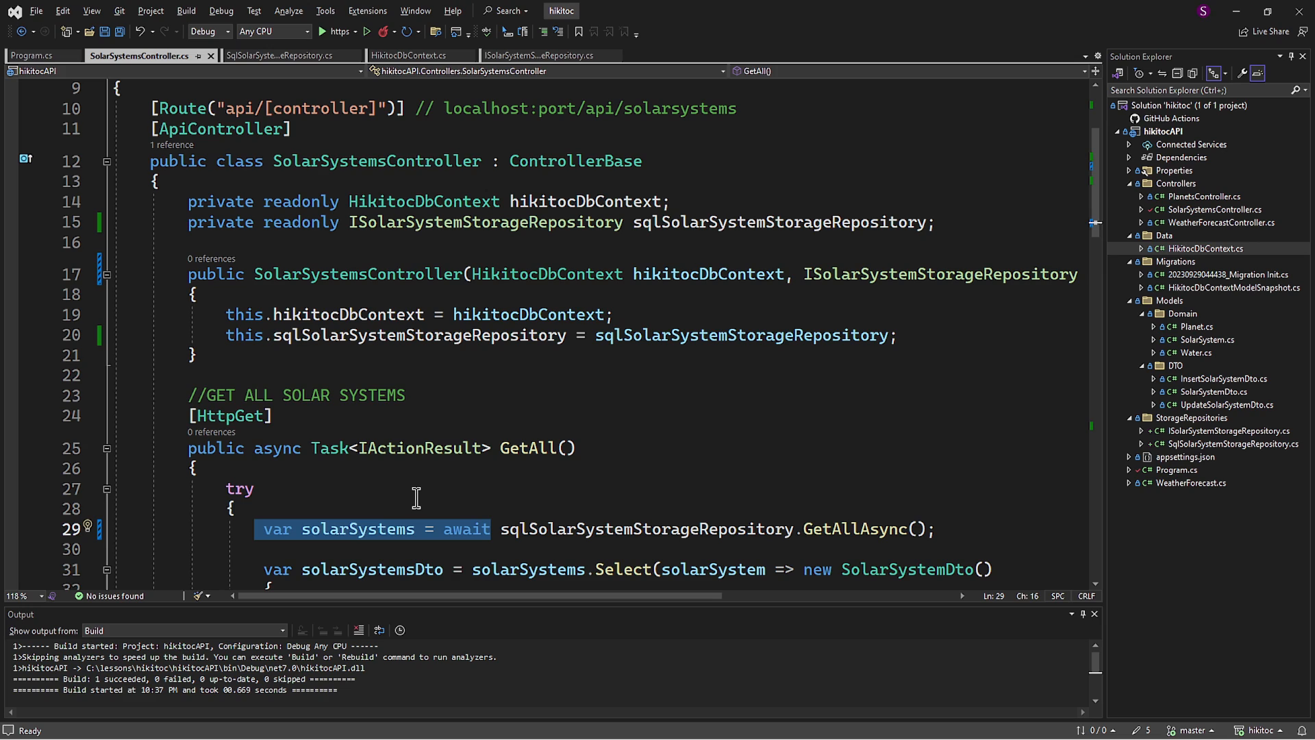
pyautogui.moveTo(415, 494)
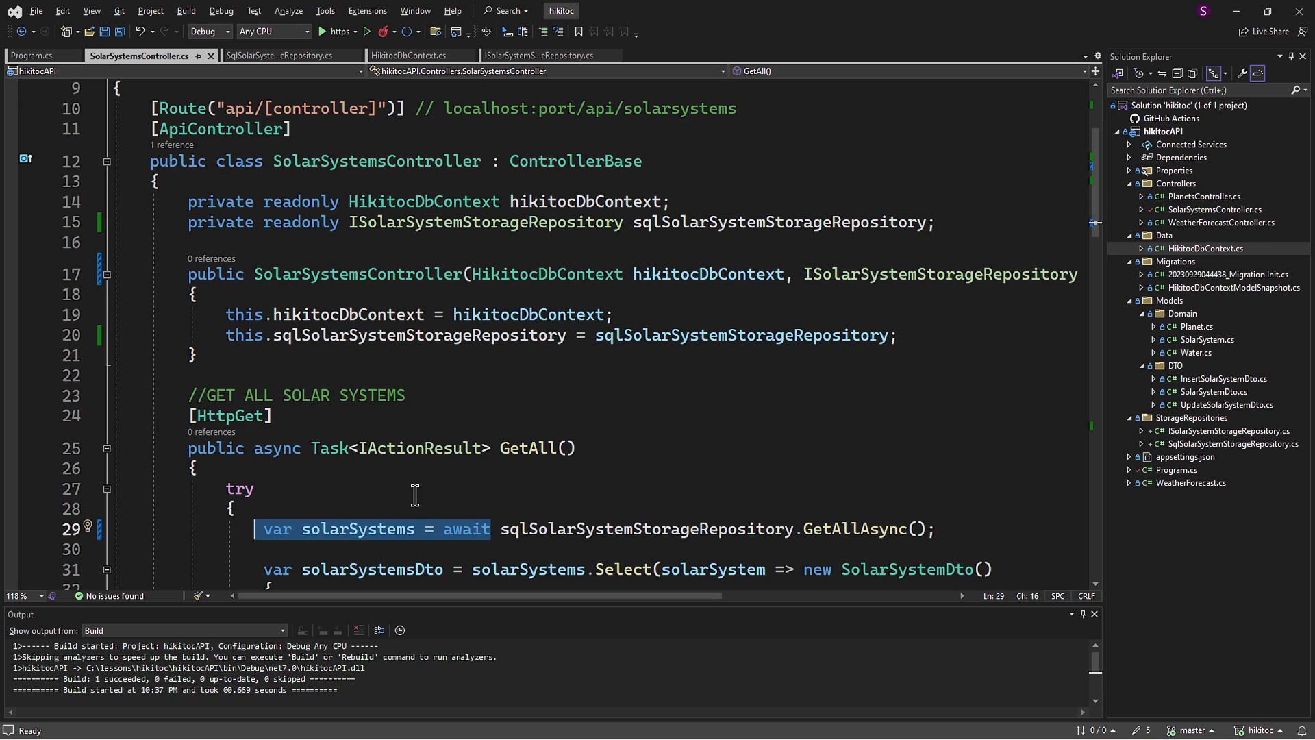
pyautogui.click(283, 55)
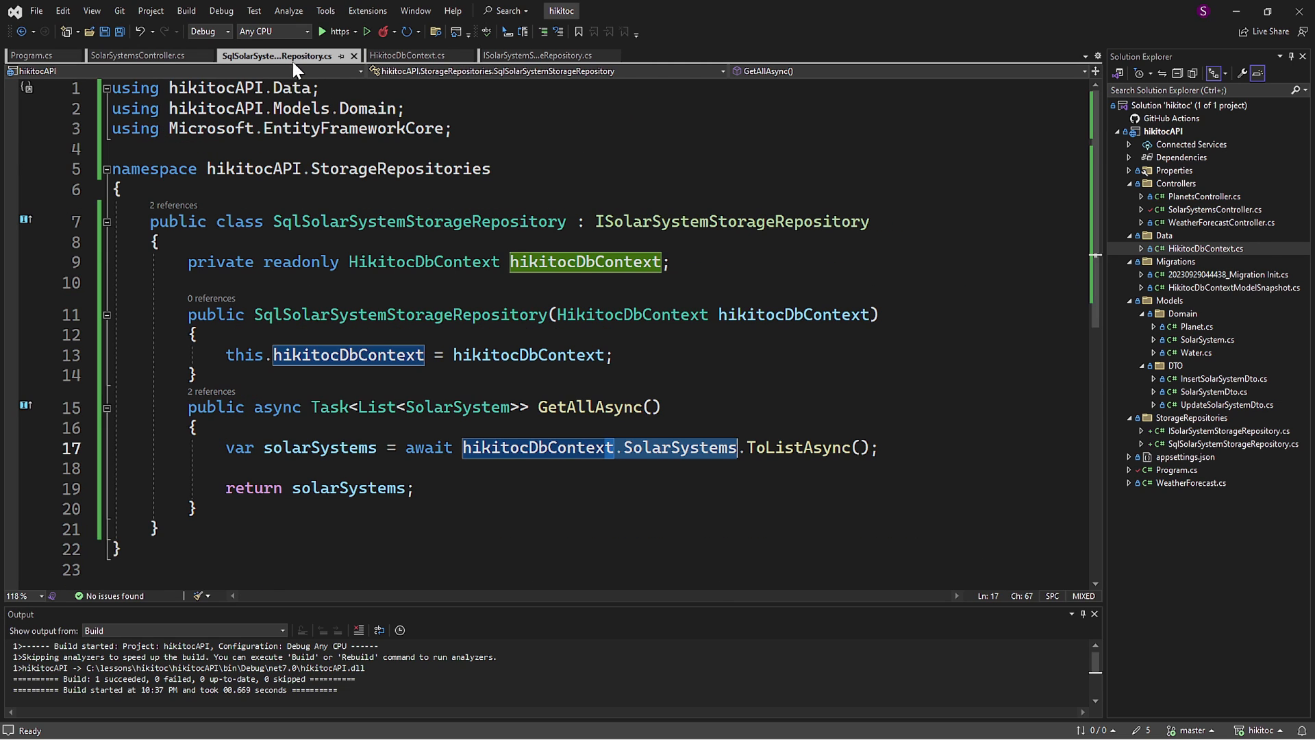
pyautogui.press('ctrl+a')
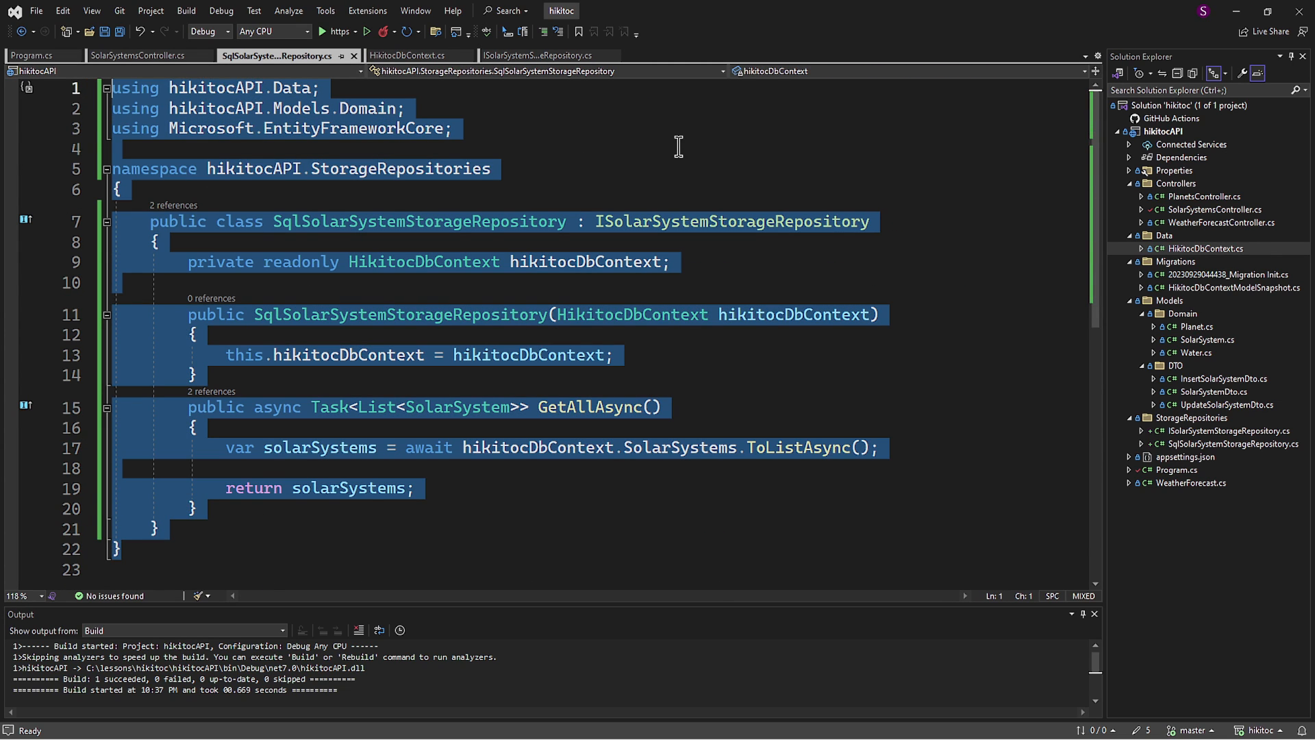